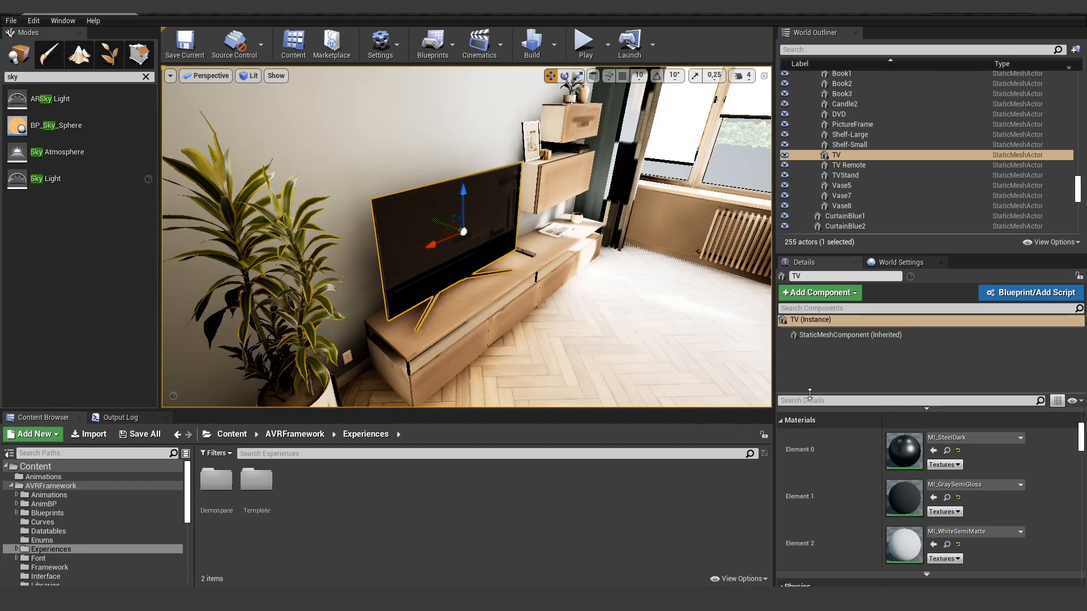
- Show the TV actor's StaticMeshComponent and open its SM_TV mesh entry
{"action": "left_click", "coordinate": [848, 335]}
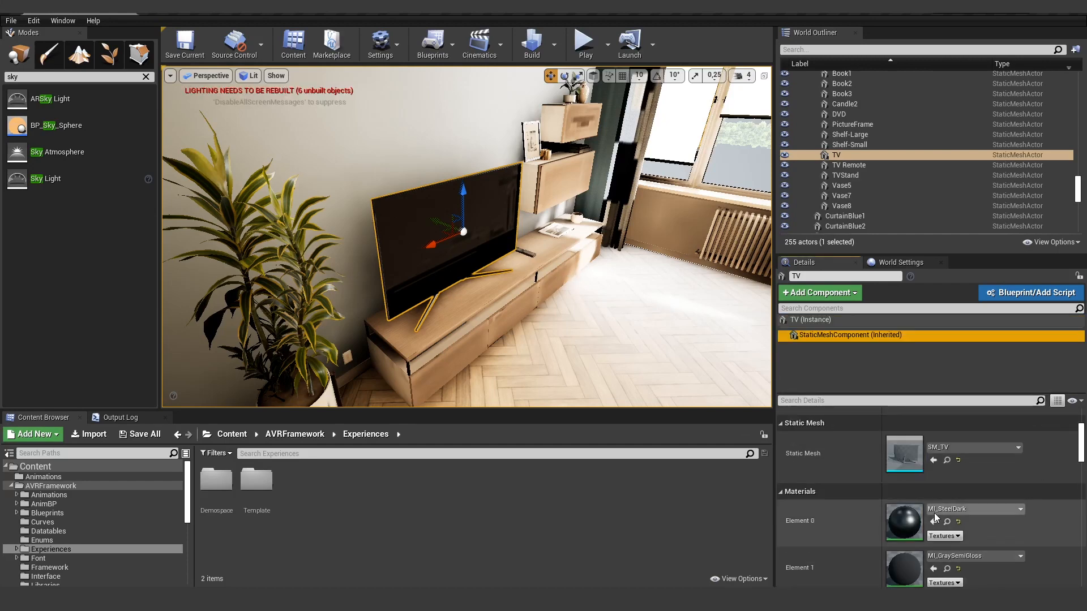
{"action": "double_click", "coordinate": [904, 455]}
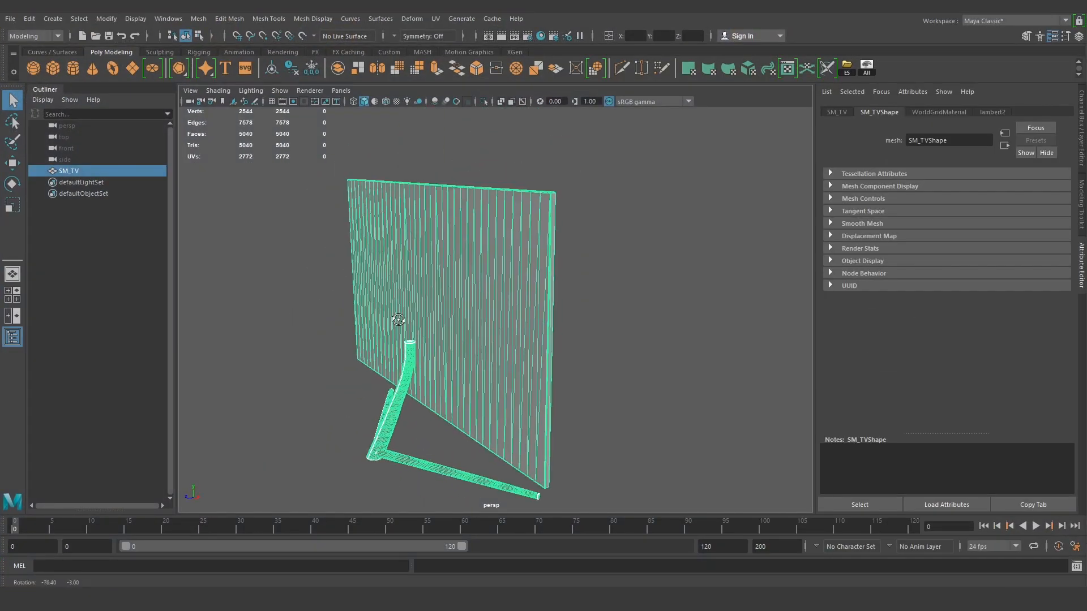
- Tumble and dolly around SM_TV, then show its WorldGridMaterial attributes in the Attribute Editor
{"action": "left_click_drag", "start_coordinate": [399, 319], "coordinate": [474, 425]}
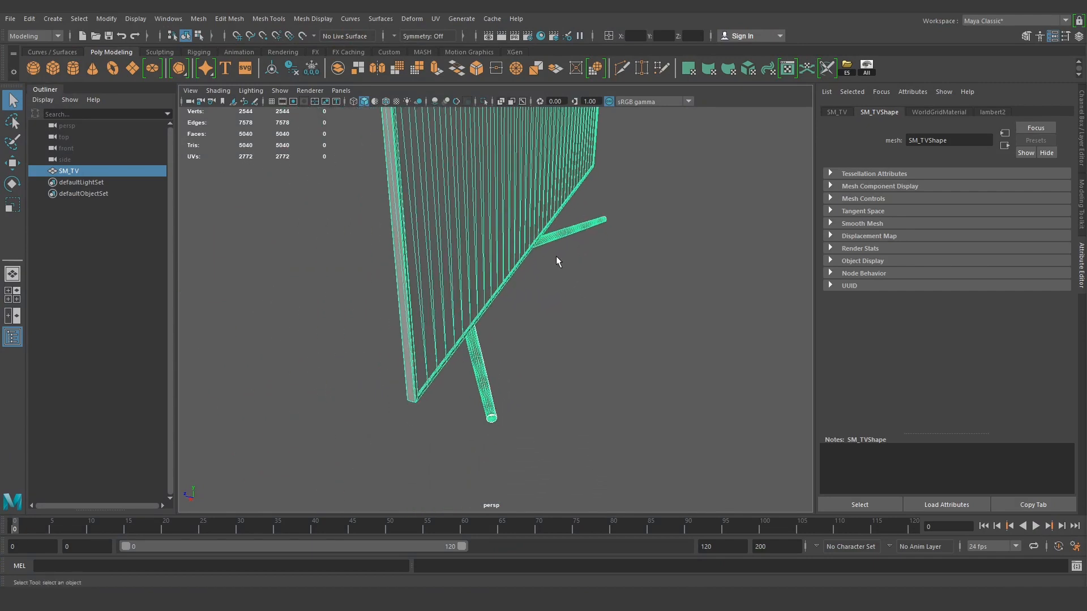
{"action": "left_click_drag", "start_coordinate": [558, 262], "coordinate": [433, 322]}
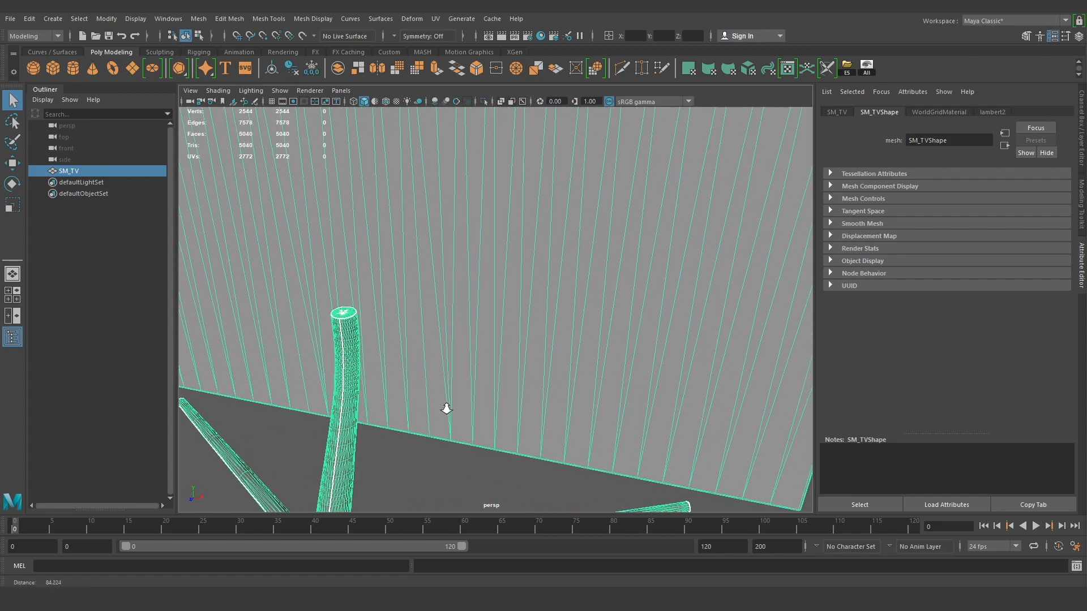
{"action": "left_click_drag", "start_coordinate": [444, 408], "coordinate": [669, 375]}
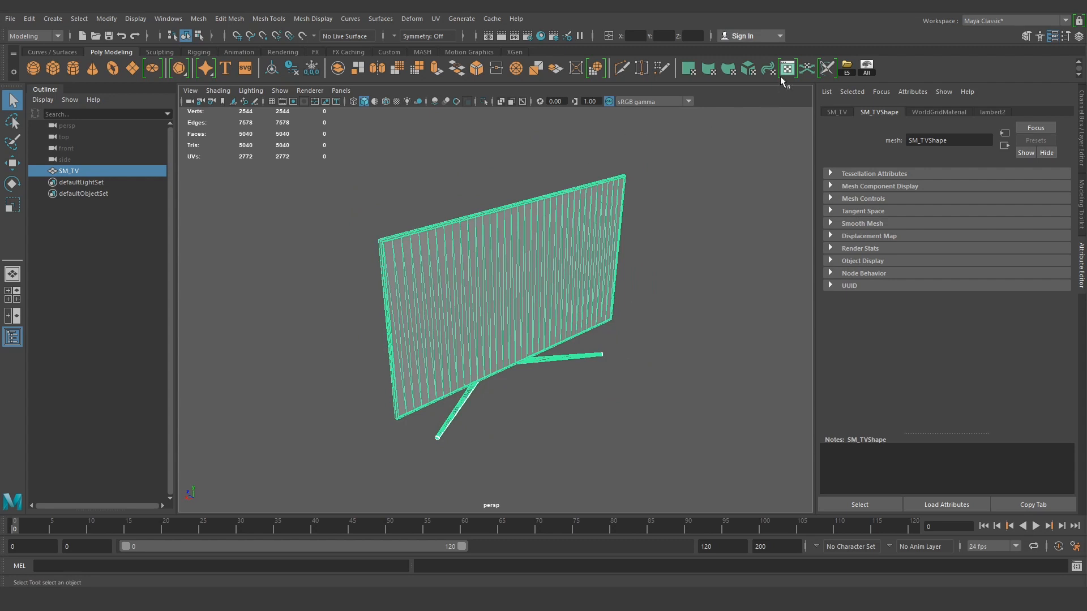
{"action": "left_click", "coordinate": [938, 112]}
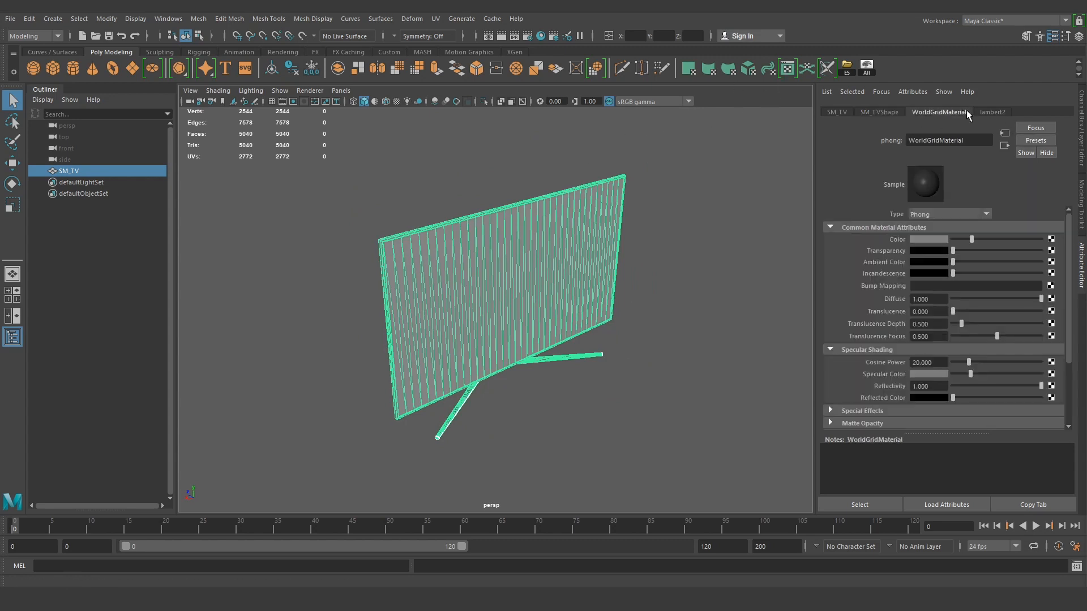
{"action": "left_click", "coordinate": [992, 112]}
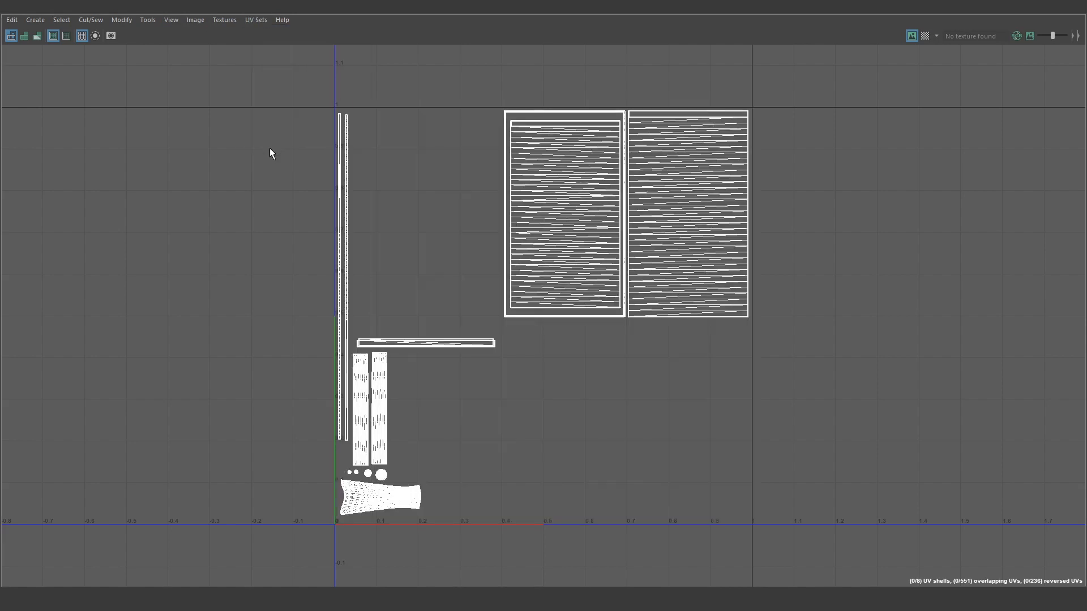
- Switch between SM_TV's UV sets in the UV Editor to compare their layouts
{"action": "left_click", "coordinate": [256, 19]}
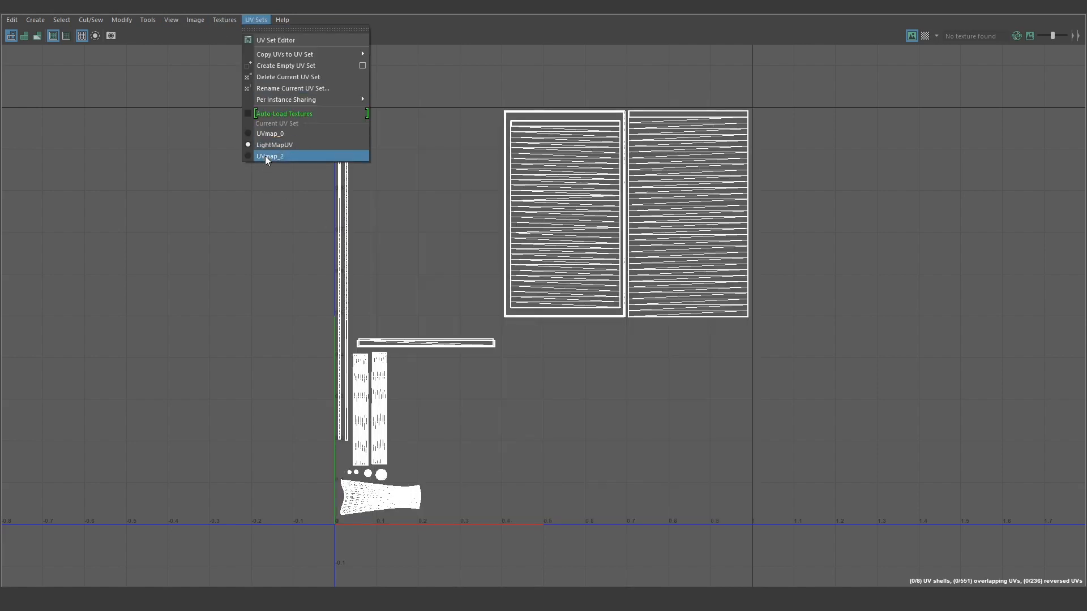
{"action": "left_click", "coordinate": [269, 156]}
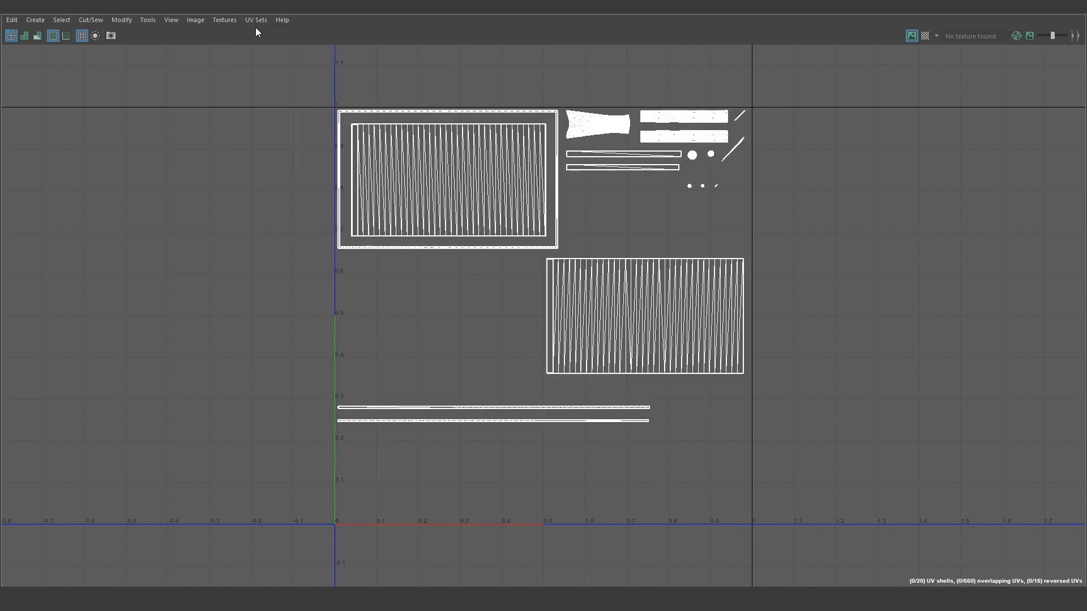
{"action": "left_click", "coordinate": [255, 20]}
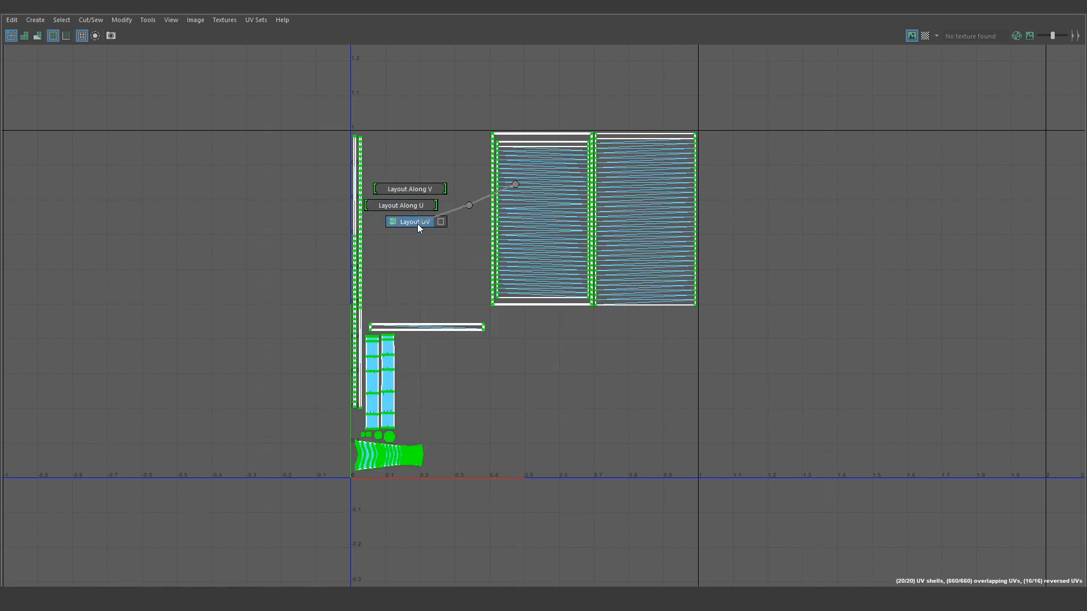
- Lay out the selected UV shells automatically, allowing non-manifold geometry to be fixed
{"action": "left_click", "coordinate": [409, 221]}
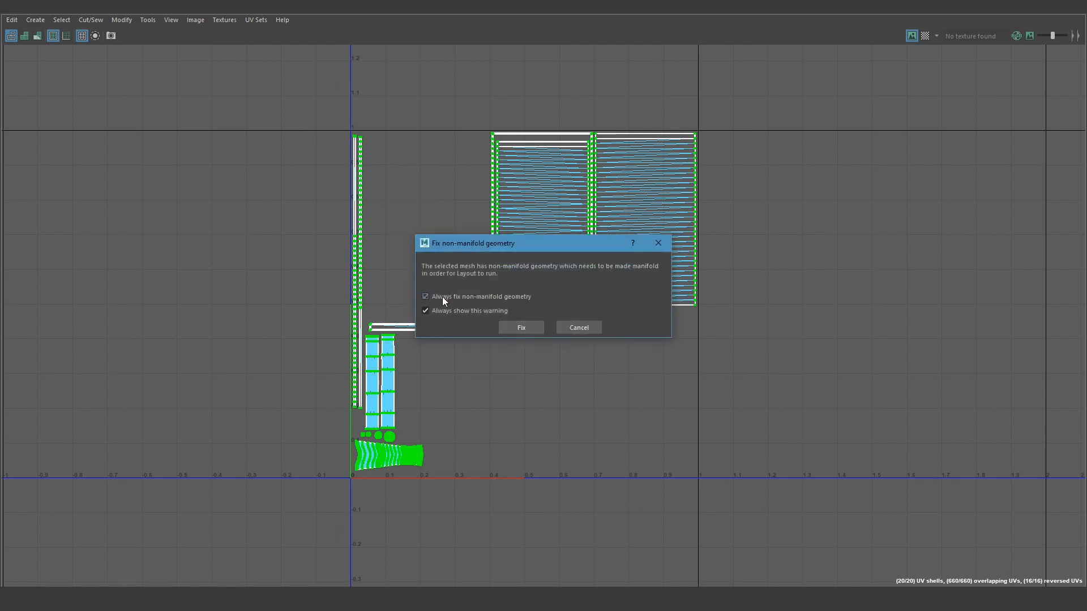
{"action": "left_click", "coordinate": [519, 327]}
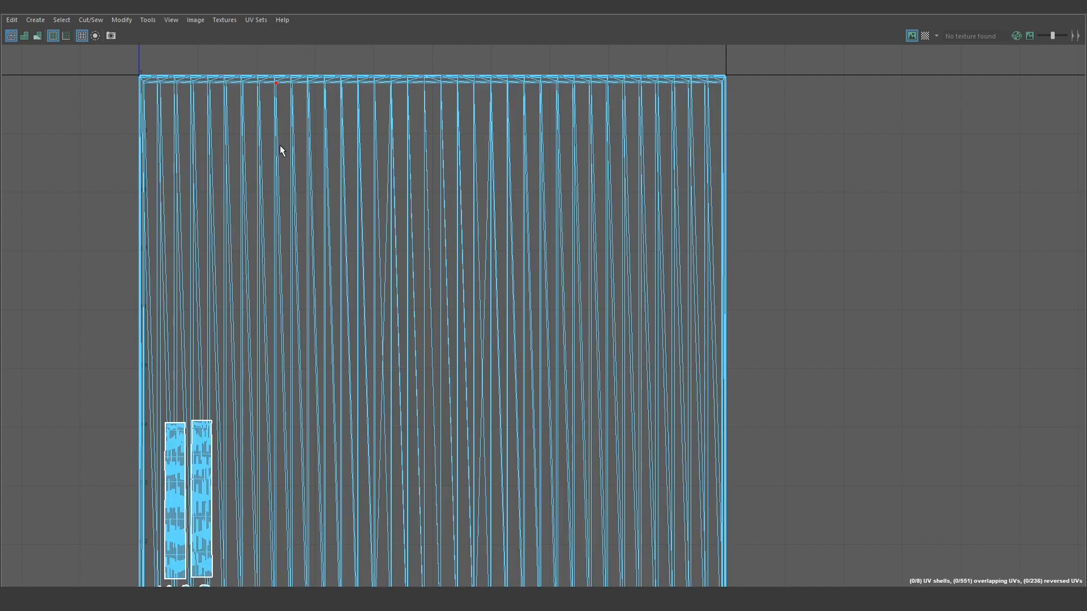
{"action": "mouse_move", "coordinate": [430, 138]}
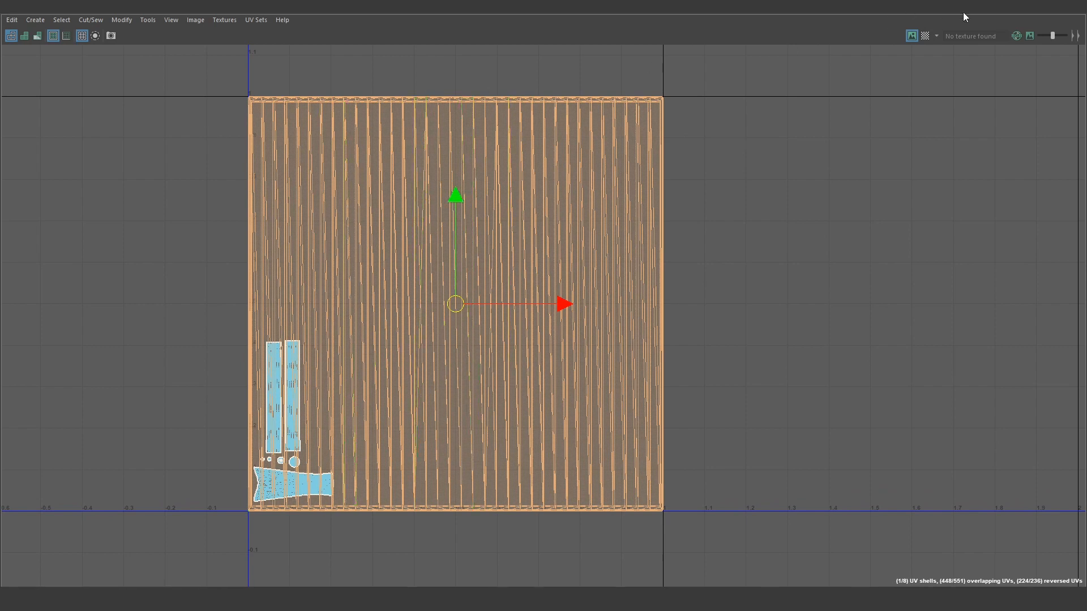
- Fit the large screen UV shell to fill the 0–1 UV square
{"action": "left_click", "coordinate": [269, 108]}
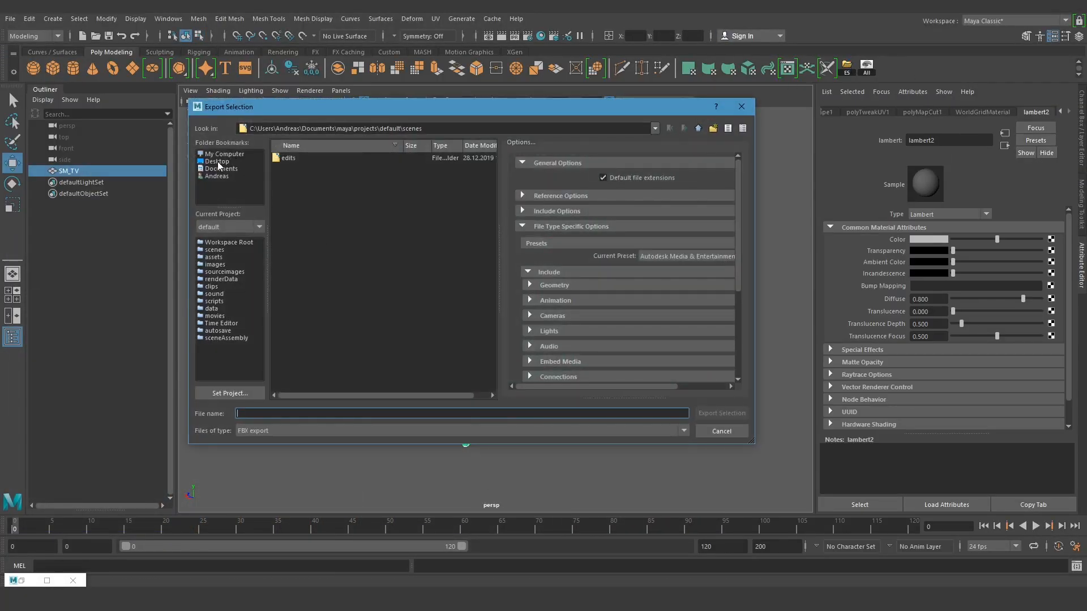
- Export the TV model over the existing SM_TV.FBX in Desktop > ArchvisProject
{"action": "left_click", "coordinate": [218, 161]}
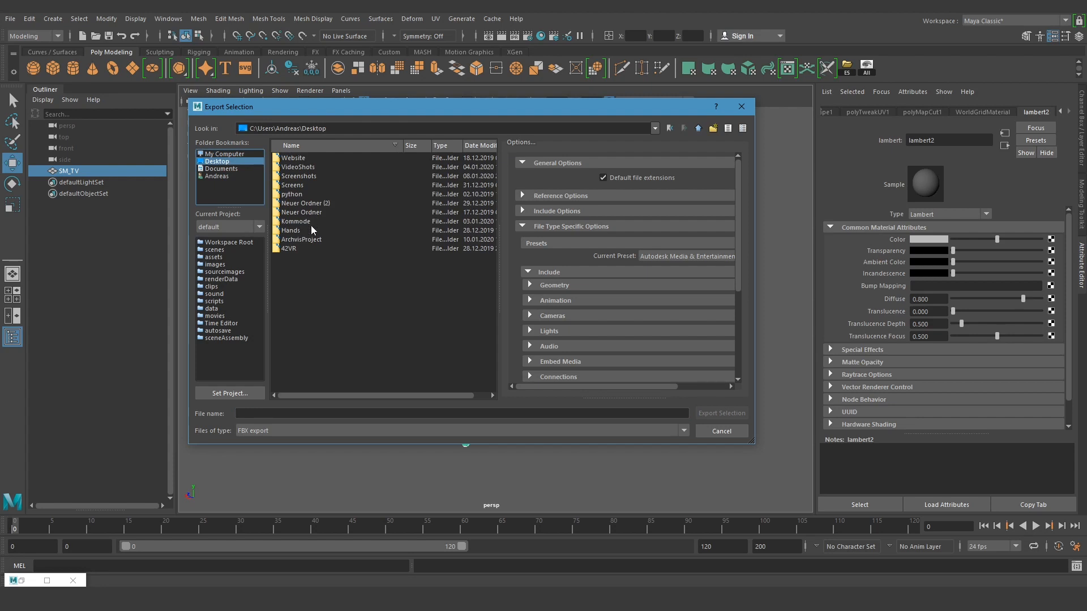
{"action": "left_click", "coordinate": [721, 413]}
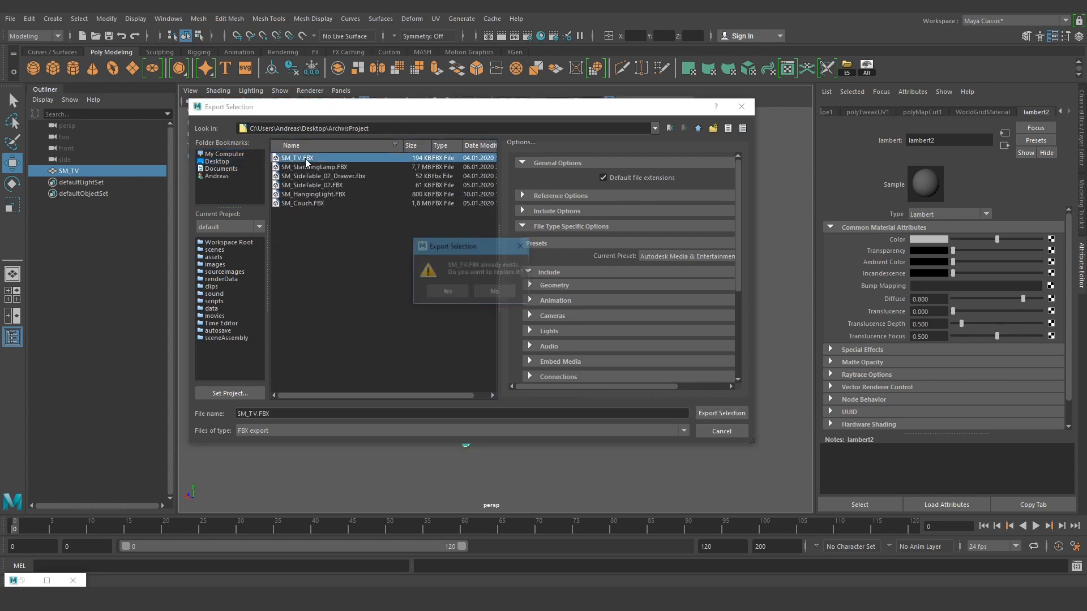
{"action": "left_click", "coordinate": [446, 291]}
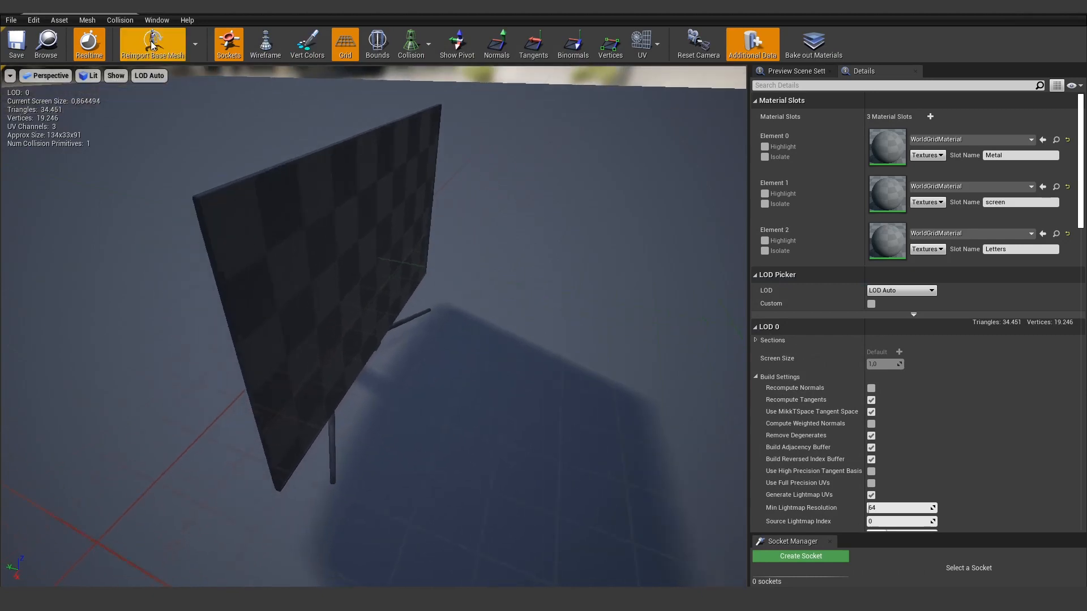
- Reimport the updated SM_TV mesh, resetting material slots to match the incoming FBX
{"action": "left_click", "coordinate": [151, 43]}
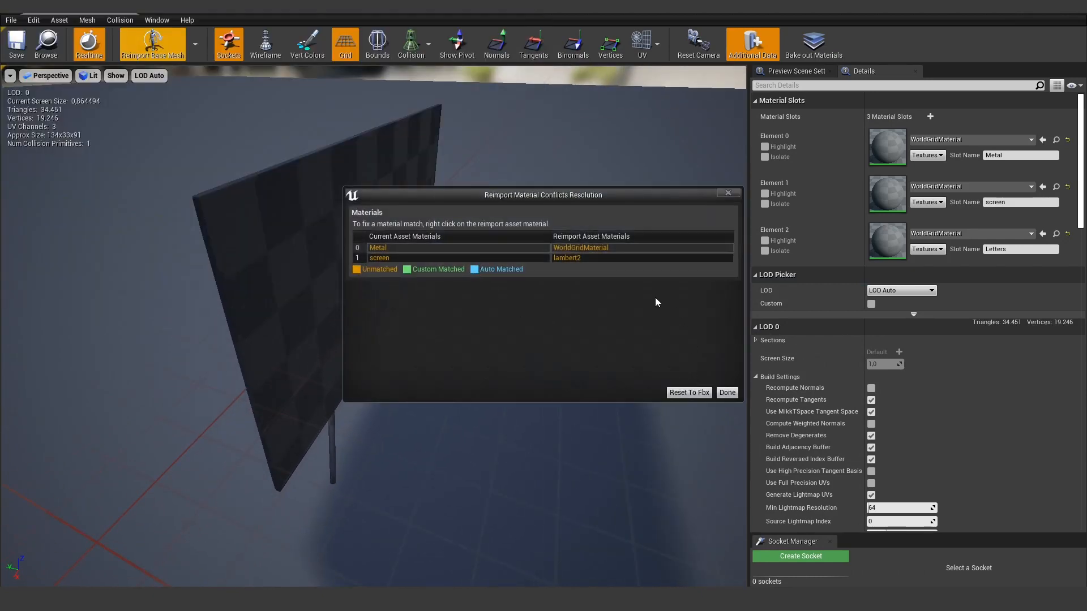
{"action": "mouse_move", "coordinate": [688, 392]}
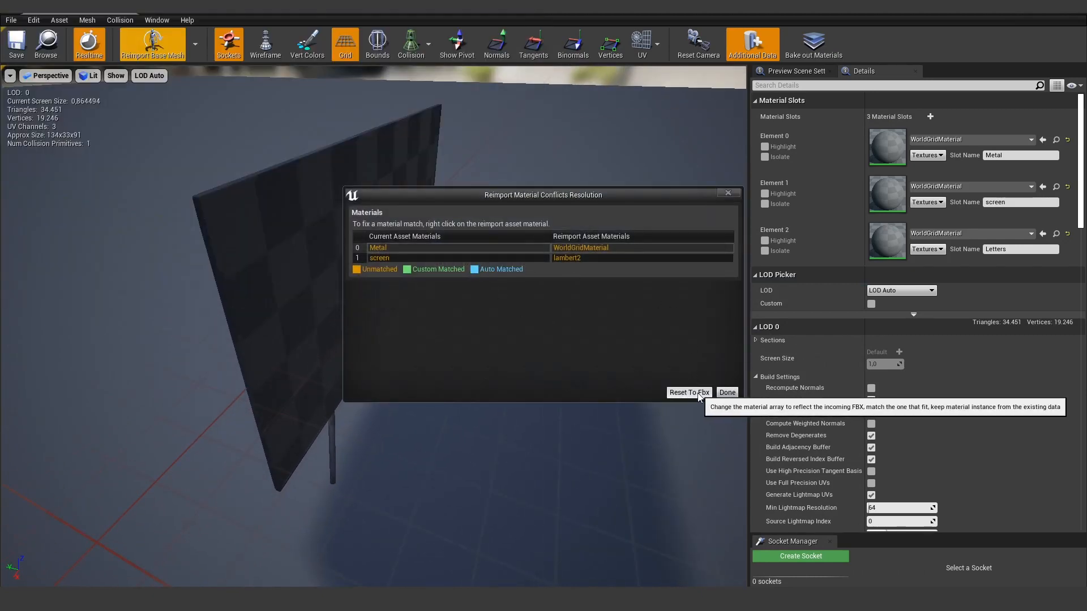
{"action": "left_click", "coordinate": [727, 393]}
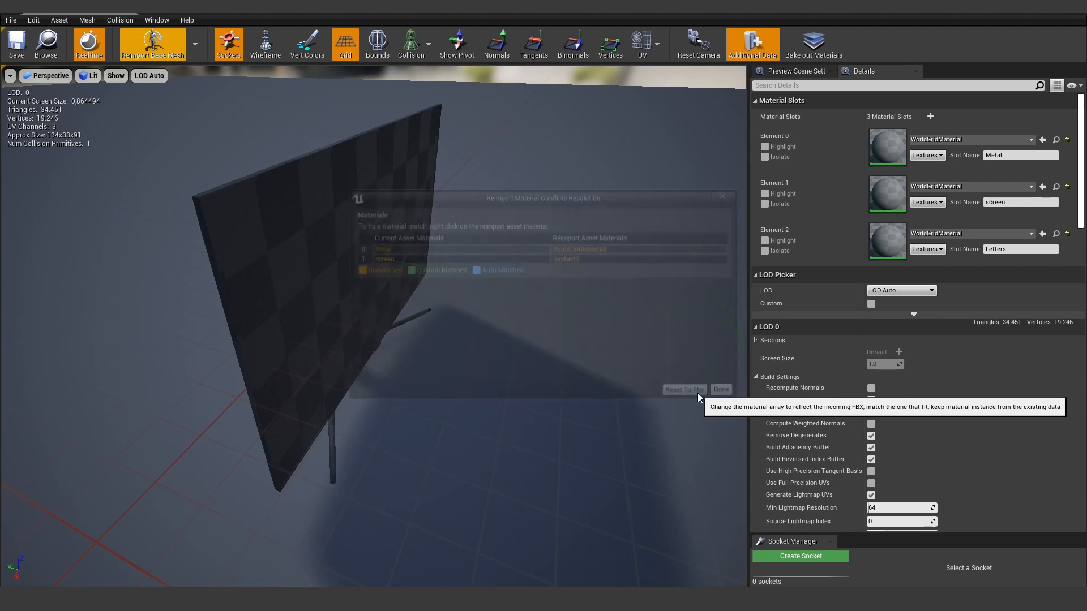
{"action": "left_click", "coordinate": [720, 389]}
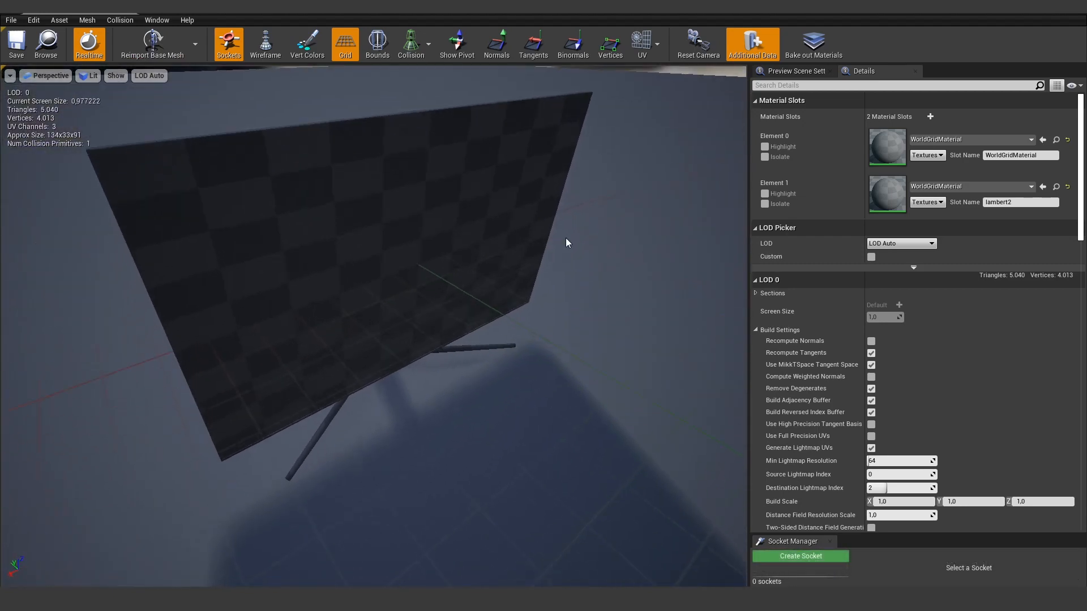
- Assign MI_SteelDark to the first material slot by searching 'stee'
{"action": "left_click", "coordinate": [765, 156]}
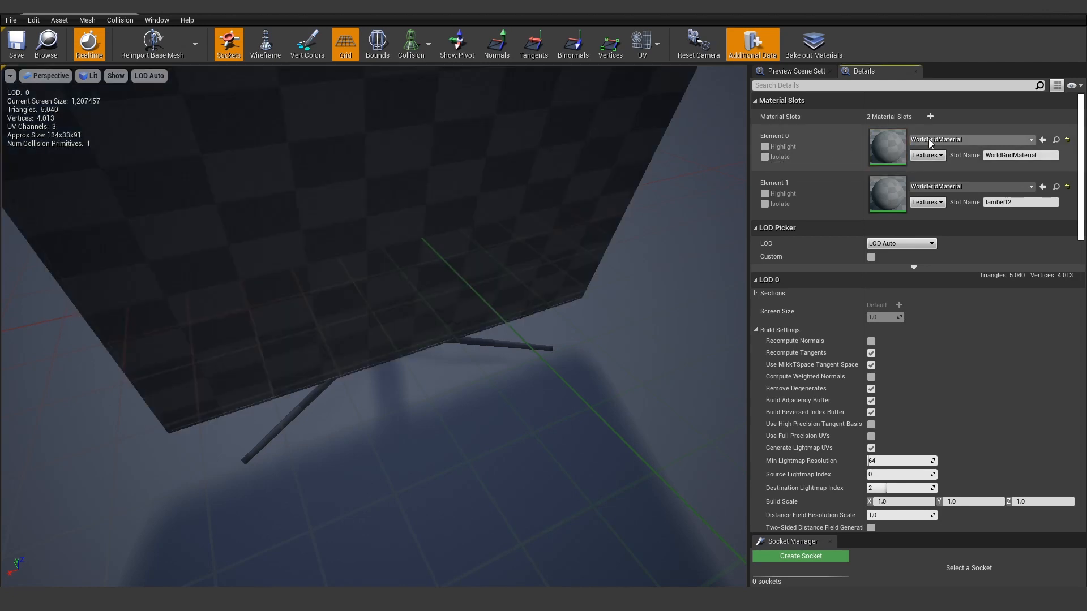
{"action": "type", "text": "stee"}
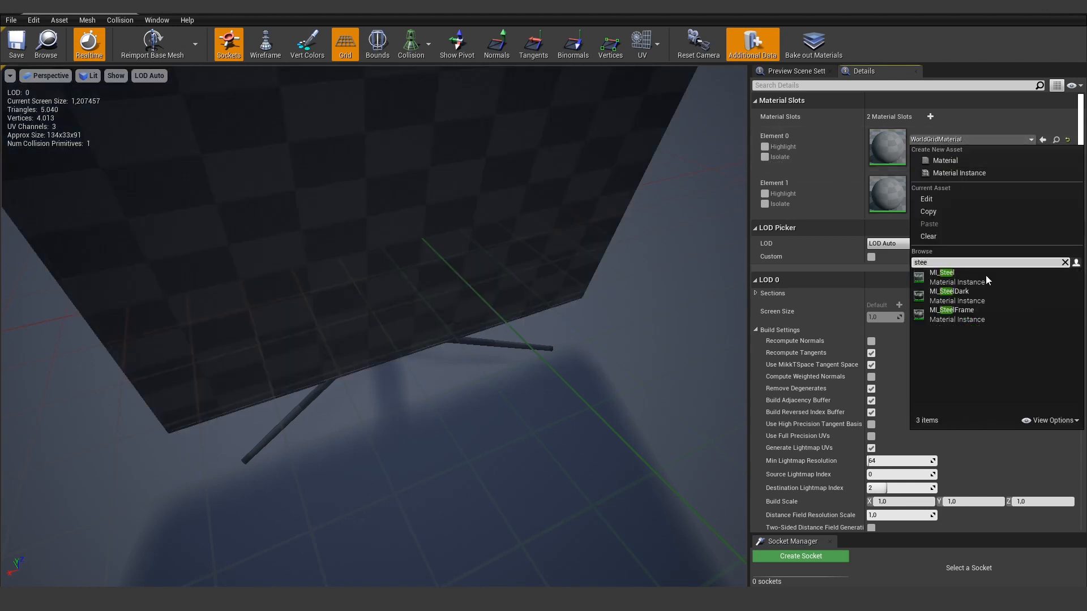
{"action": "left_click", "coordinate": [950, 291]}
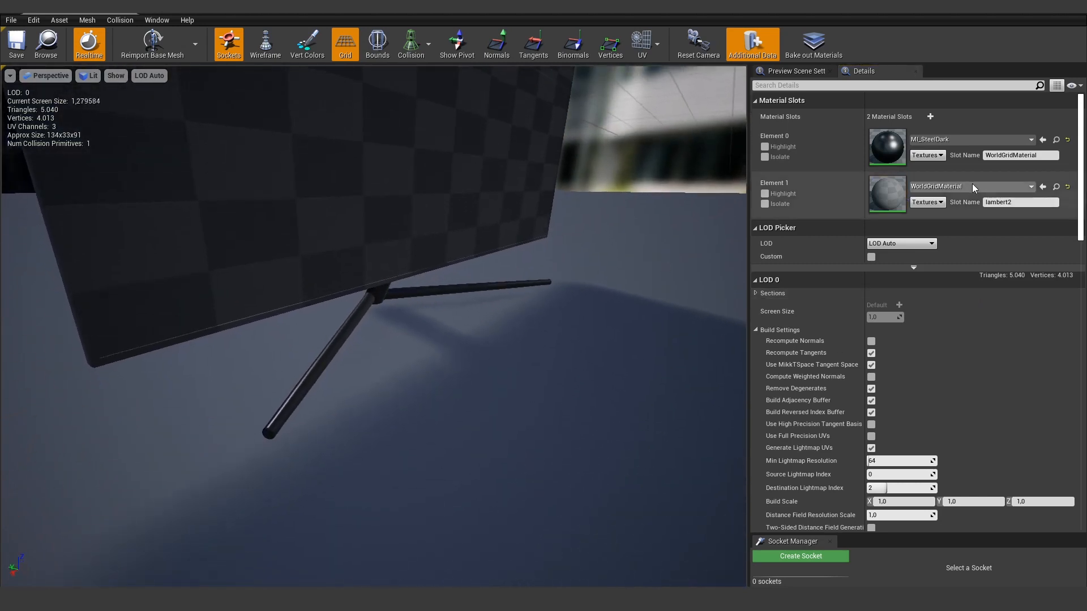
{"action": "mouse_move", "coordinate": [970, 185]}
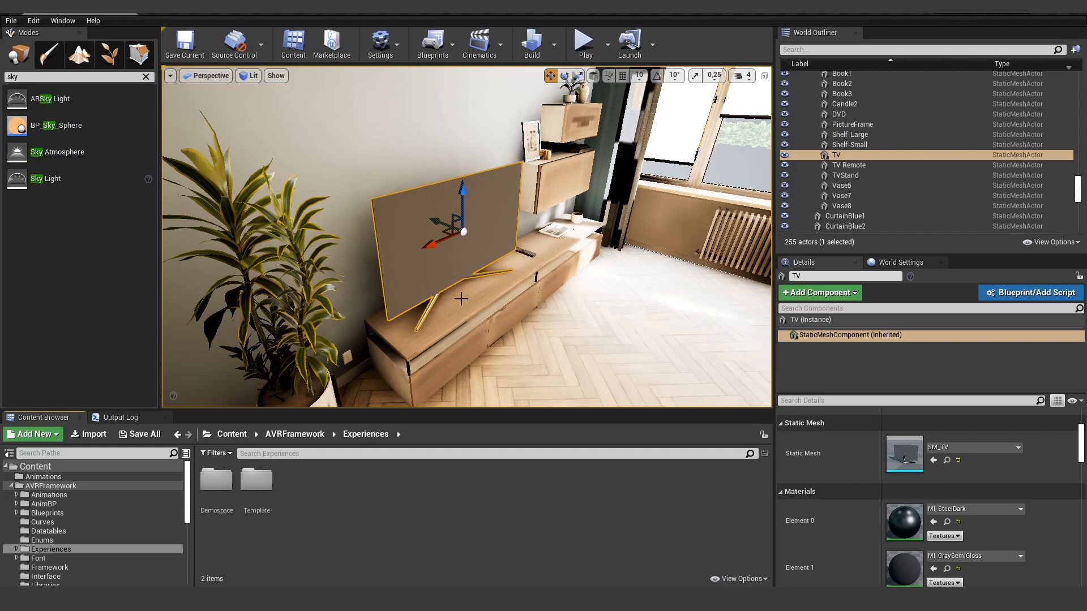
{"action": "mouse_move", "coordinate": [456, 297]}
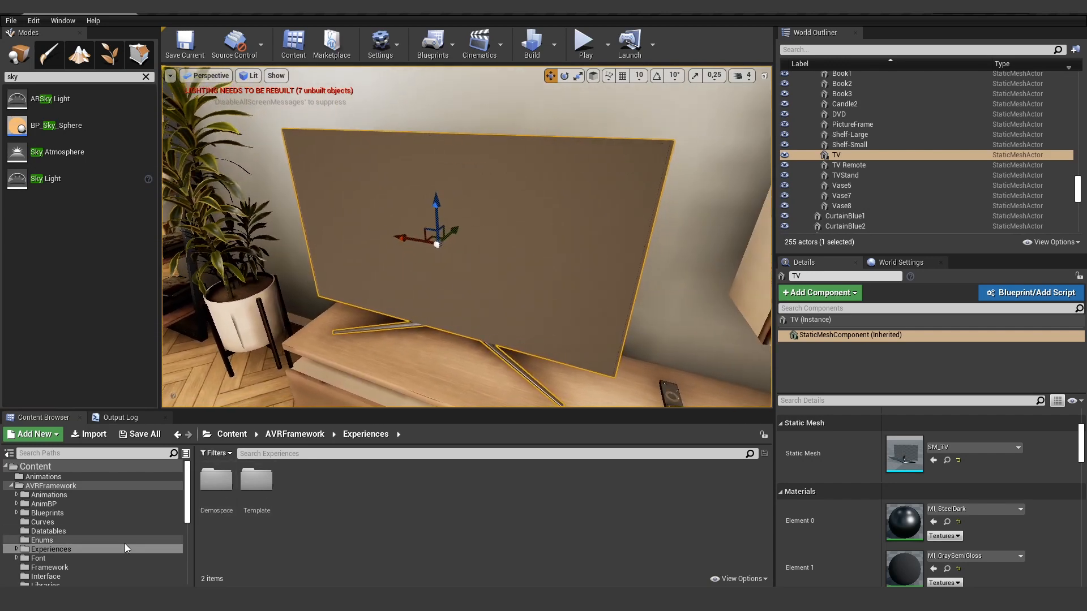
{"action": "mouse_move", "coordinate": [51, 549]}
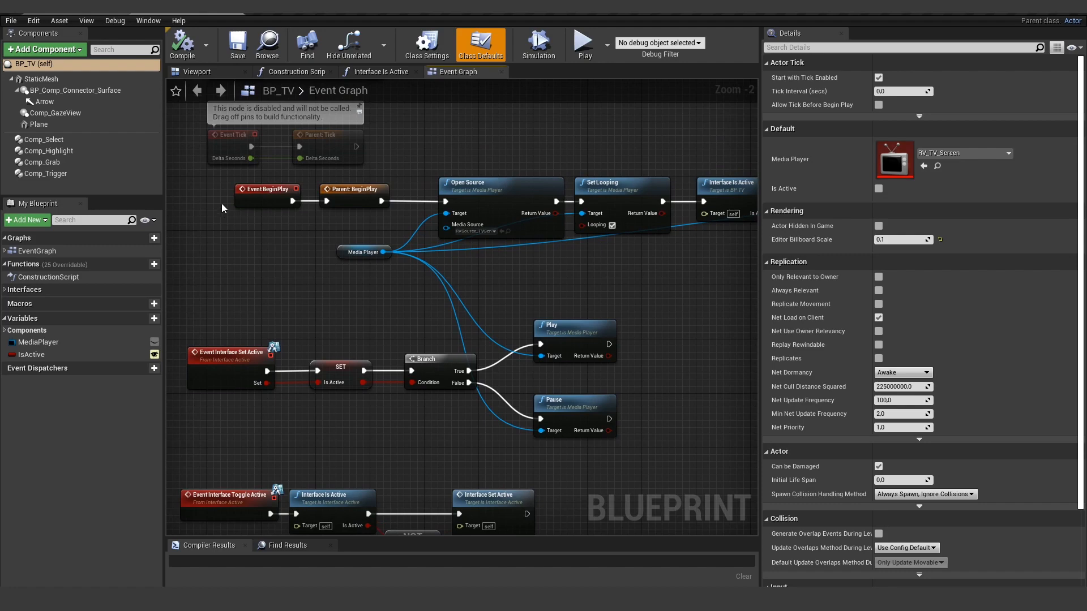
{"action": "mouse_move", "coordinate": [223, 209]}
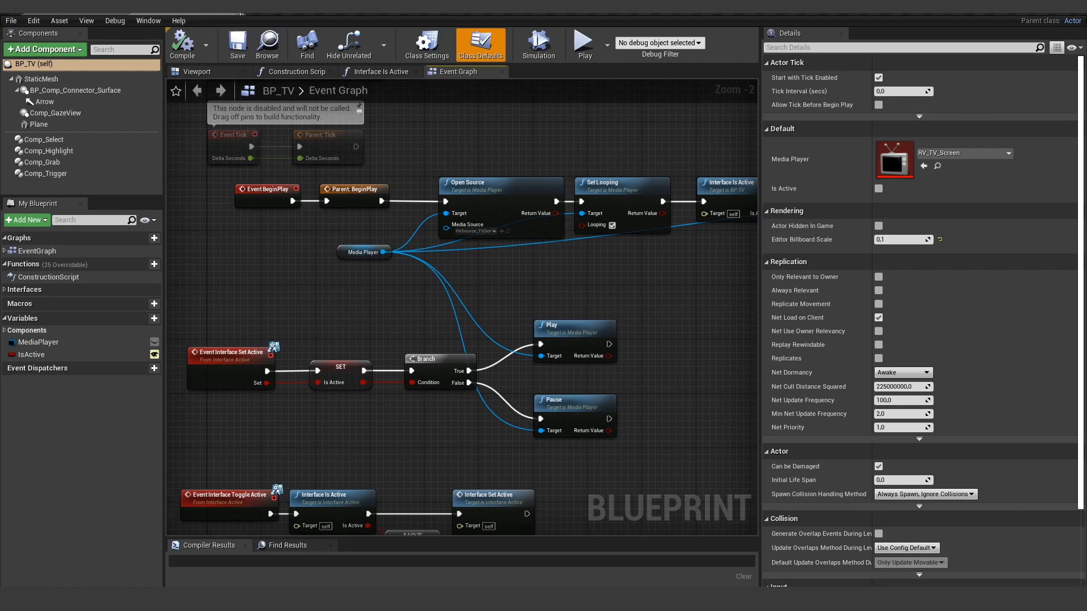
{"action": "mouse_move", "coordinate": [234, 17]}
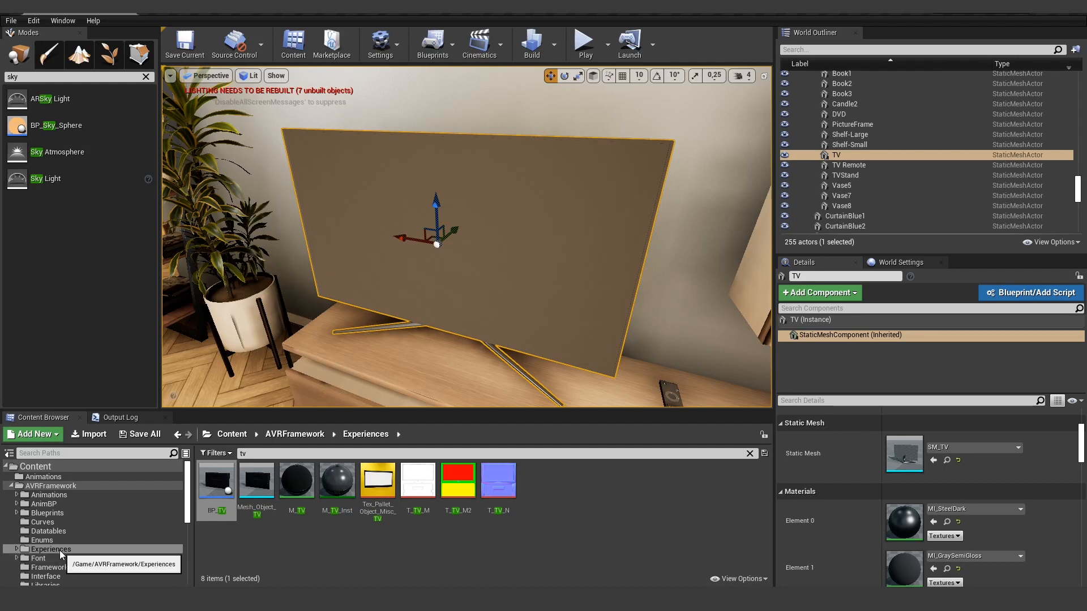
{"action": "mouse_move", "coordinate": [217, 480]}
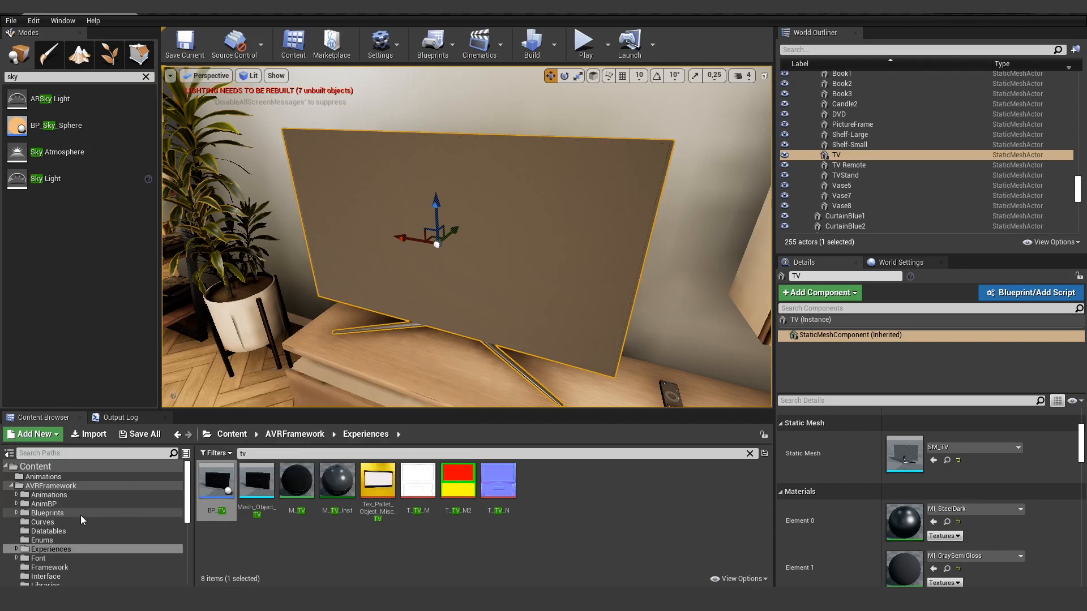
- Copy BP_TV from Experiences into the Blueprints folder
{"action": "scroll", "scroll_direction": "down", "scroll_amount": 3}
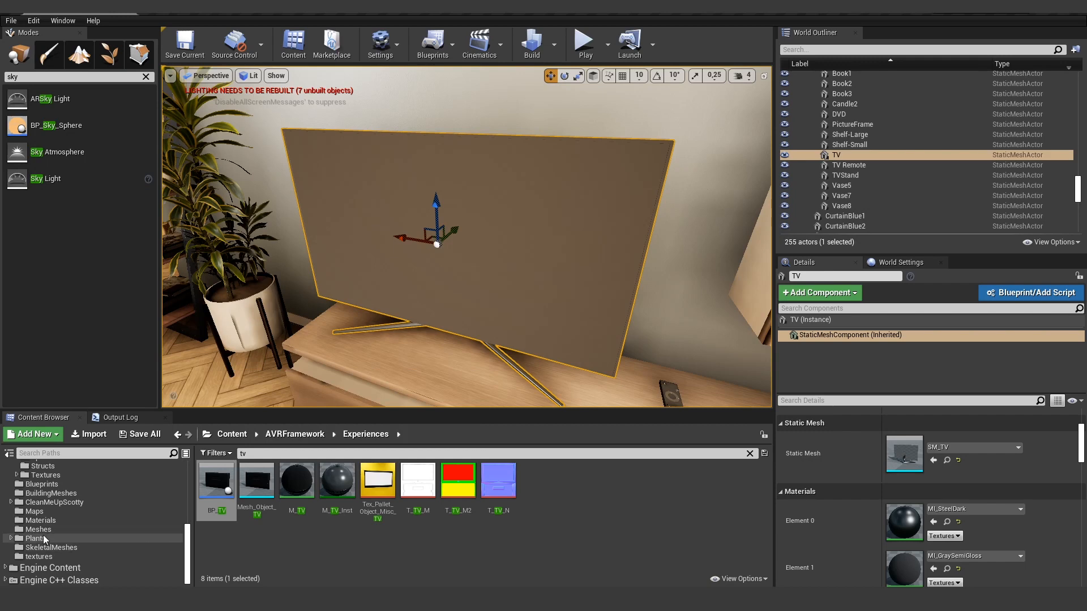
{"action": "left_click_drag", "start_coordinate": [216, 478], "coordinate": [79, 539]}
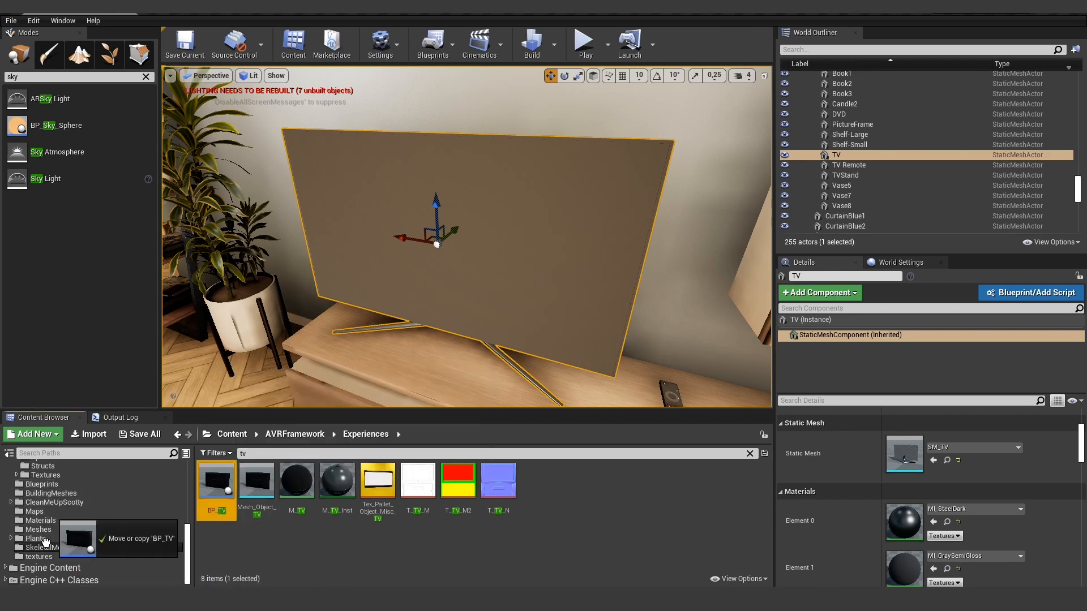
{"action": "left_click", "coordinate": [81, 526]}
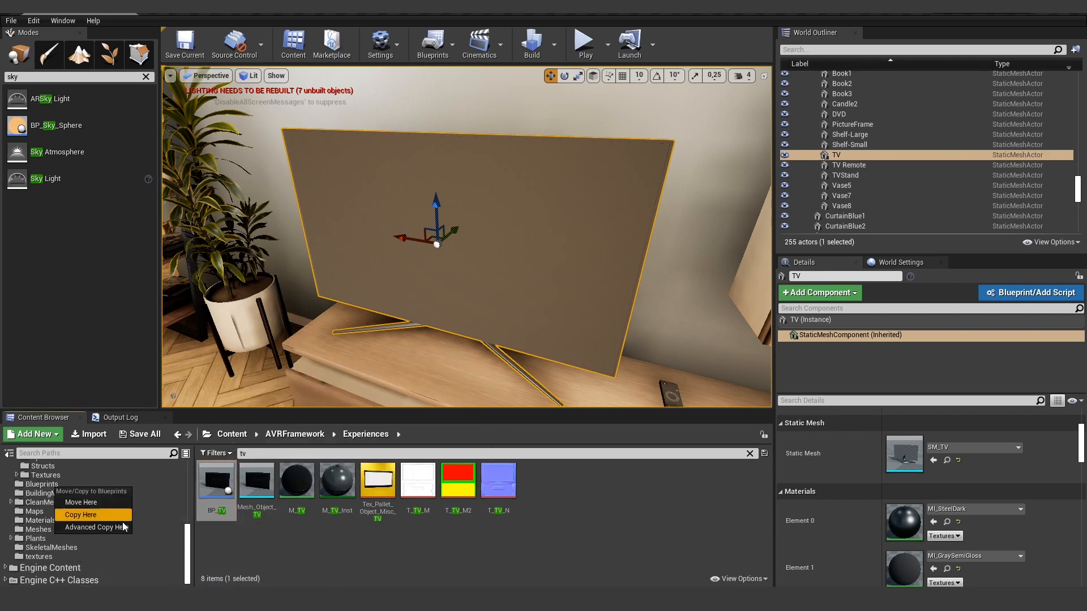
{"action": "mouse_move", "coordinate": [81, 514]}
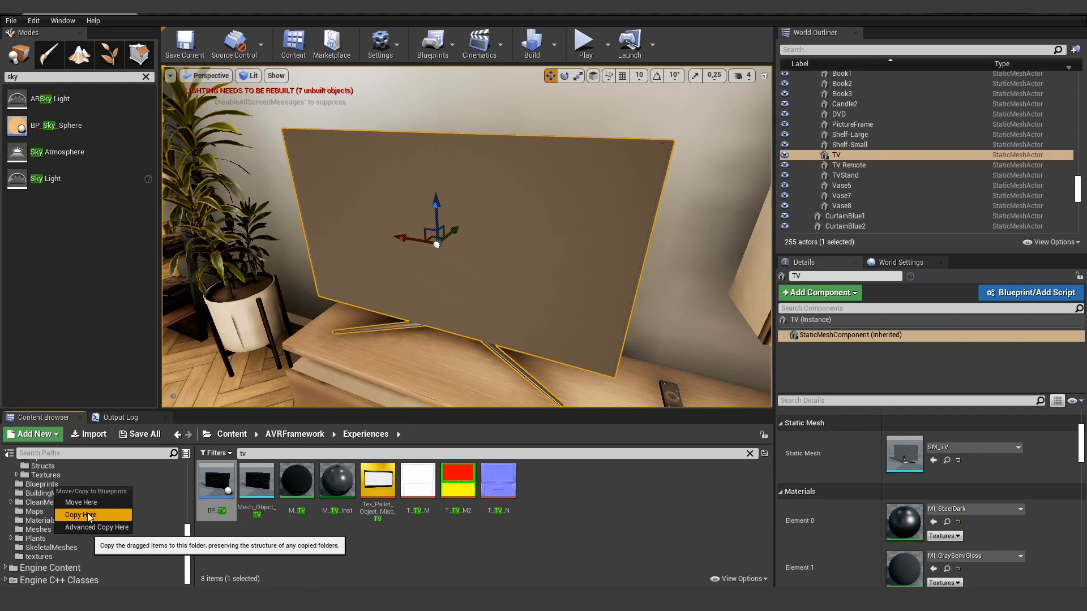
{"action": "left_click", "coordinate": [80, 515]}
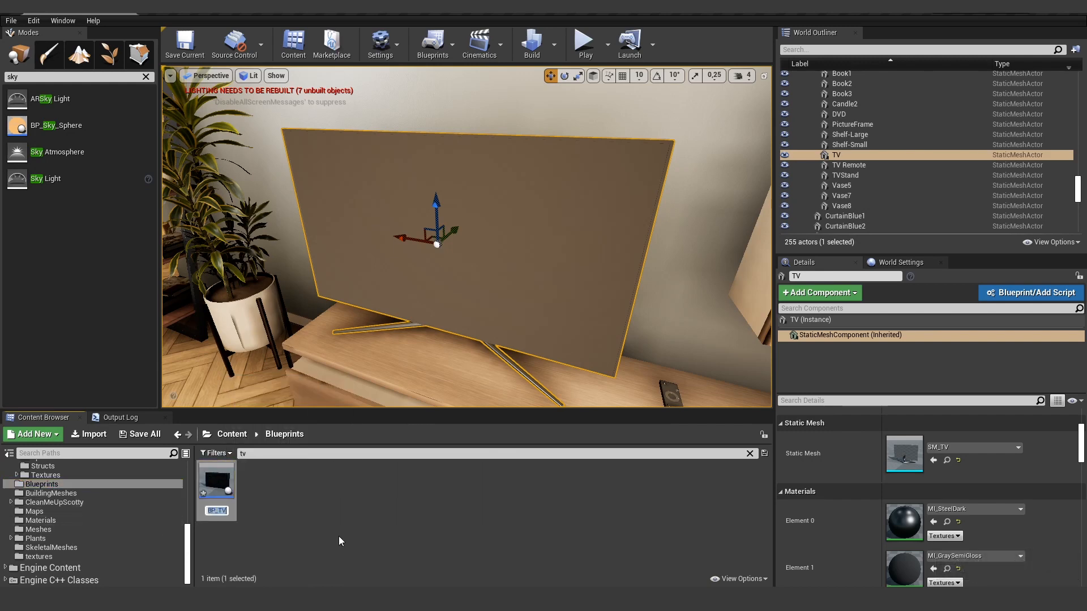
- Rename the copy to BP_TV_Tutorial and open it for editing
{"action": "double_click", "coordinate": [215, 510]}
{"action": "type", "text": "V_Tutorial"}
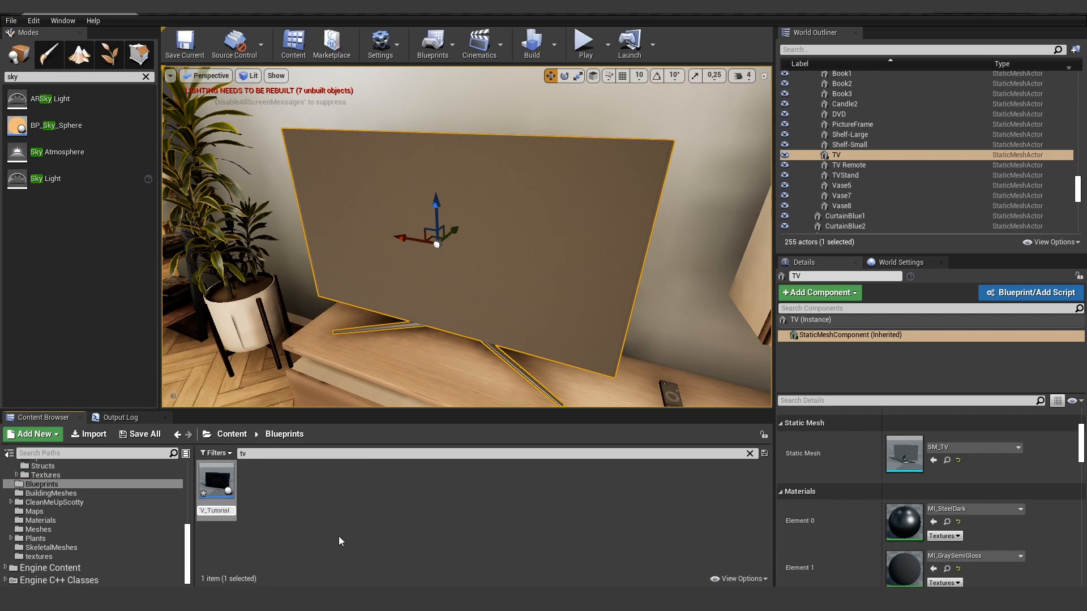
{"action": "left_click", "coordinate": [215, 480]}
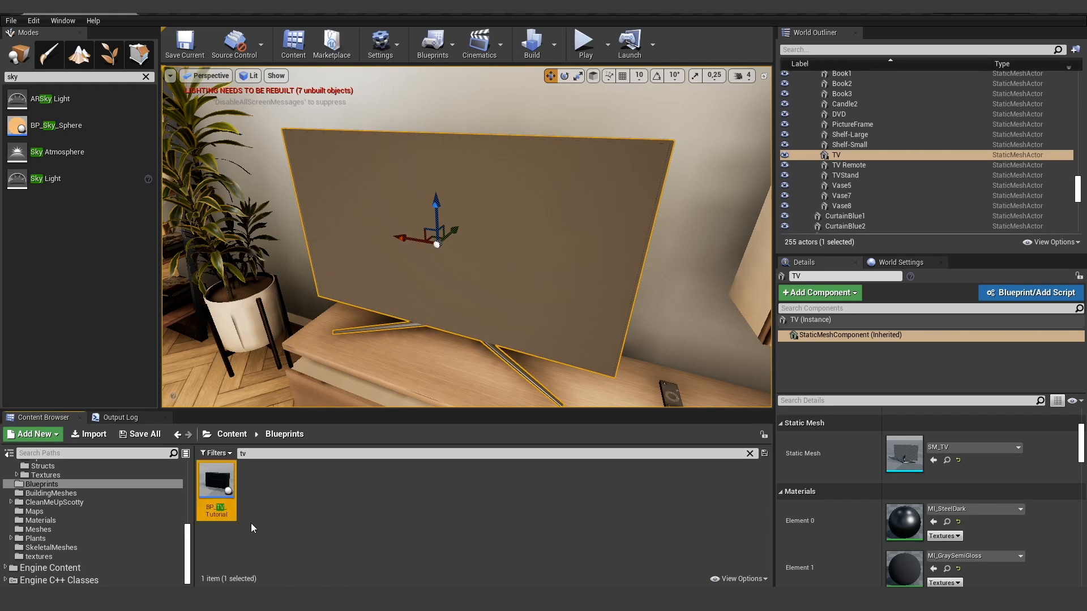
{"action": "double_click", "coordinate": [215, 478]}
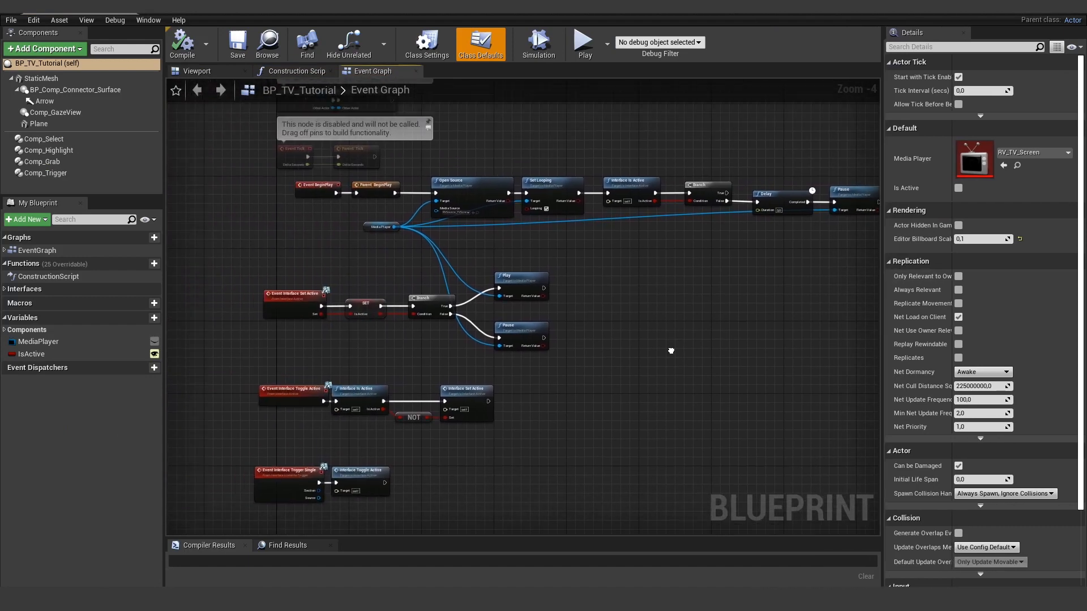
- Set Comp_Highlight's Type to Mesh and compile the blueprint
{"action": "left_click", "coordinate": [45, 151]}
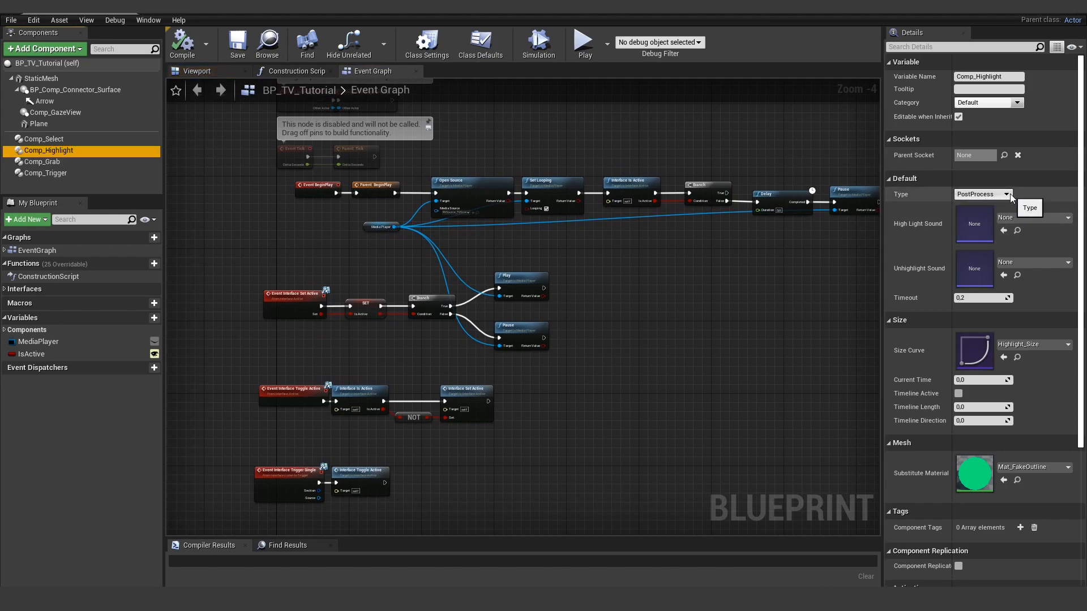
{"action": "left_click", "coordinate": [1008, 194]}
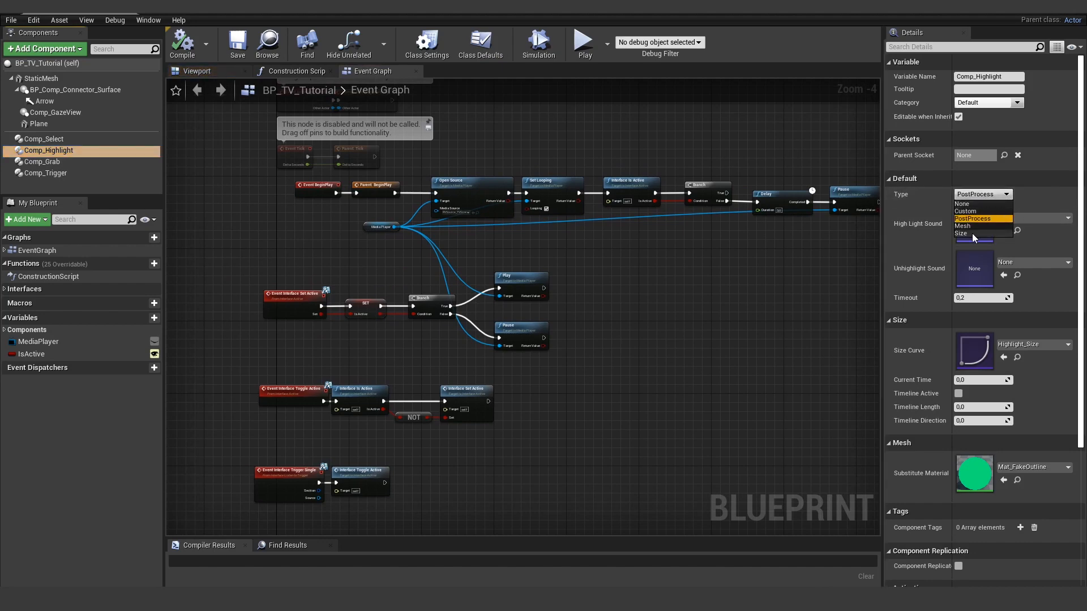
{"action": "mouse_move", "coordinate": [963, 227]}
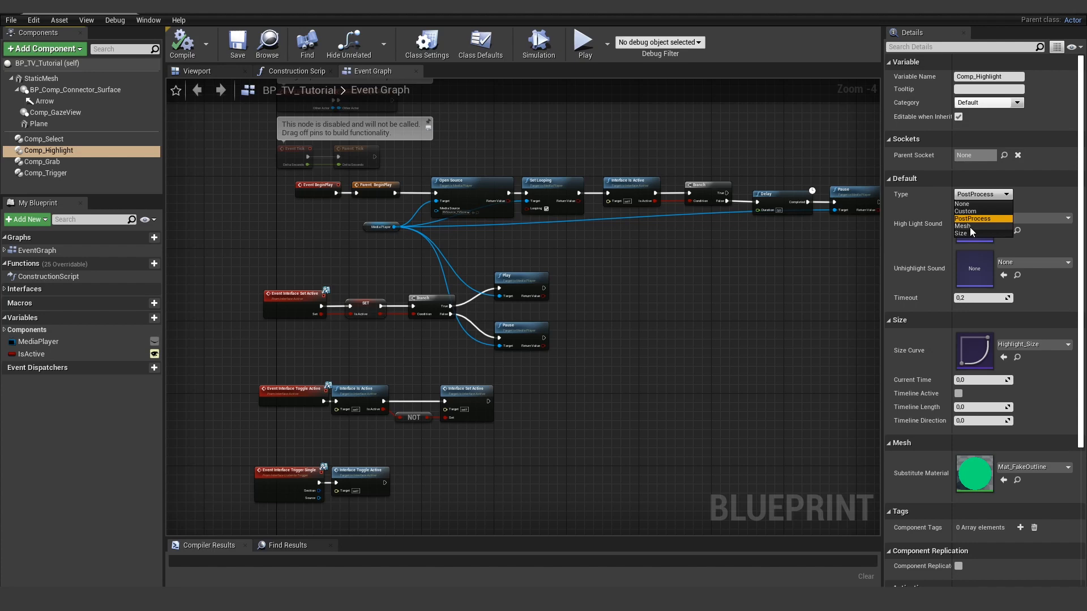
{"action": "left_click", "coordinate": [963, 225]}
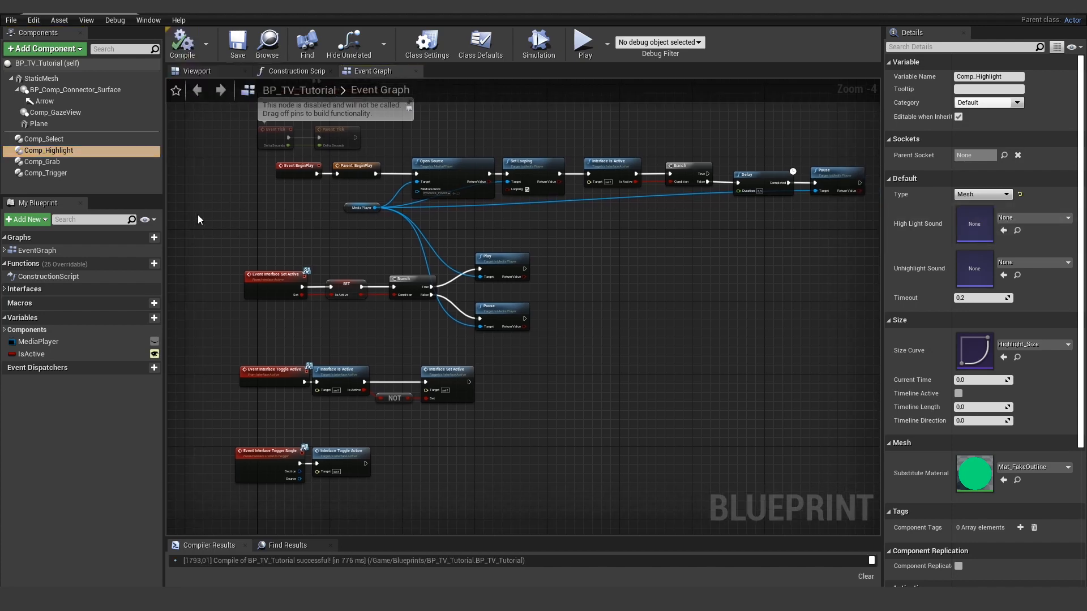
{"action": "left_click", "coordinate": [176, 91]}
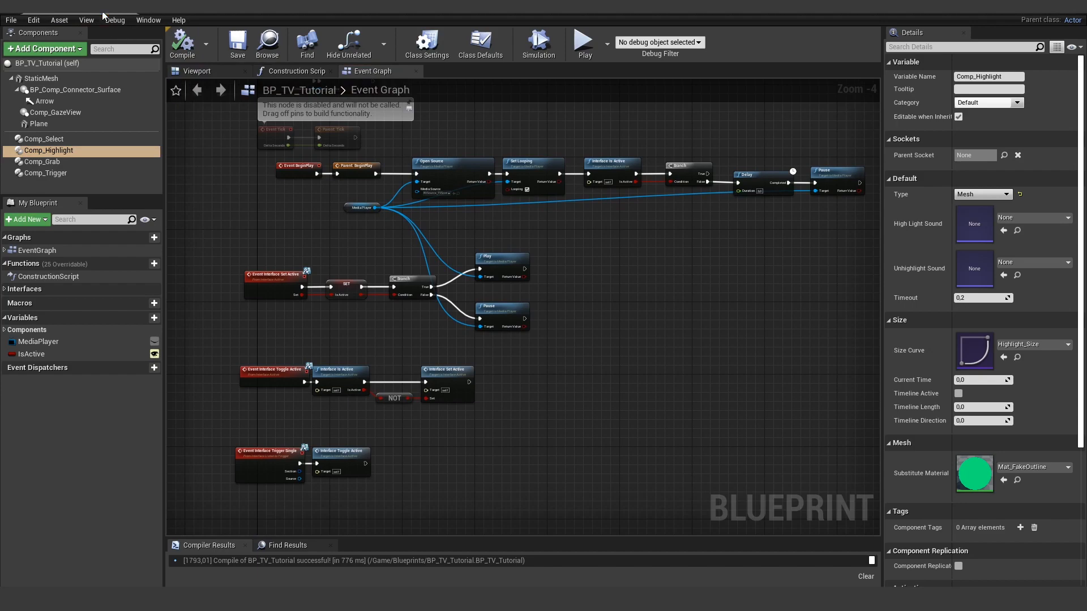
{"action": "mouse_move", "coordinate": [199, 15]}
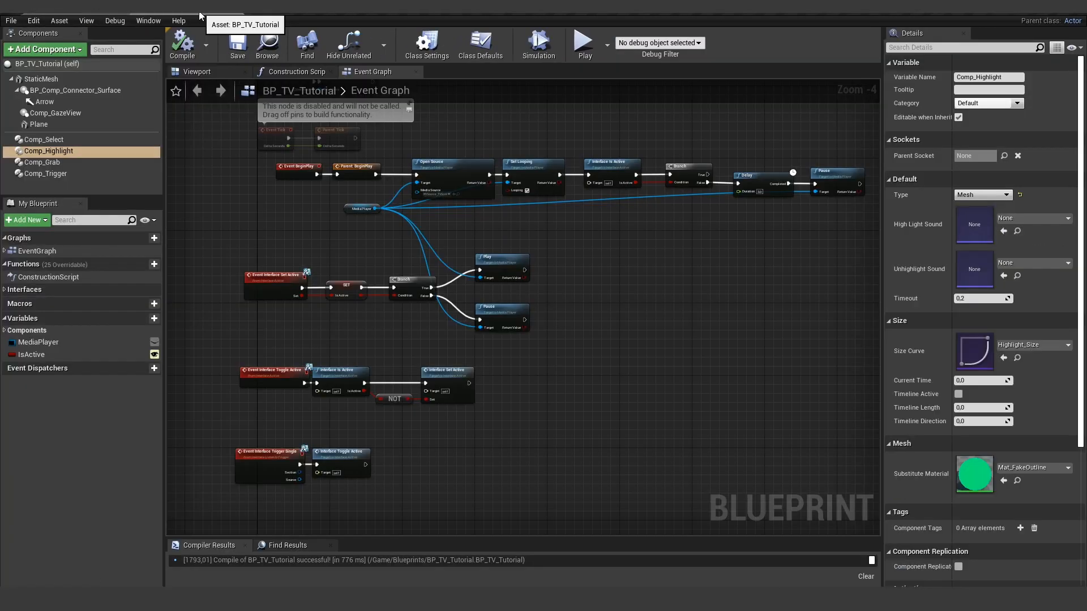
{"action": "mouse_move", "coordinate": [78, 124]}
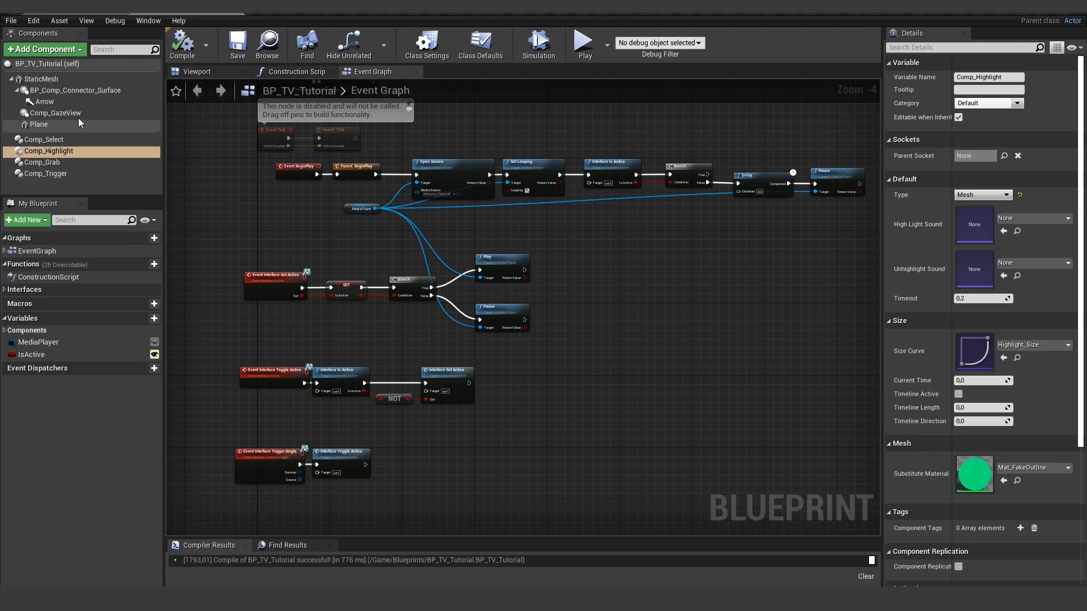
- Set Comp_GazeView's Single Selection Button to BP_Selection_Play
{"action": "left_click", "coordinate": [55, 113]}
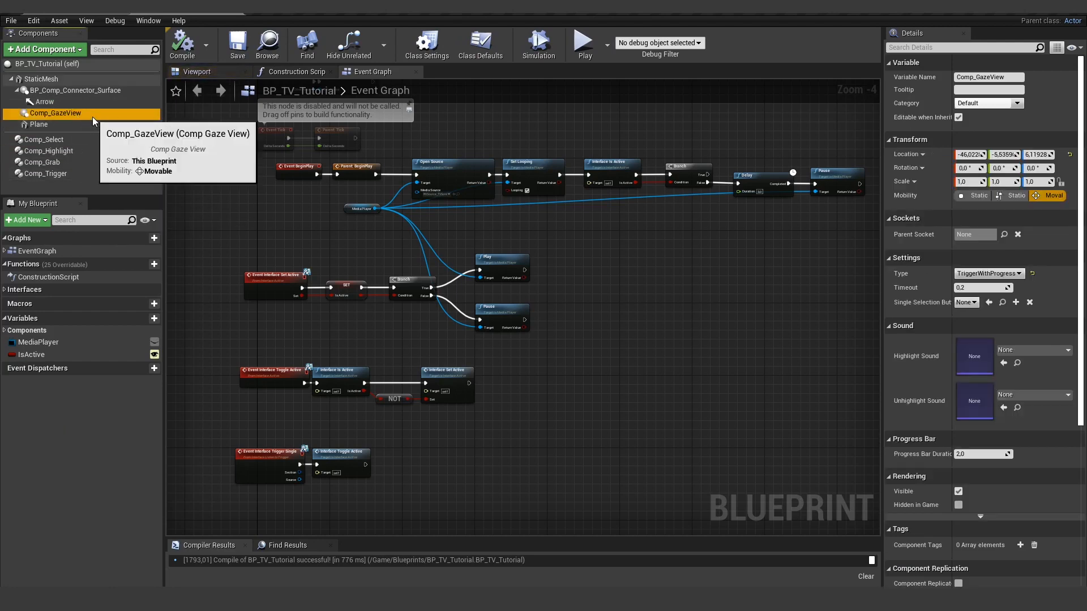
{"action": "mouse_move", "coordinate": [502, 254]}
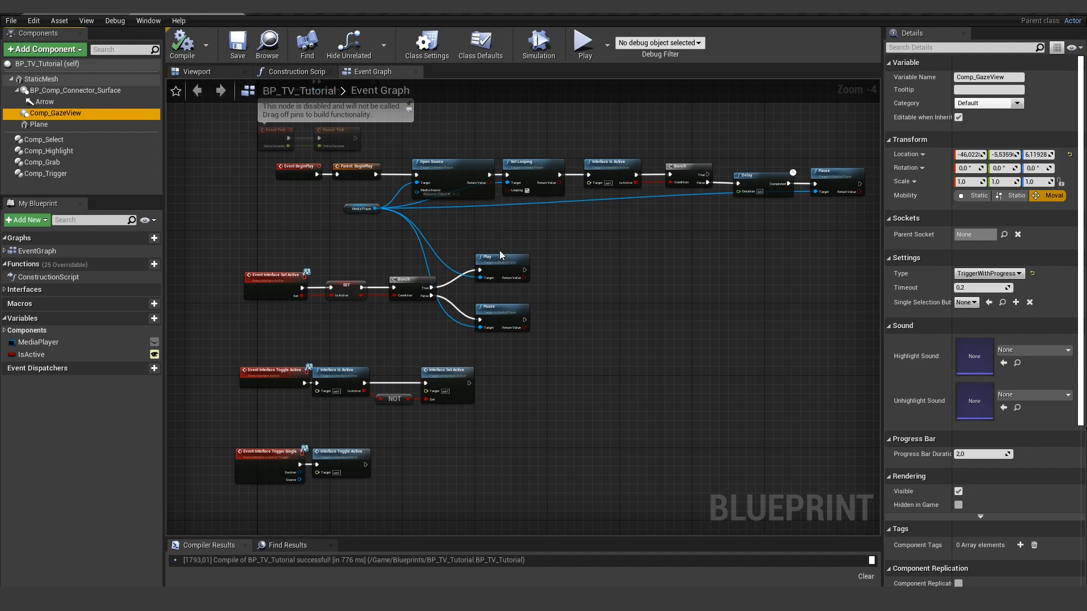
{"action": "mouse_move", "coordinate": [858, 261]}
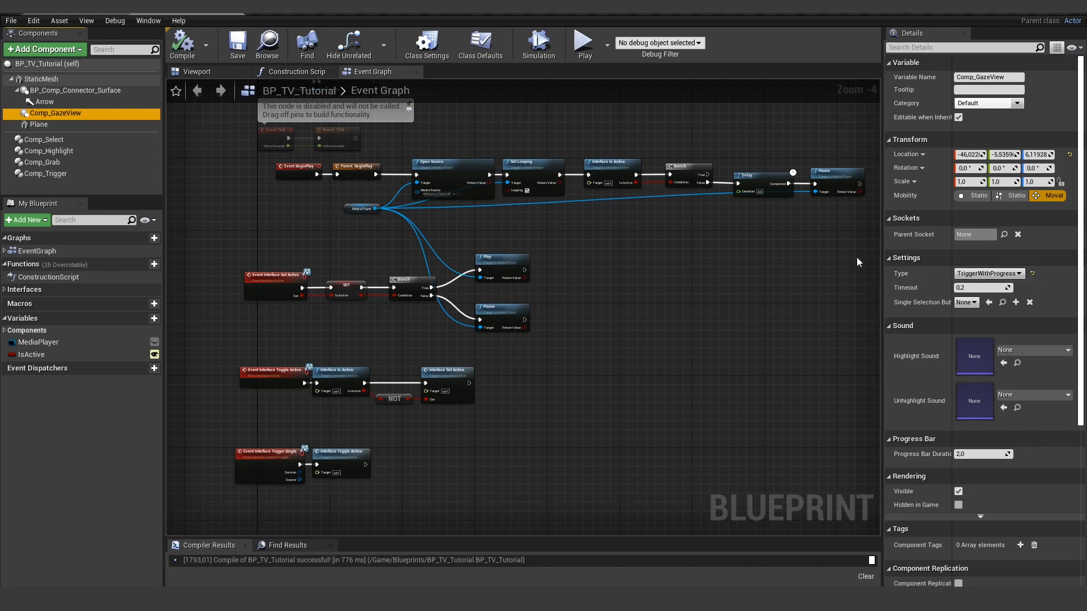
{"action": "mouse_move", "coordinate": [572, 333]}
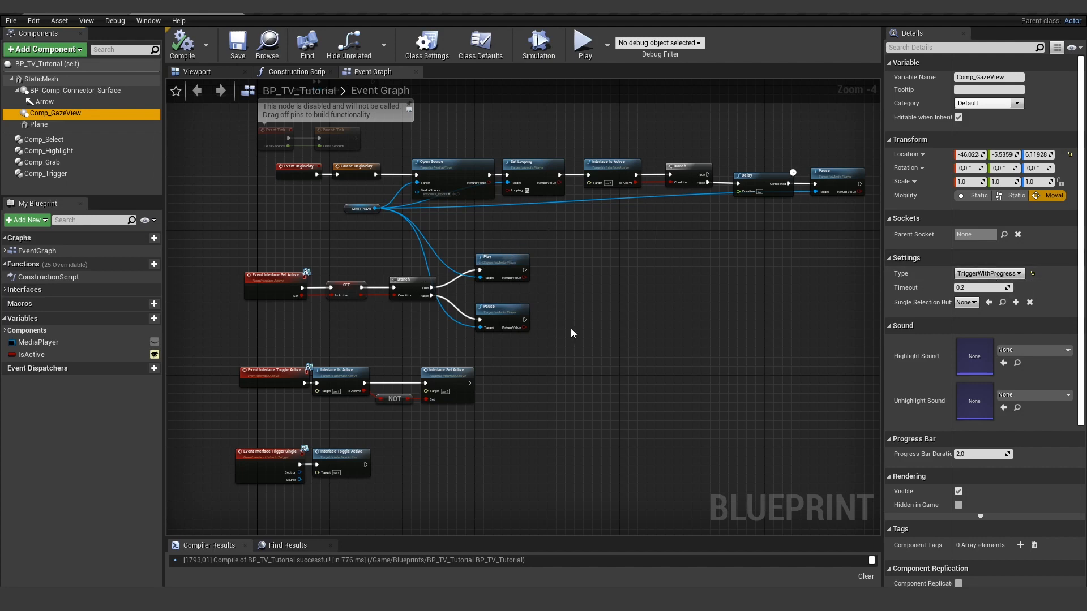
{"action": "mouse_move", "coordinate": [677, 271]}
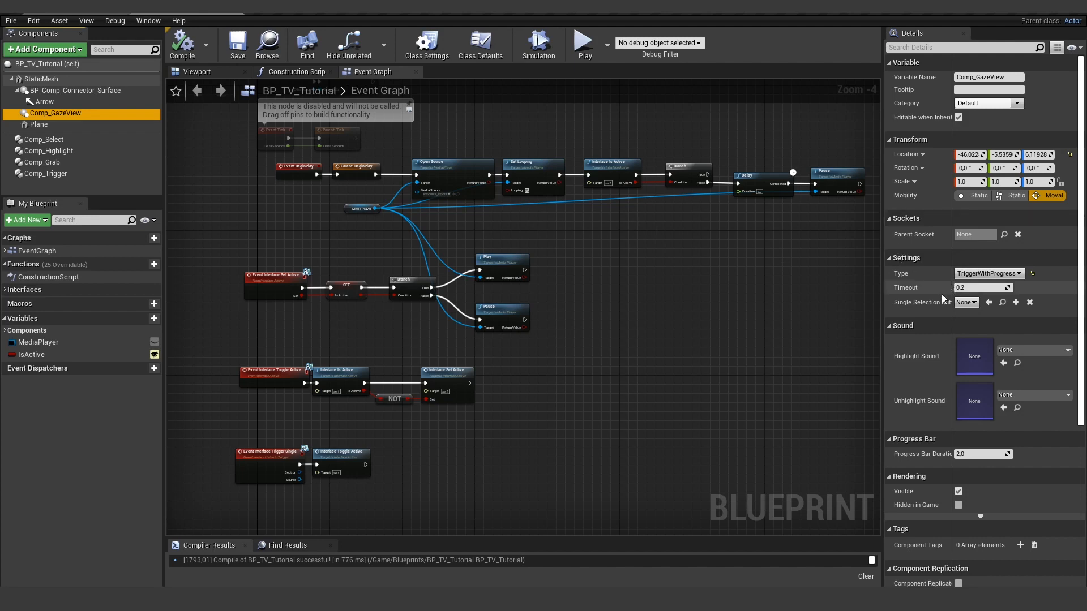
{"action": "left_click", "coordinate": [965, 302]}
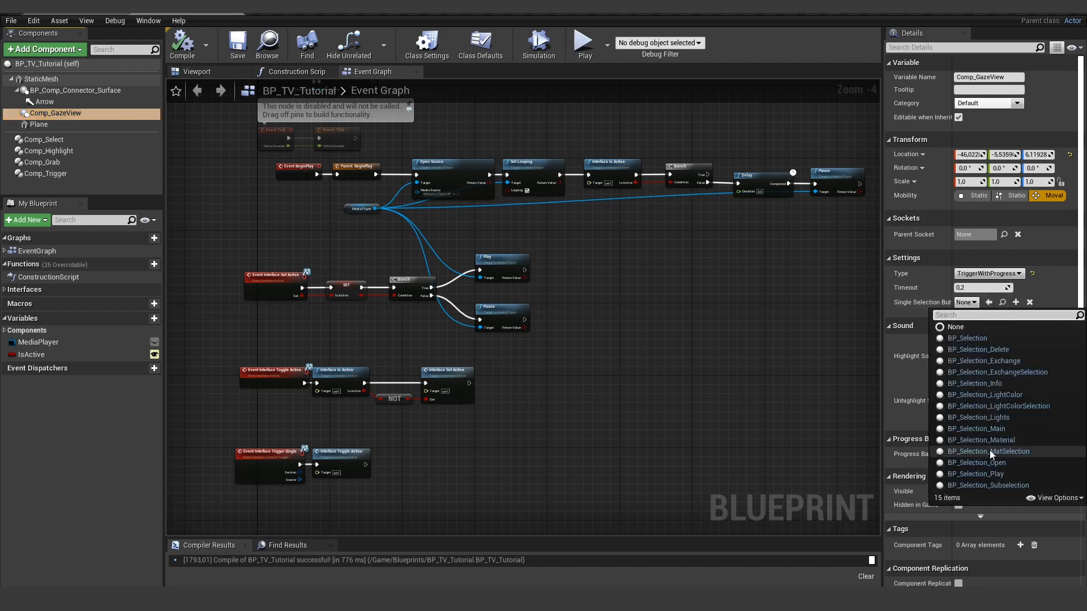
{"action": "left_click", "coordinate": [978, 473]}
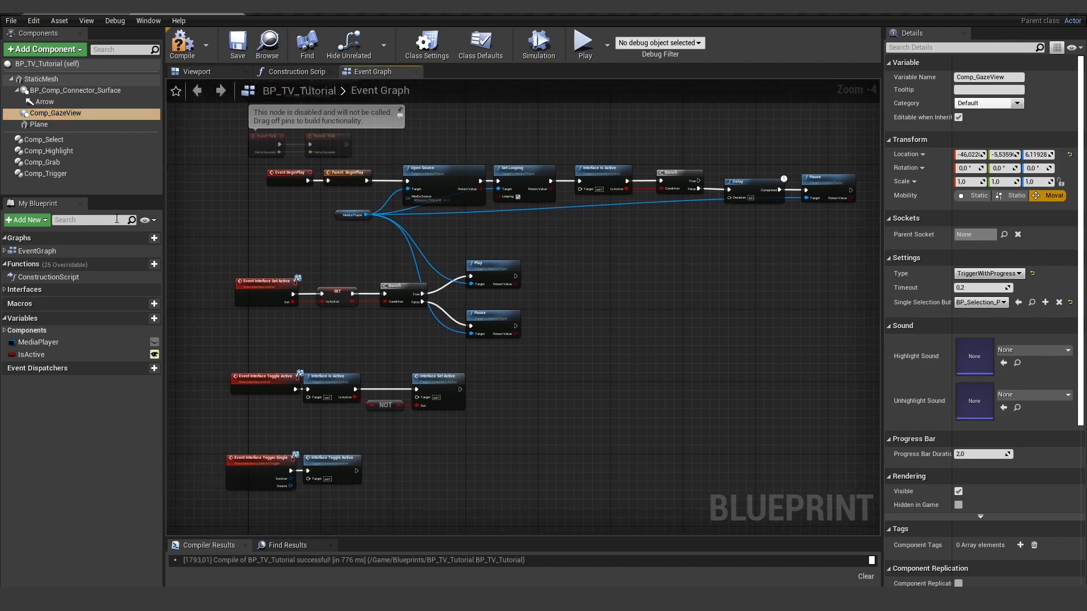
{"action": "left_click", "coordinate": [43, 162]}
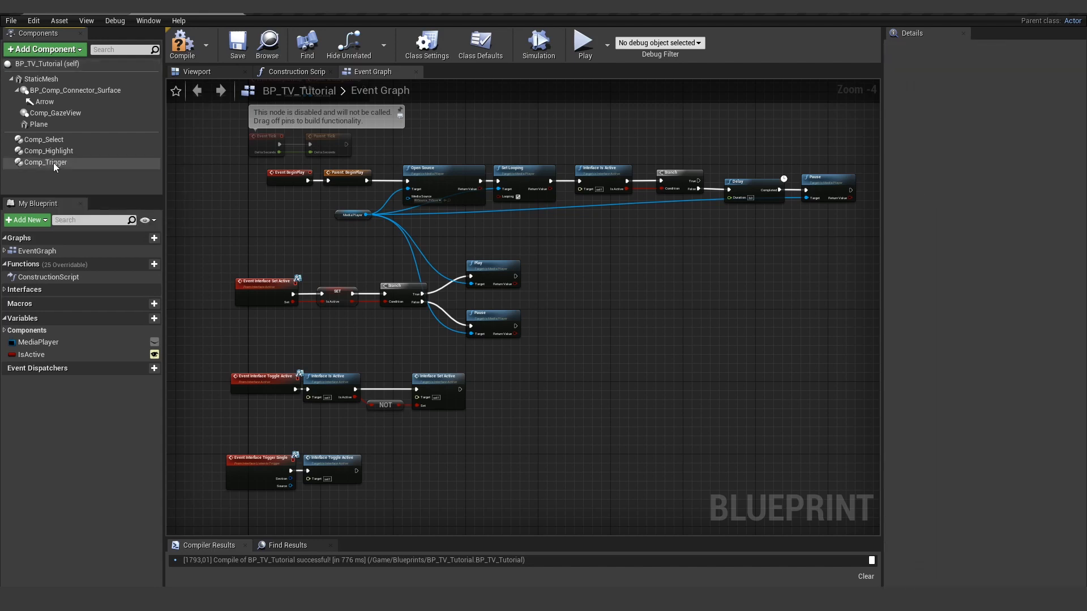
{"action": "left_click", "coordinate": [47, 150]}
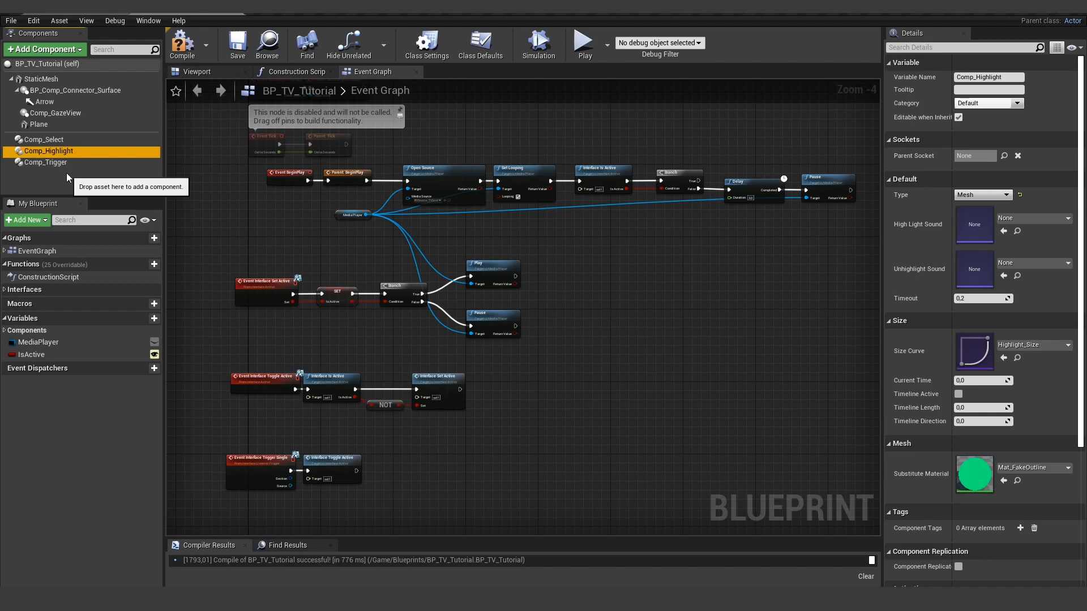
{"action": "mouse_move", "coordinate": [95, 146]}
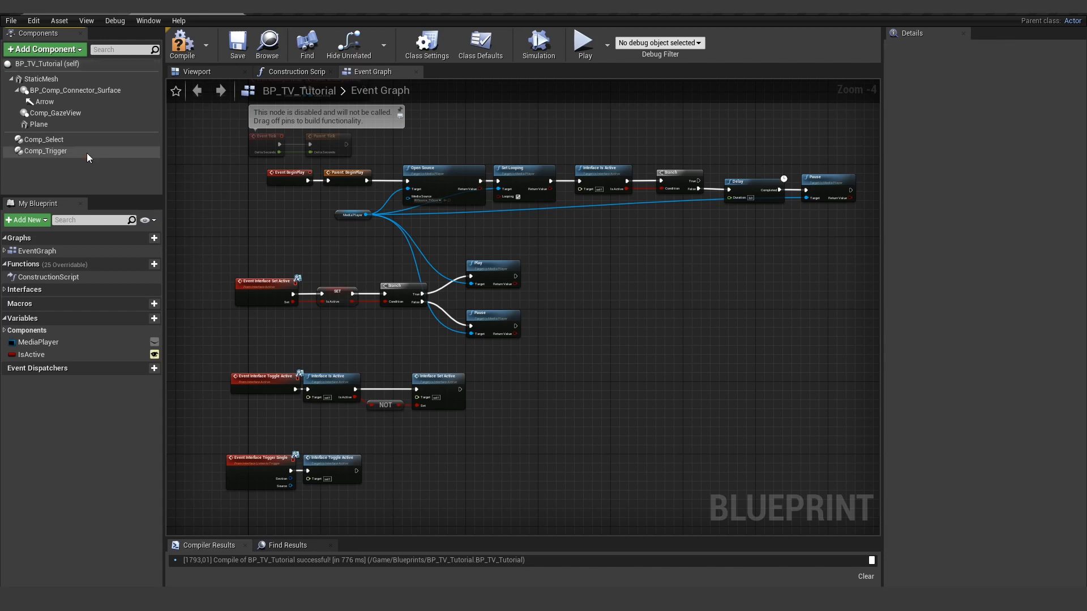
{"action": "left_click", "coordinate": [43, 139]}
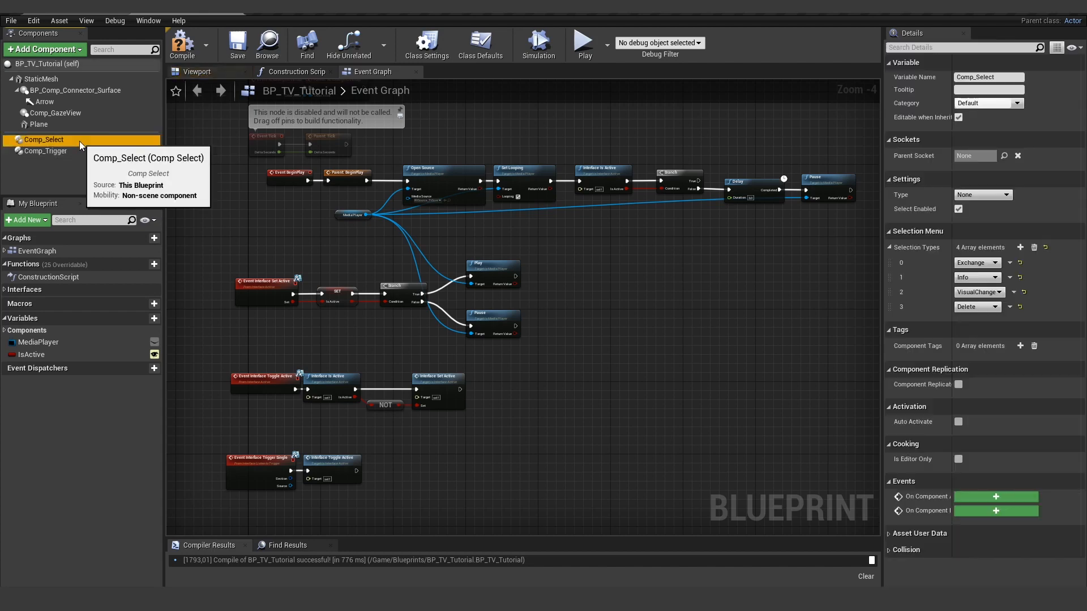
{"action": "left_click", "coordinate": [46, 151]}
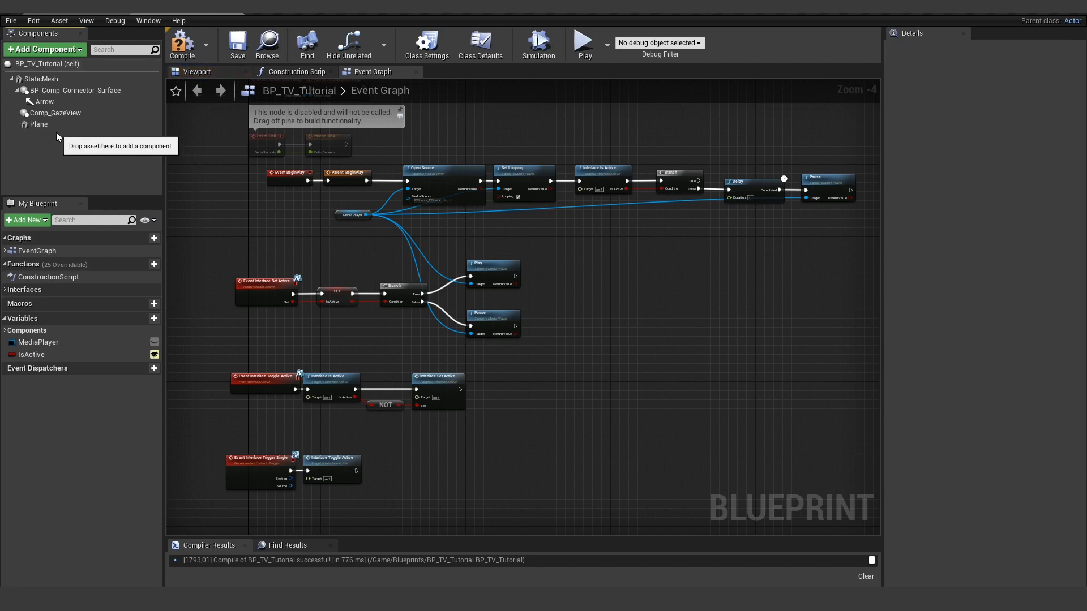
{"action": "left_click", "coordinate": [55, 113]}
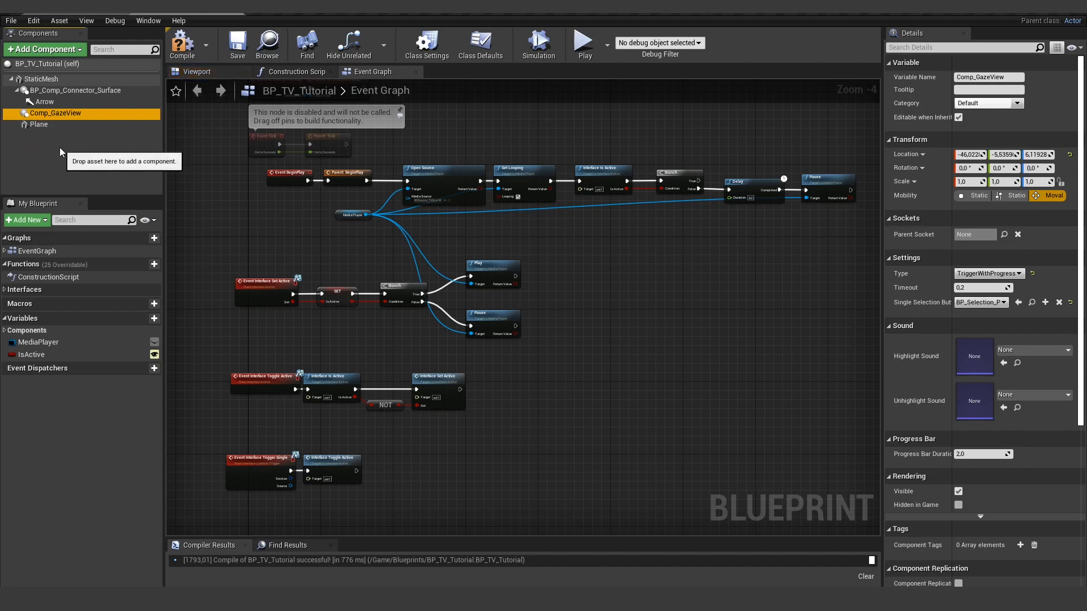
{"action": "mouse_move", "coordinate": [980, 302]}
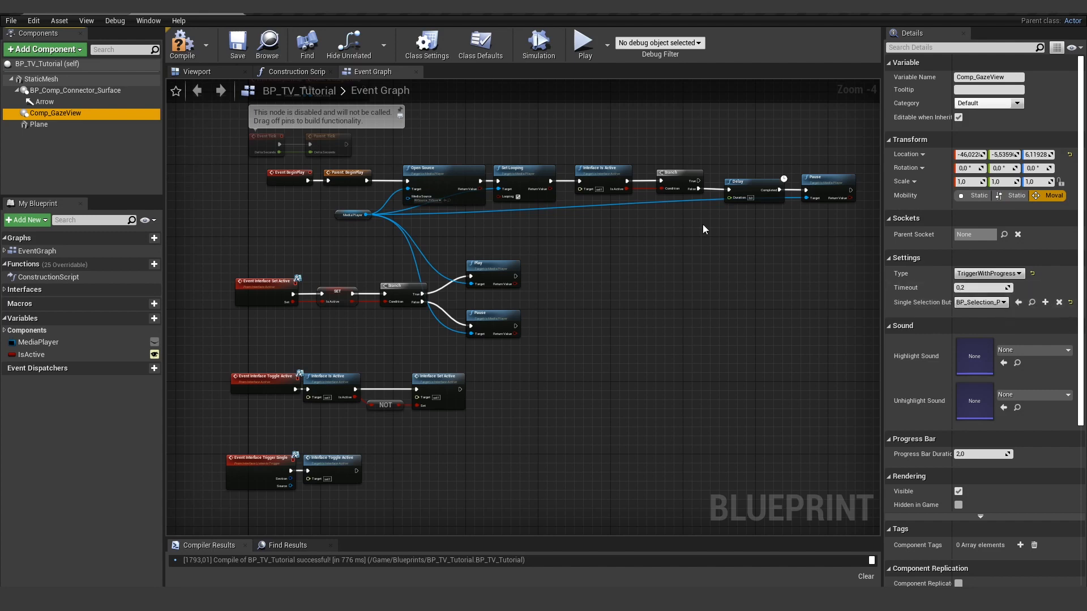
{"action": "left_click", "coordinate": [76, 90]}
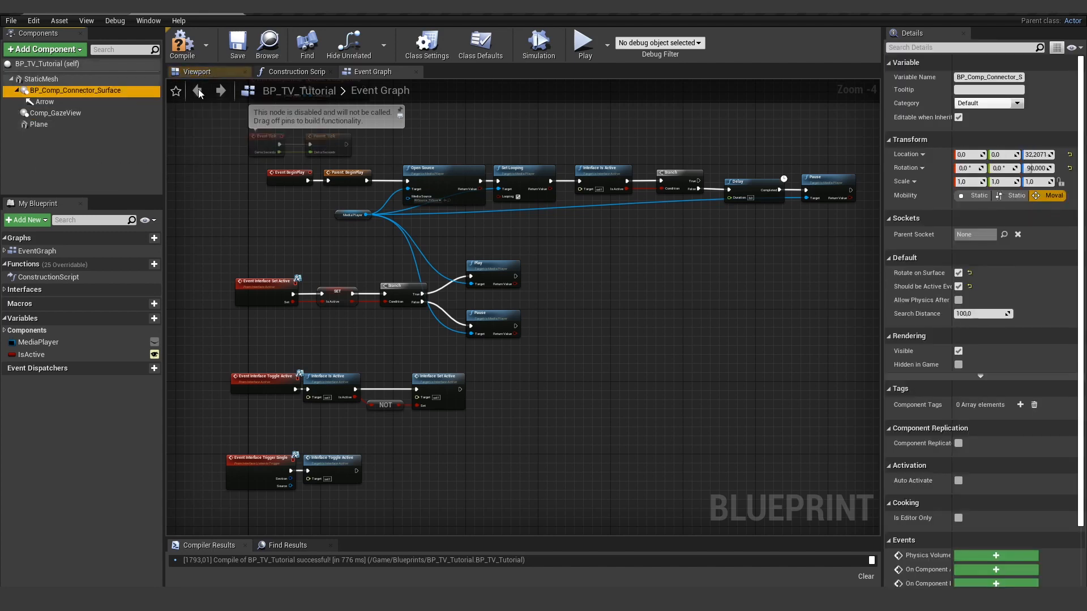
- In the blueprint Viewport, nudge the screen plane component's position slightly
{"action": "left_click", "coordinate": [197, 72]}
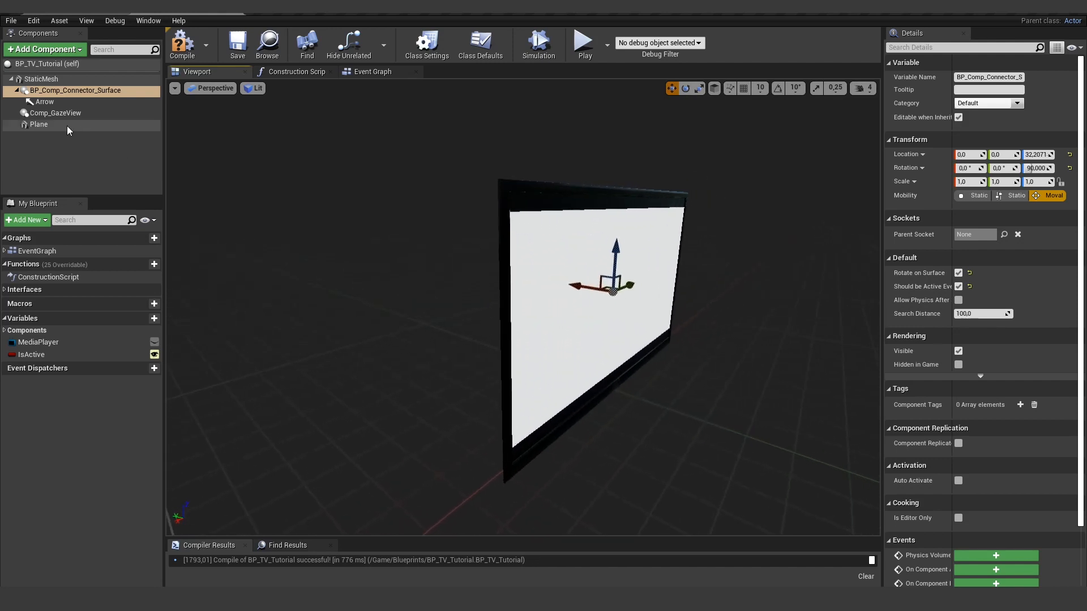
{"action": "left_click", "coordinate": [38, 125]}
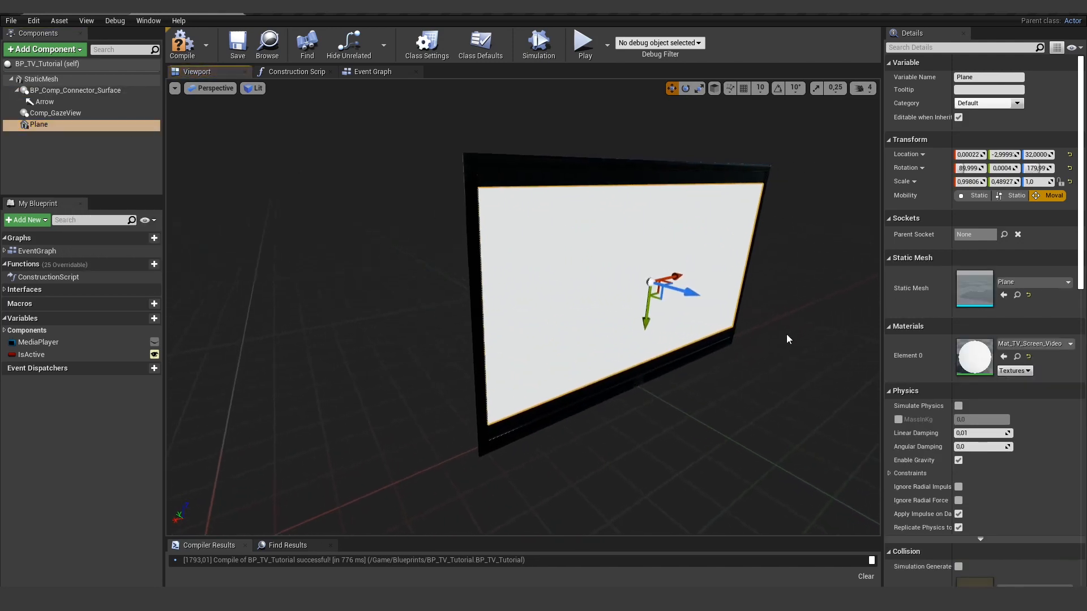
{"action": "left_click_drag", "start_coordinate": [666, 290], "coordinate": [755, 308]}
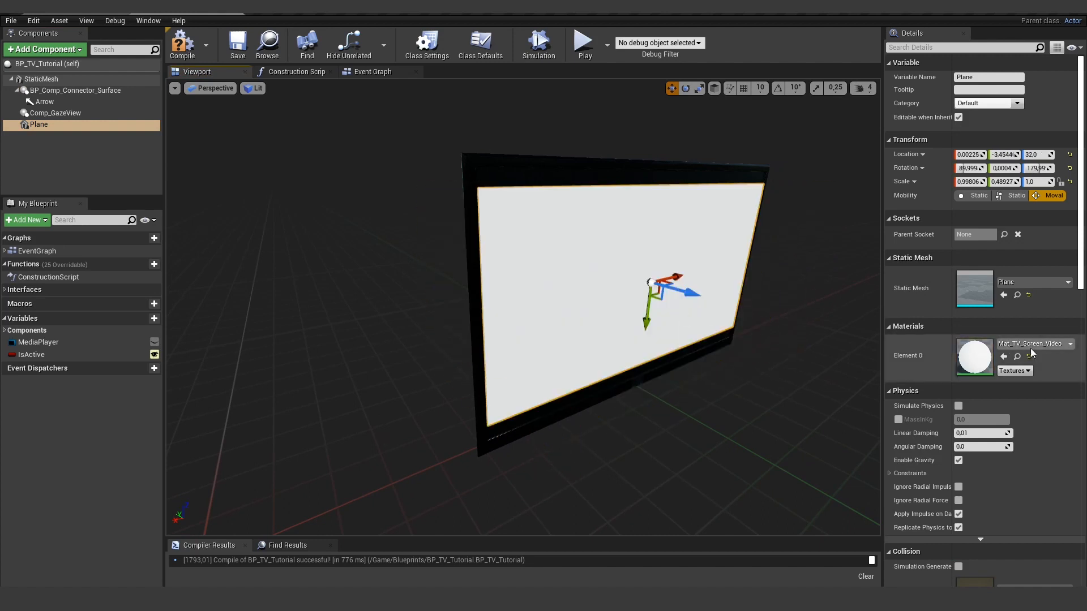
{"action": "mouse_move", "coordinate": [597, 329]}
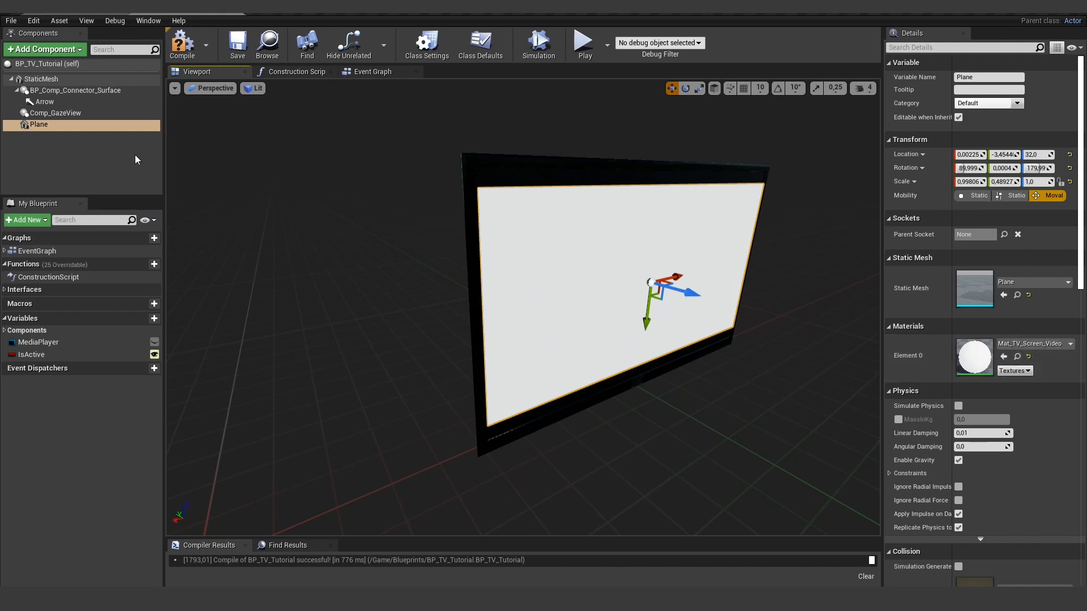
- Set the StaticMesh body component to SM_TV by searching 'tv'
{"action": "left_click", "coordinate": [41, 79]}
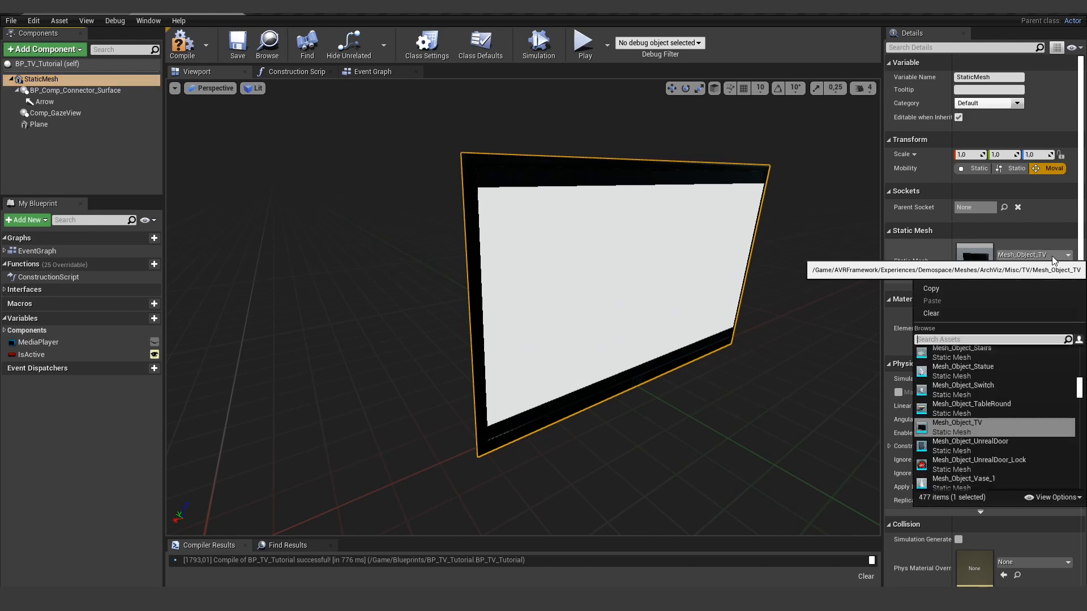
{"action": "type", "text": "tv"}
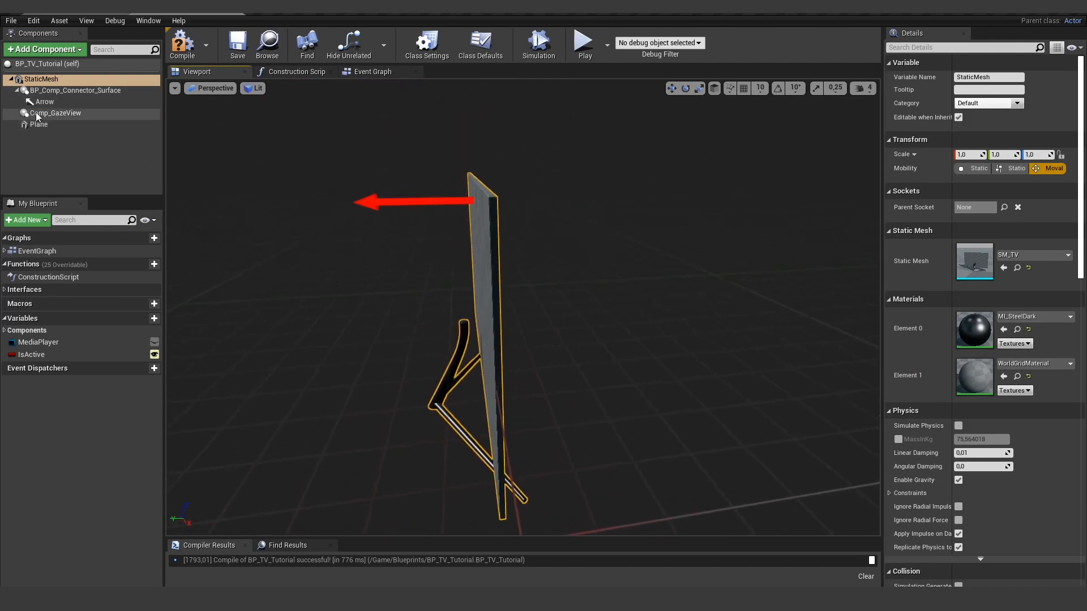
- Delete the BP_Comp_Connector_Surface component from BP_TV_Tutorial, leaving the TV mesh and gaze view
{"action": "left_click", "coordinate": [75, 91]}
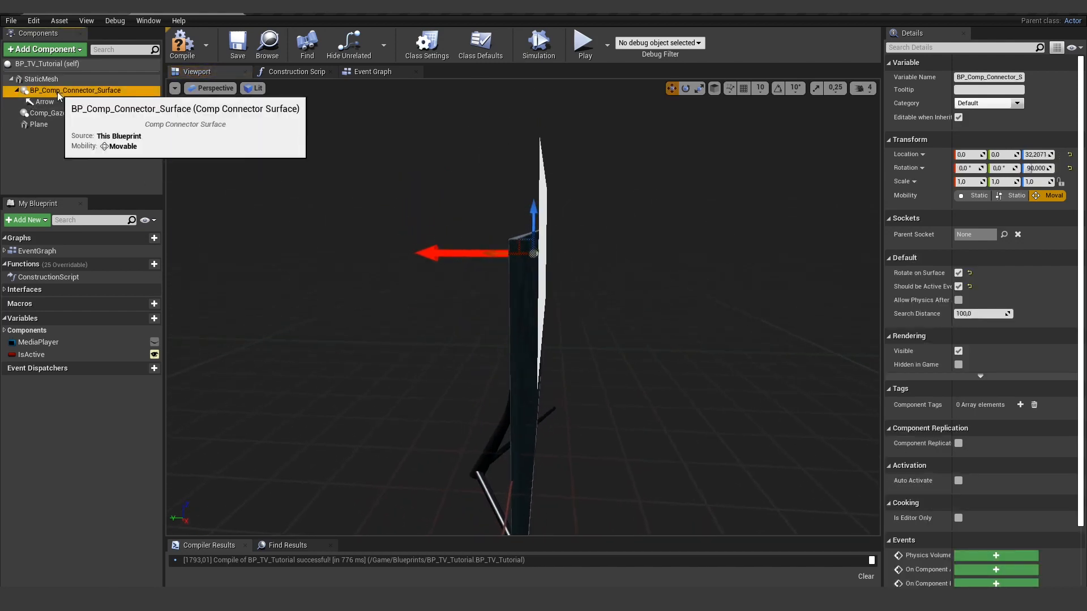
{"action": "left_click", "coordinate": [38, 91]}
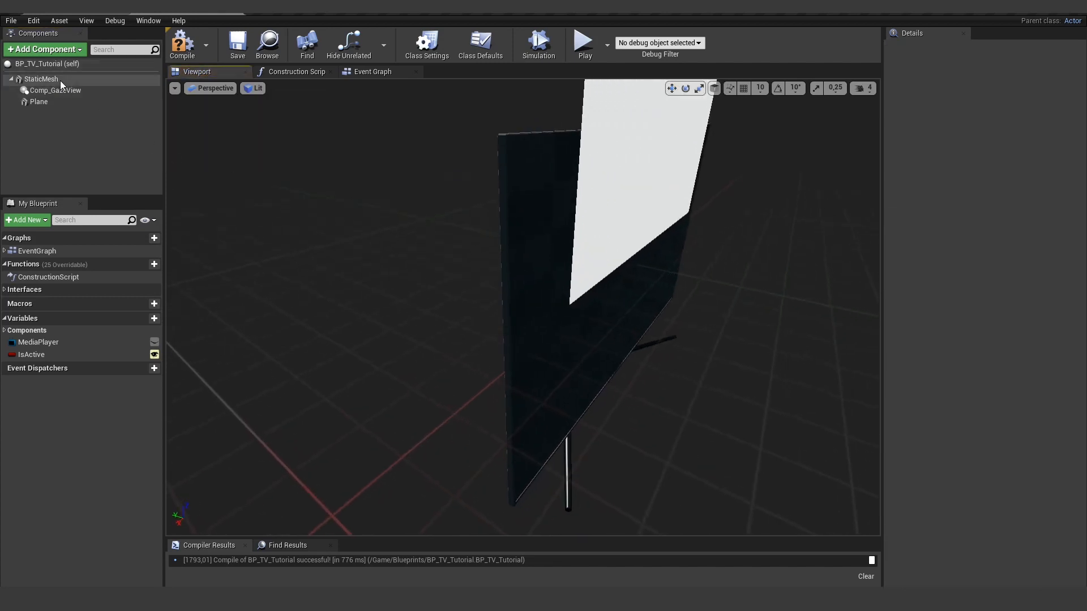
{"action": "left_click", "coordinate": [41, 78]}
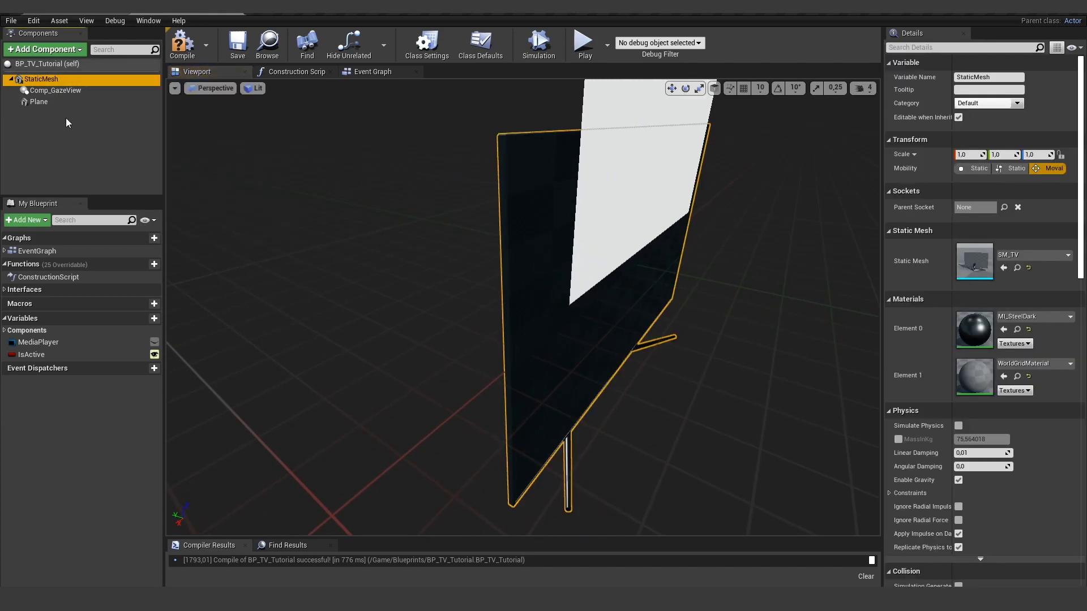
{"action": "left_click", "coordinate": [57, 91]}
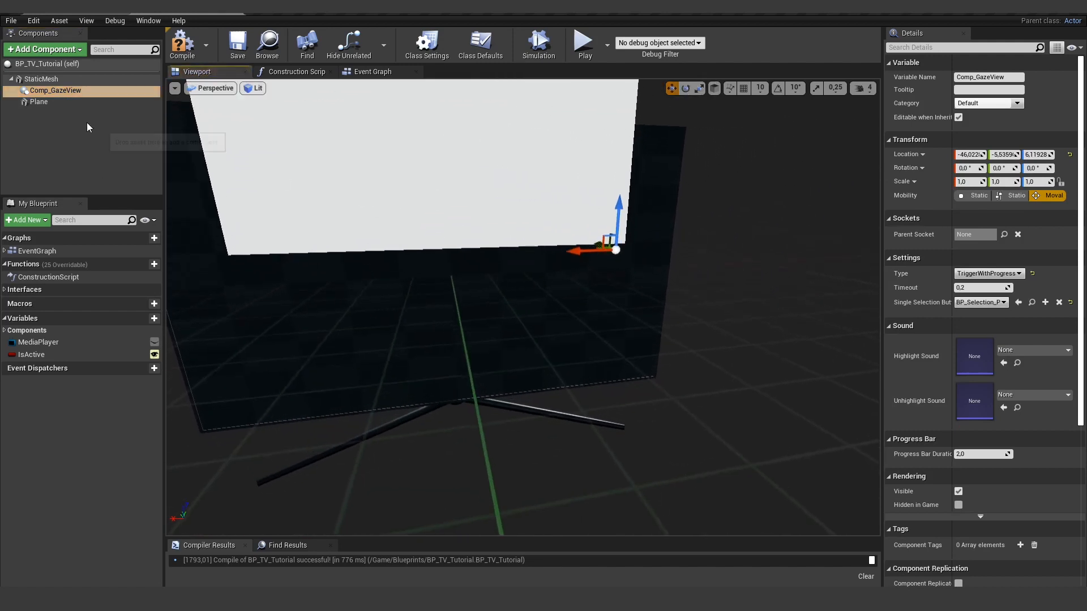
- Delete the Plane component so the TV mesh's own screen uses Mat_TV_Screen_Video, then go back to the level
{"action": "left_click", "coordinate": [38, 102]}
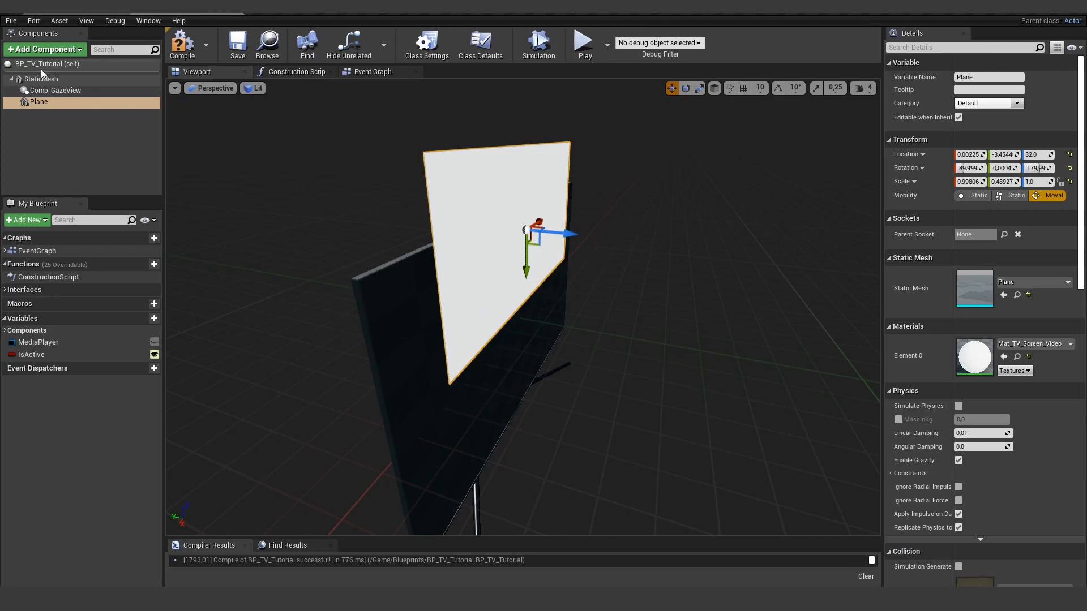
{"action": "left_click", "coordinate": [41, 78]}
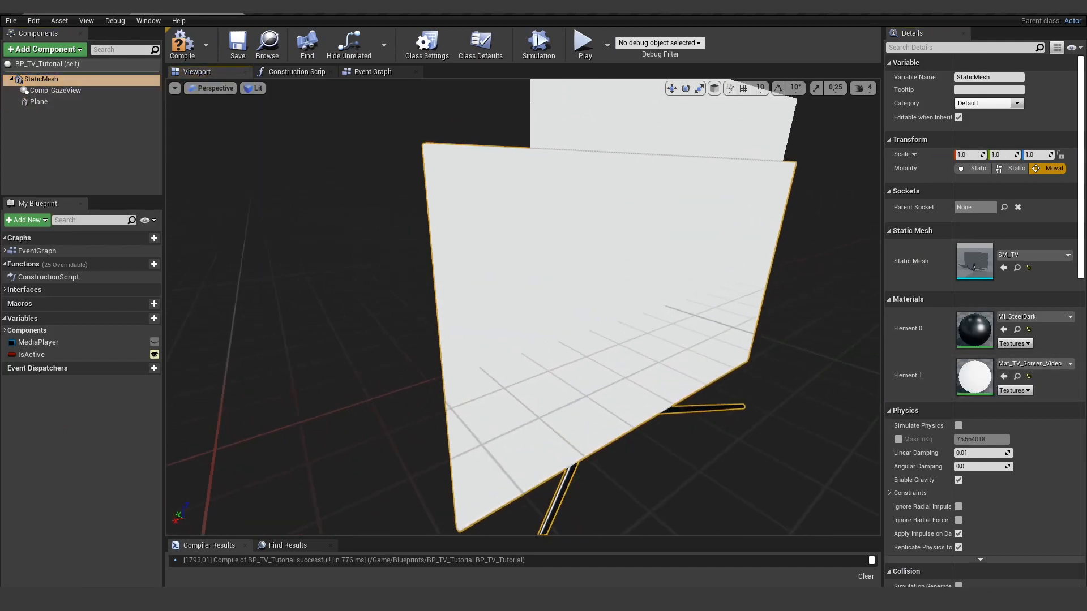
{"action": "left_click", "coordinate": [38, 102]}
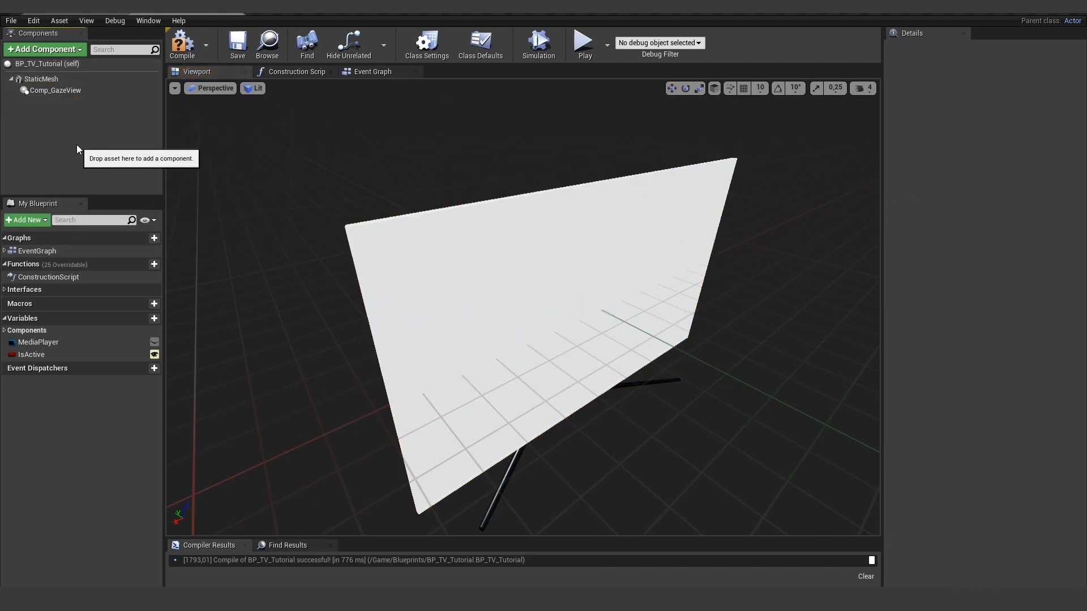
{"action": "left_click", "coordinate": [181, 42]}
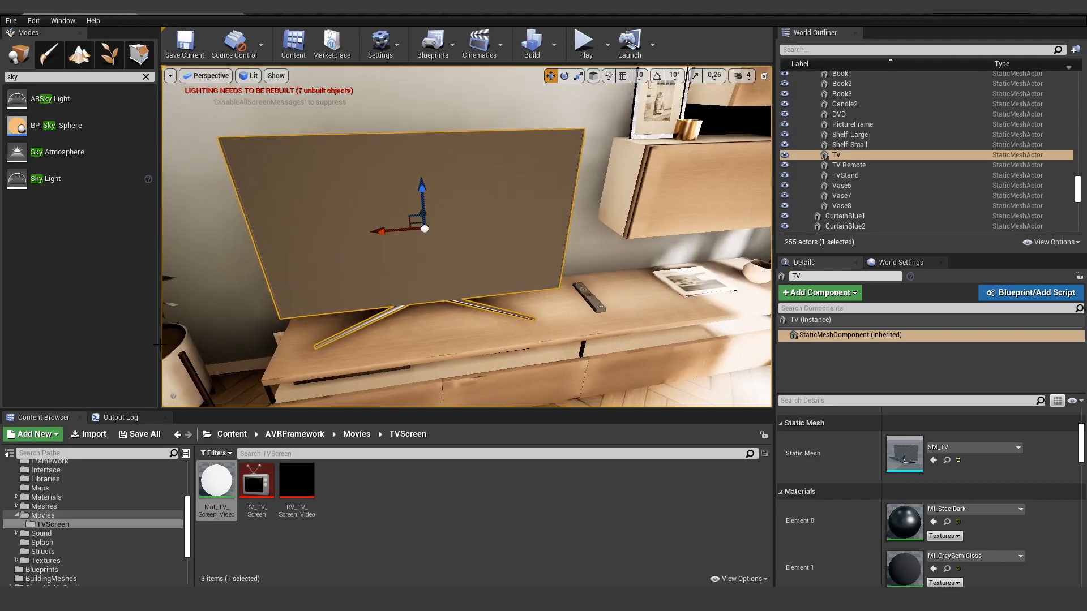
- Replace the living room TV with BP_TV_Tutorial from the Blueprints folder and play the level
{"action": "scroll", "scroll_direction": "down", "scroll_amount": 3}
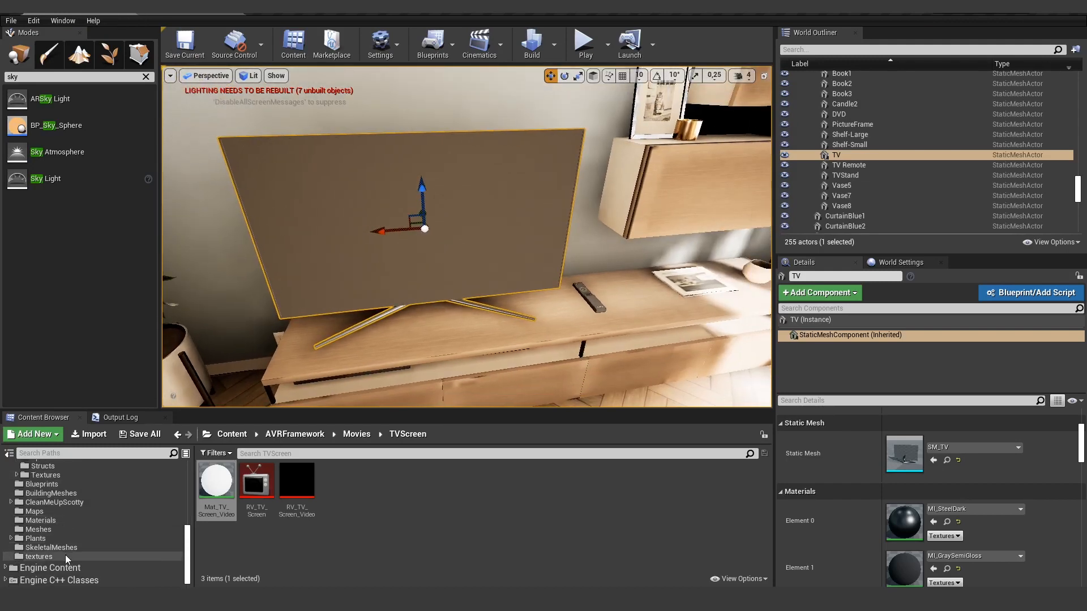
{"action": "left_click", "coordinate": [48, 483]}
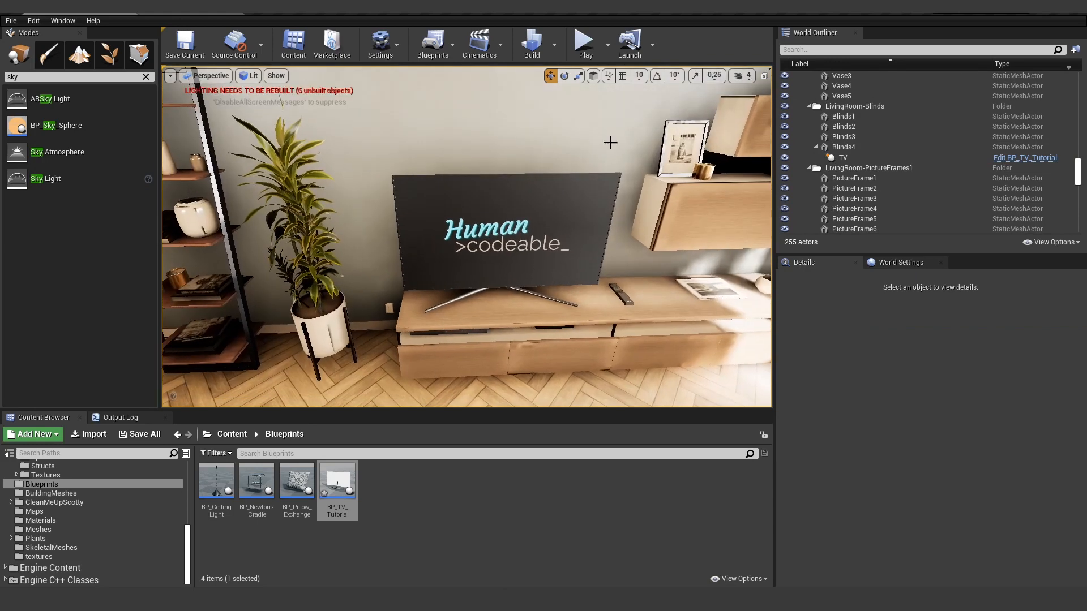
{"action": "left_click", "coordinate": [583, 41]}
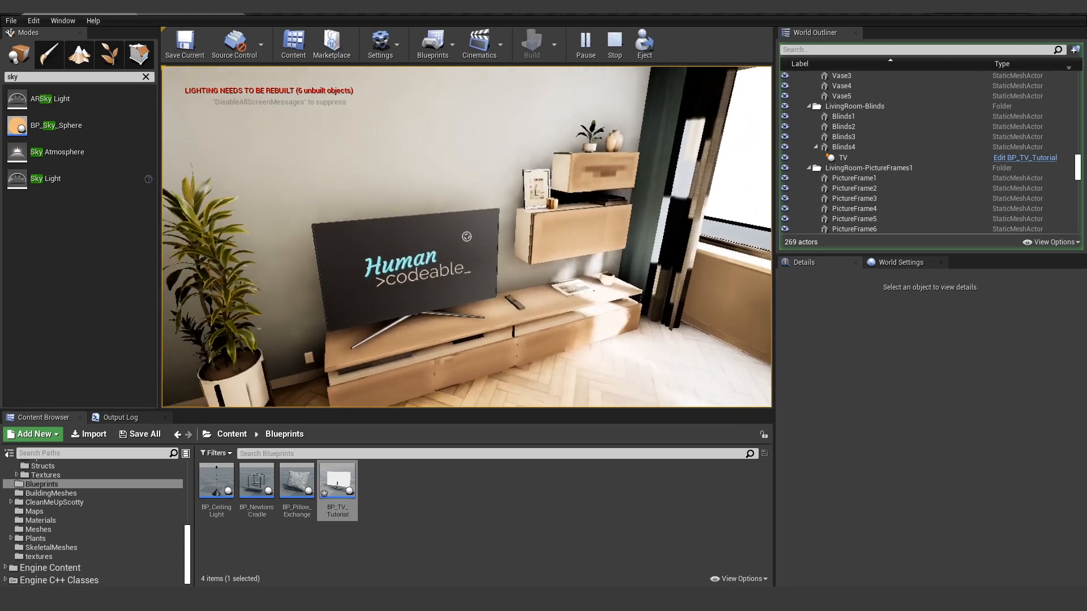
- Set Comp_GazeView's Type to SelectionButton in BP_TV_Tutorial and compile, then view it in the Viewport
{"action": "double_click", "coordinate": [337, 480]}
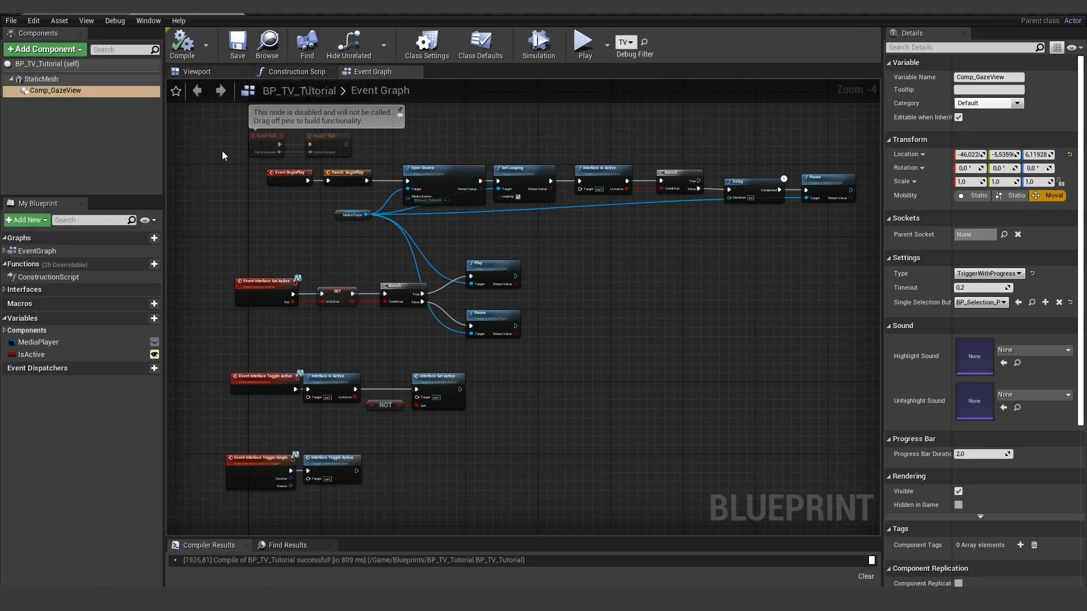
{"action": "mouse_move", "coordinate": [989, 273]}
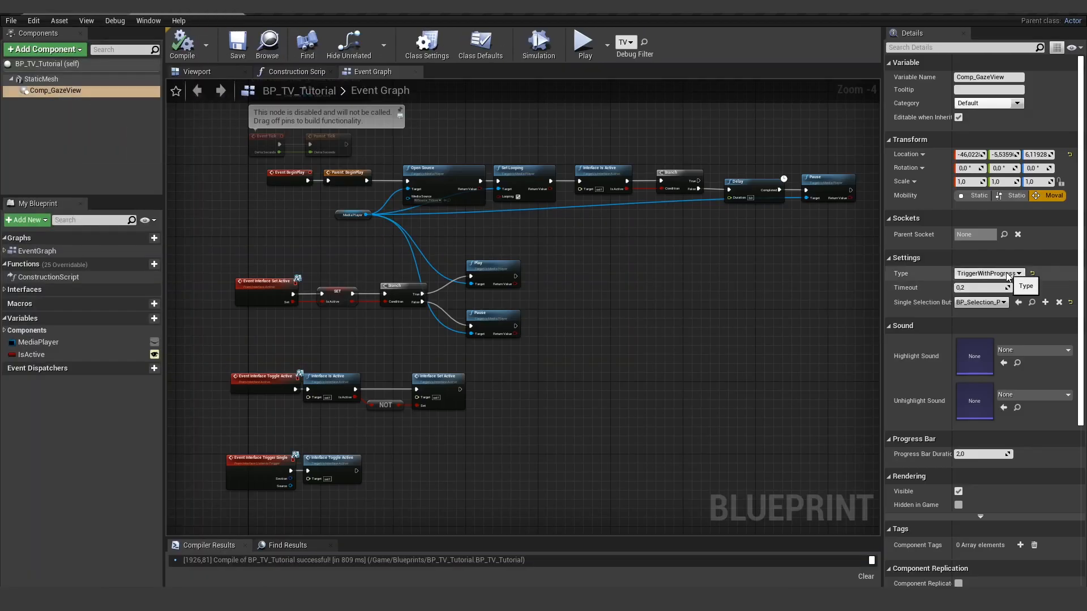
{"action": "left_click", "coordinate": [987, 272]}
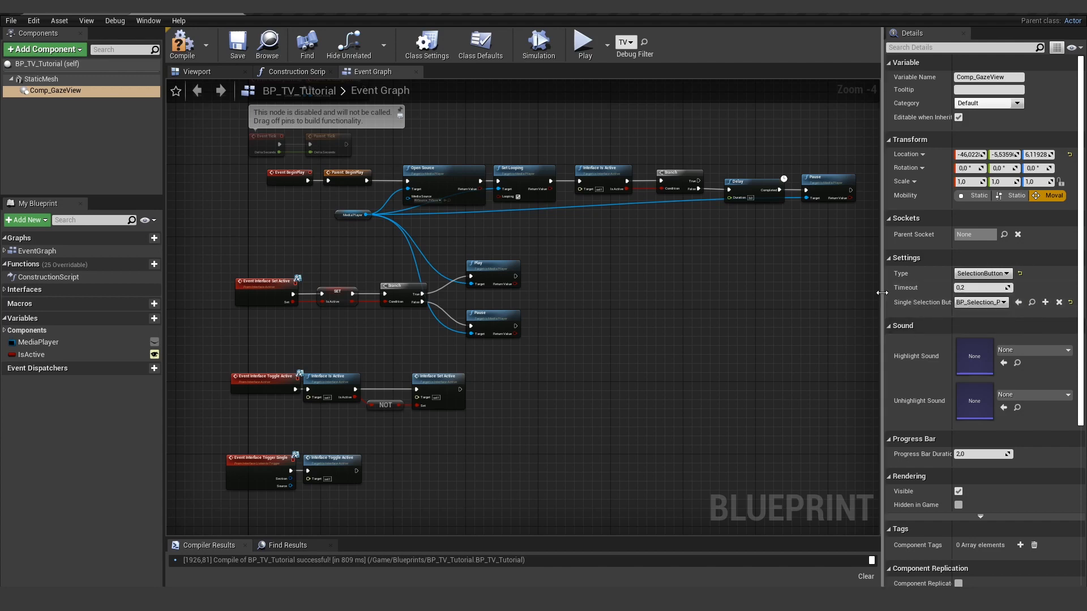
{"action": "left_click", "coordinate": [181, 43]}
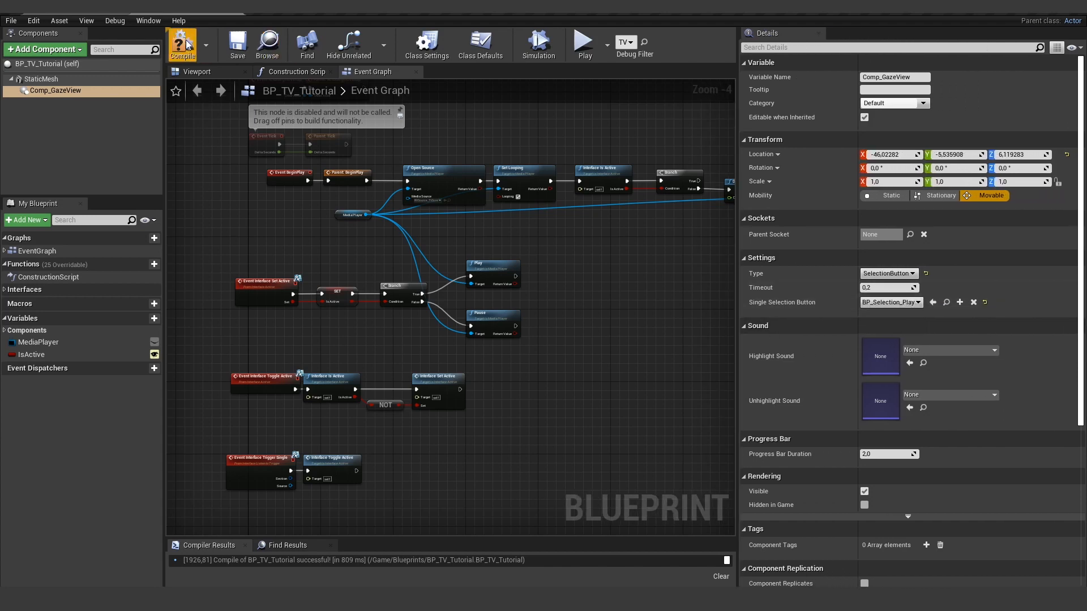
{"action": "left_click", "coordinate": [183, 43]}
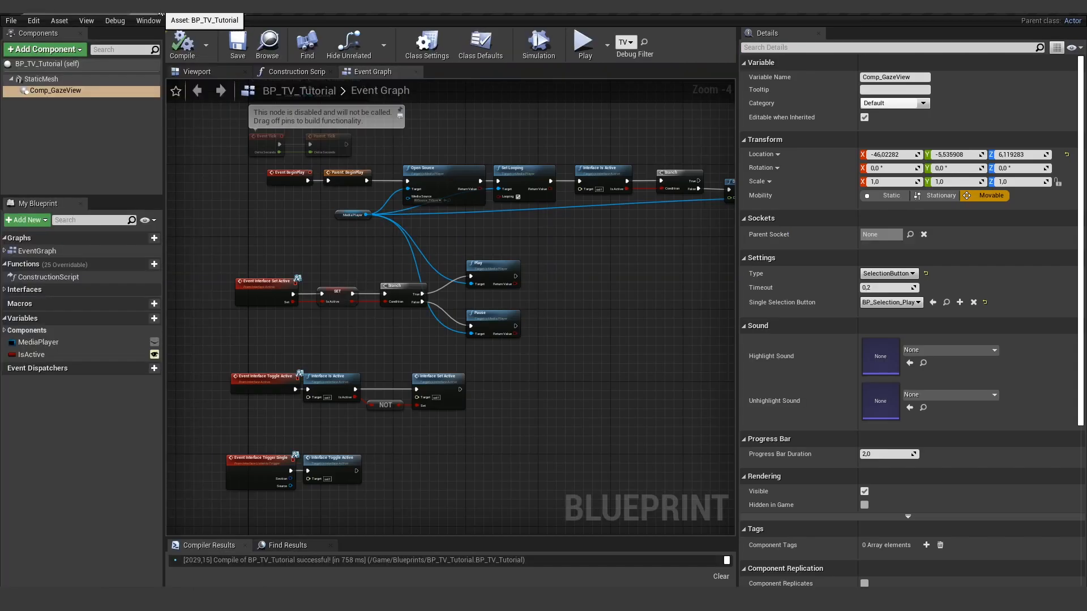
{"action": "left_click", "coordinate": [197, 71]}
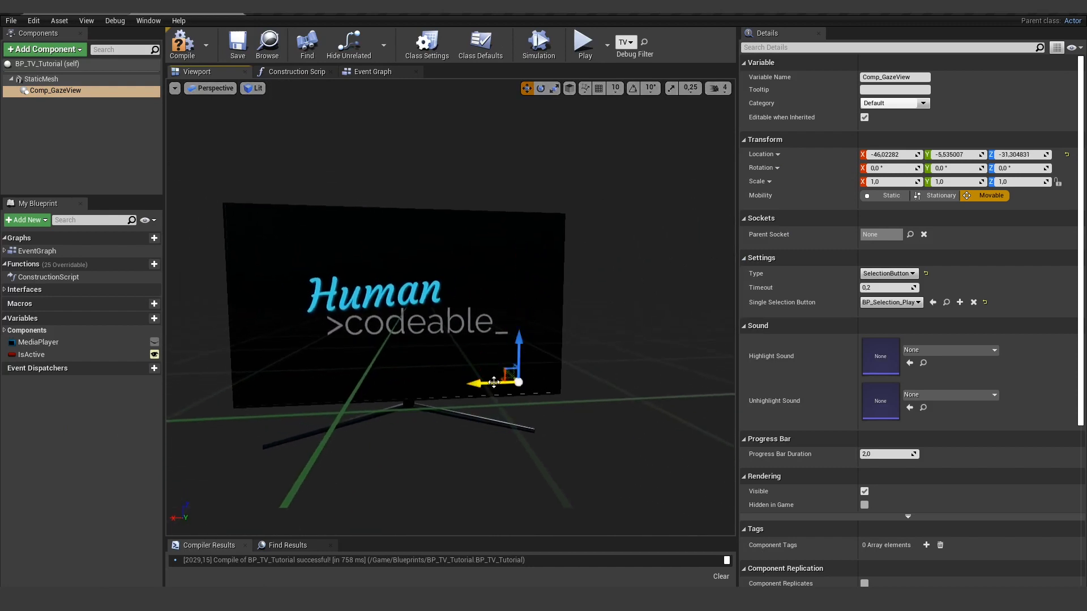
- Drag Comp_GazeView down to the TV screen's bottom edge and play the level to test the video
{"action": "left_click_drag", "start_coordinate": [493, 381], "coordinate": [548, 380]}
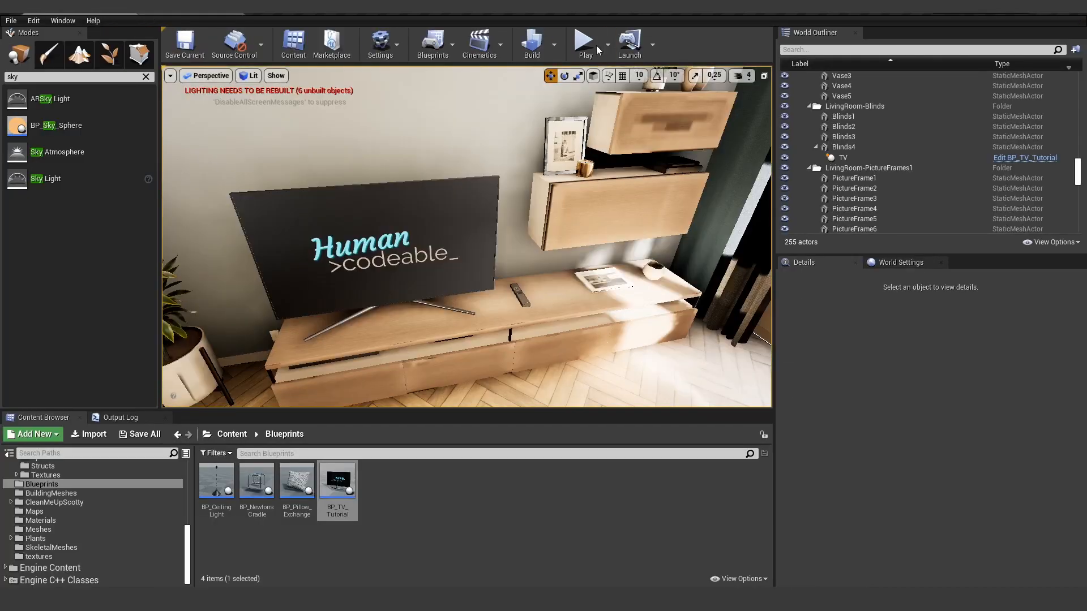
{"action": "left_click", "coordinate": [583, 41]}
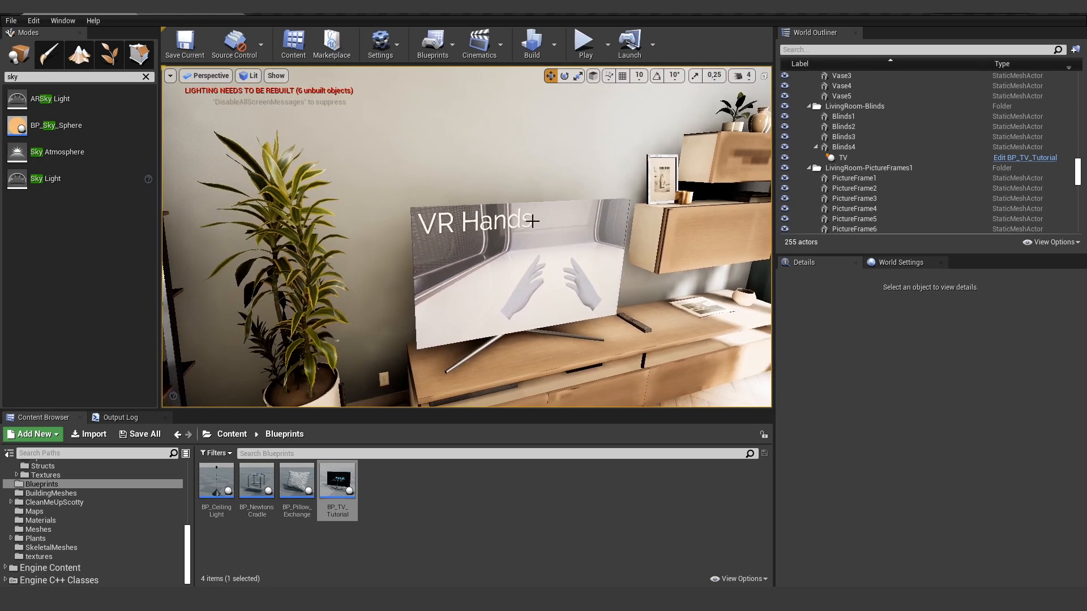
- Set the BP_TV_Tutorial TV mesh's Mobility to Static and return to the living-room level
{"action": "double_click", "coordinate": [337, 480]}
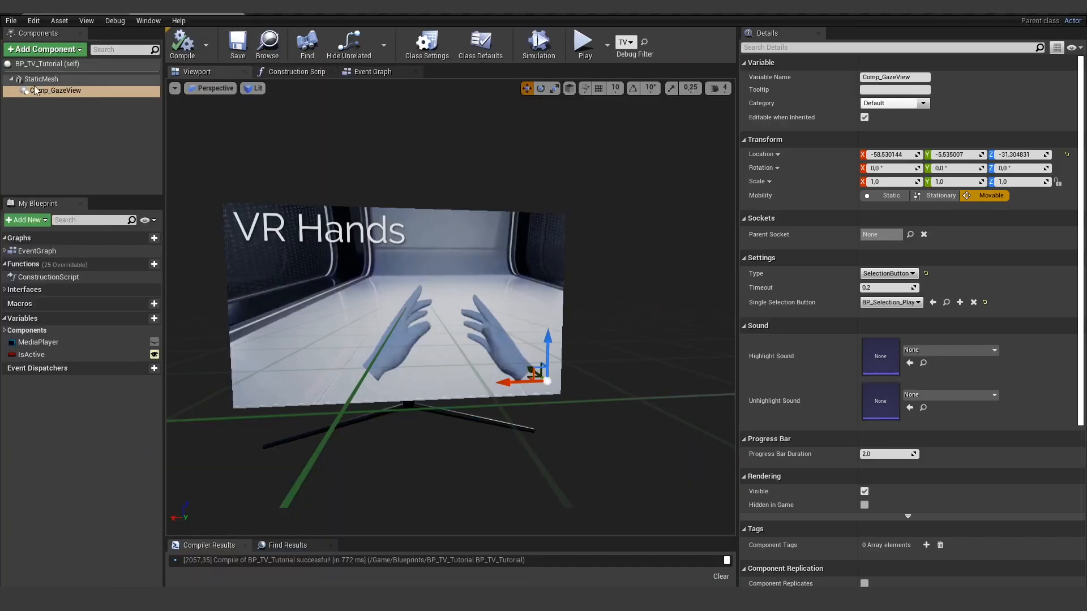
{"action": "left_click", "coordinate": [40, 78]}
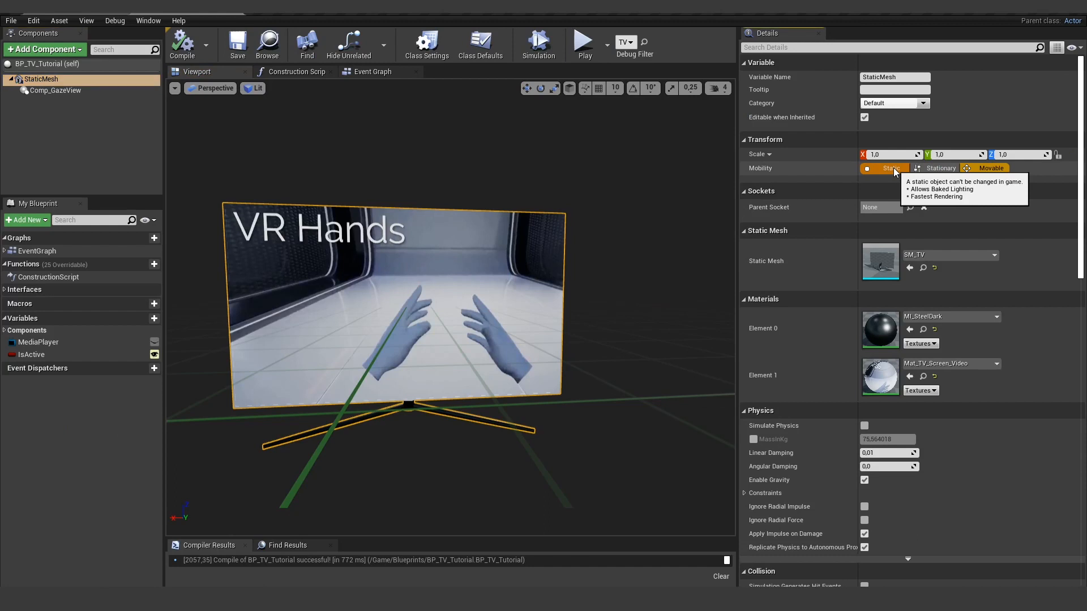
{"action": "left_click", "coordinate": [891, 168]}
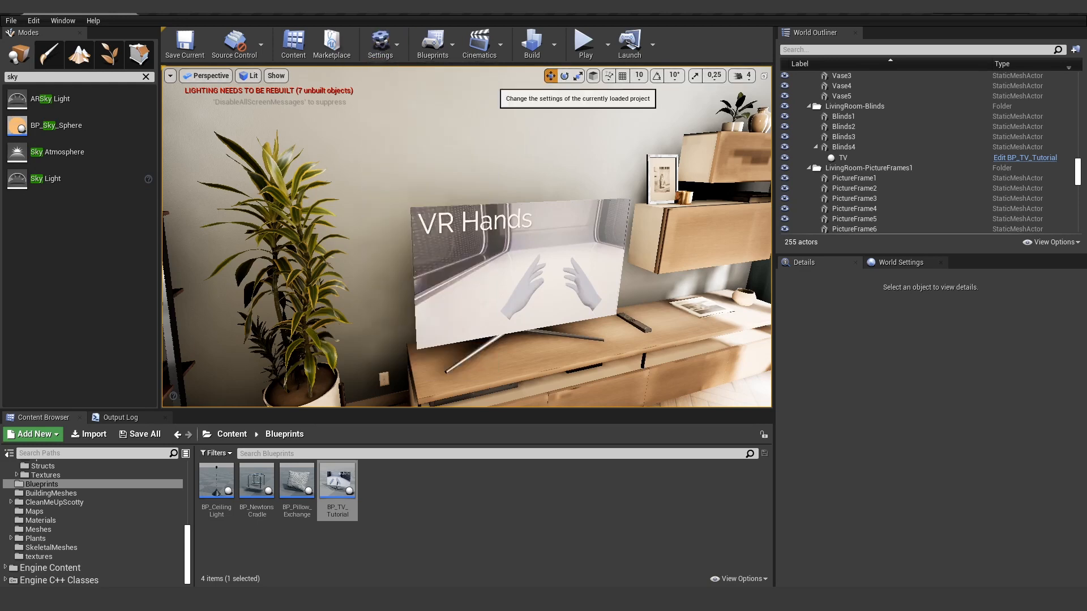
- In Project Settings, search 'addi' and add a new entry to Additional Non-Asset Directories to Package
{"action": "left_click", "coordinate": [381, 45]}
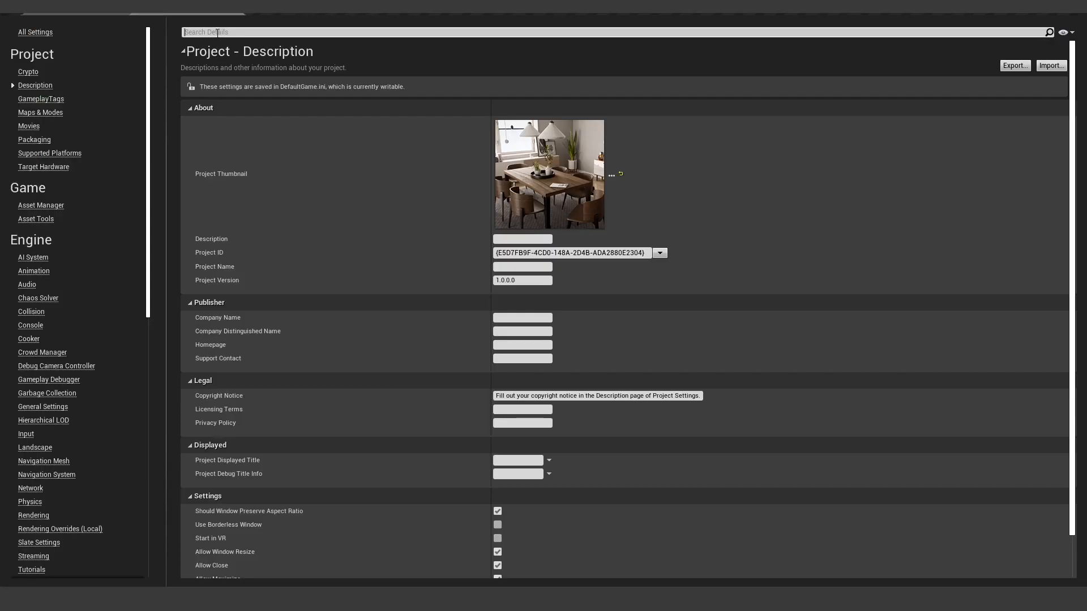
{"action": "type", "text": "addi"}
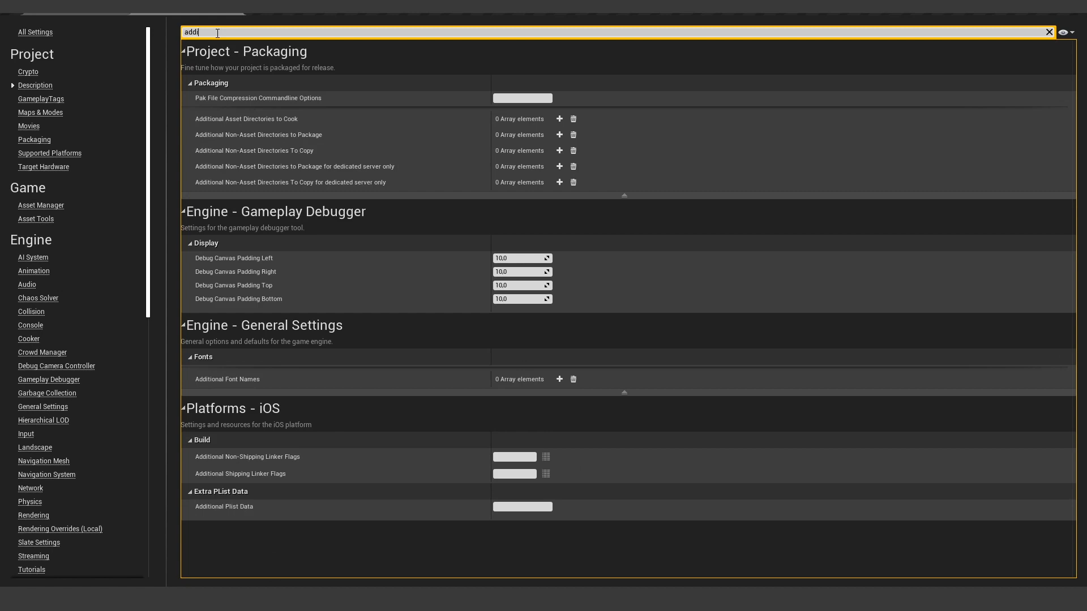
{"action": "mouse_move", "coordinate": [239, 134]}
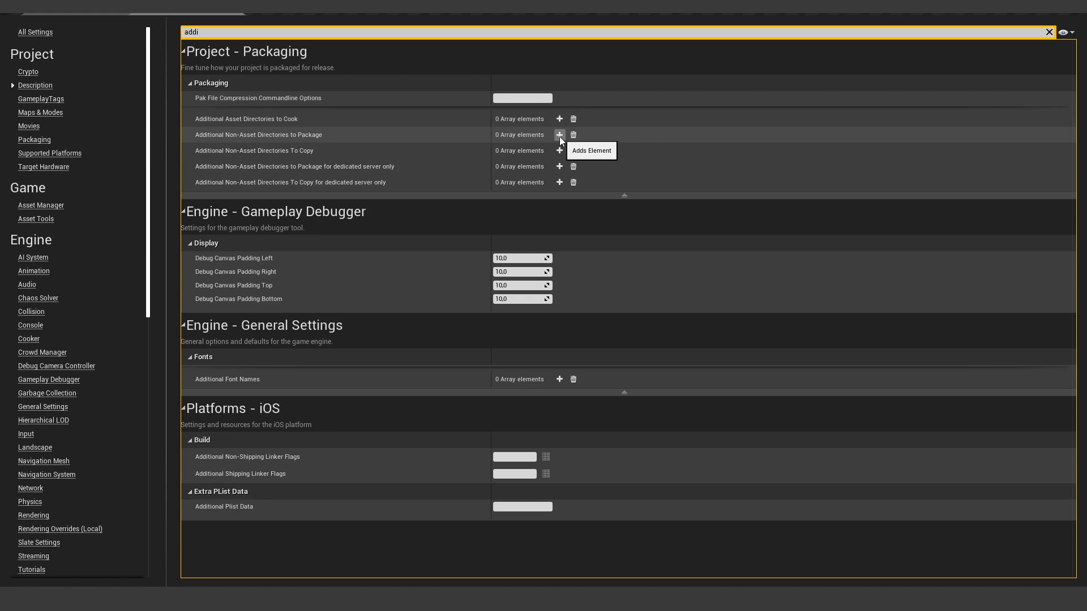
{"action": "left_click", "coordinate": [560, 134]}
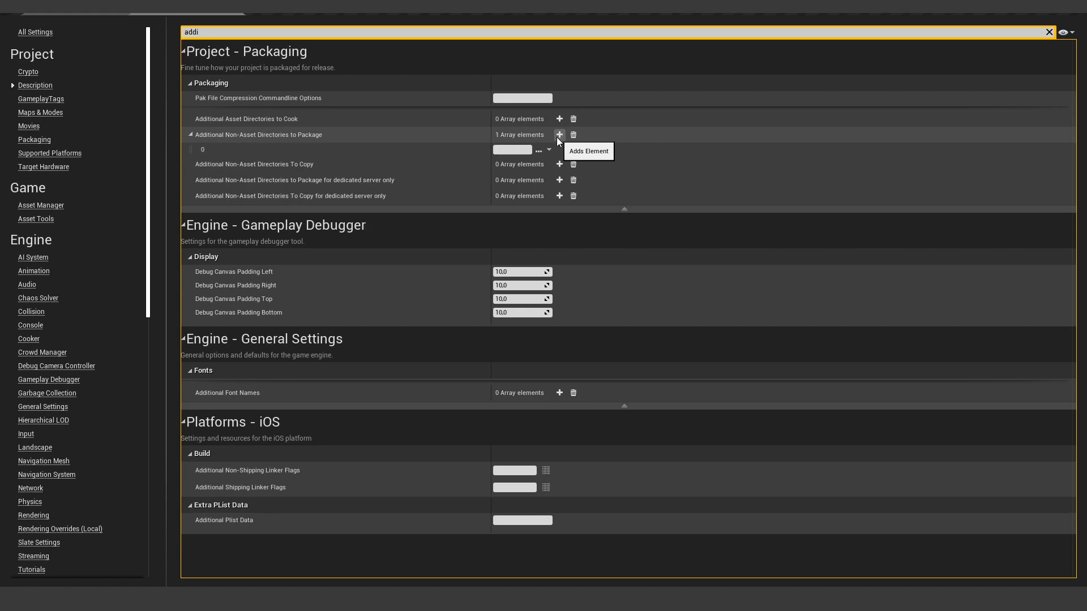
{"action": "left_click", "coordinate": [539, 150]}
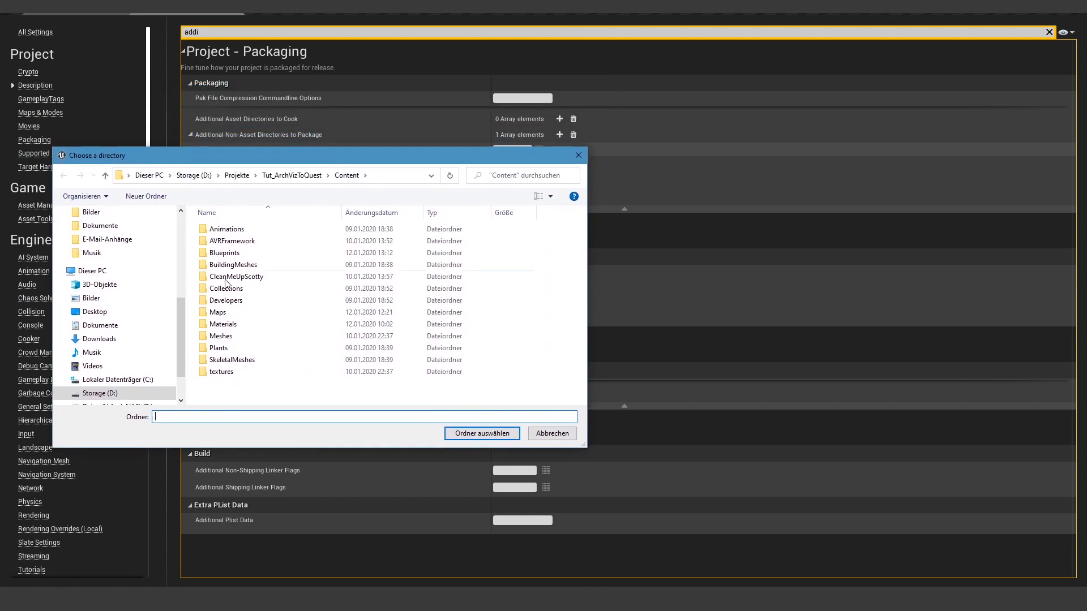
- Choose Content/AVRFramework/Movies as the directory and show the Movies folder contents
{"action": "double_click", "coordinate": [230, 240]}
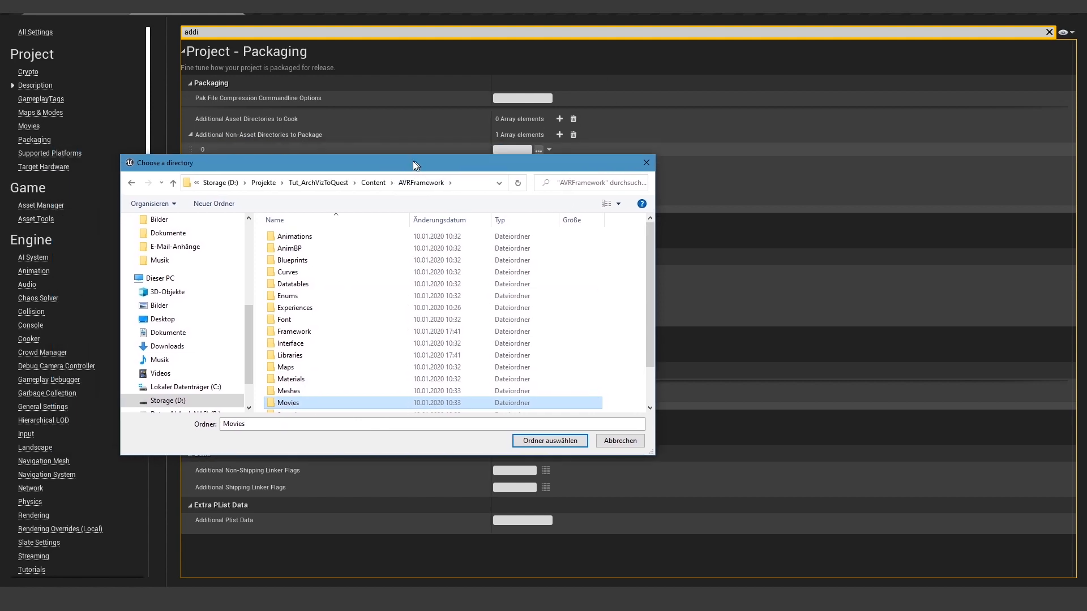
{"action": "left_click", "coordinate": [549, 441]}
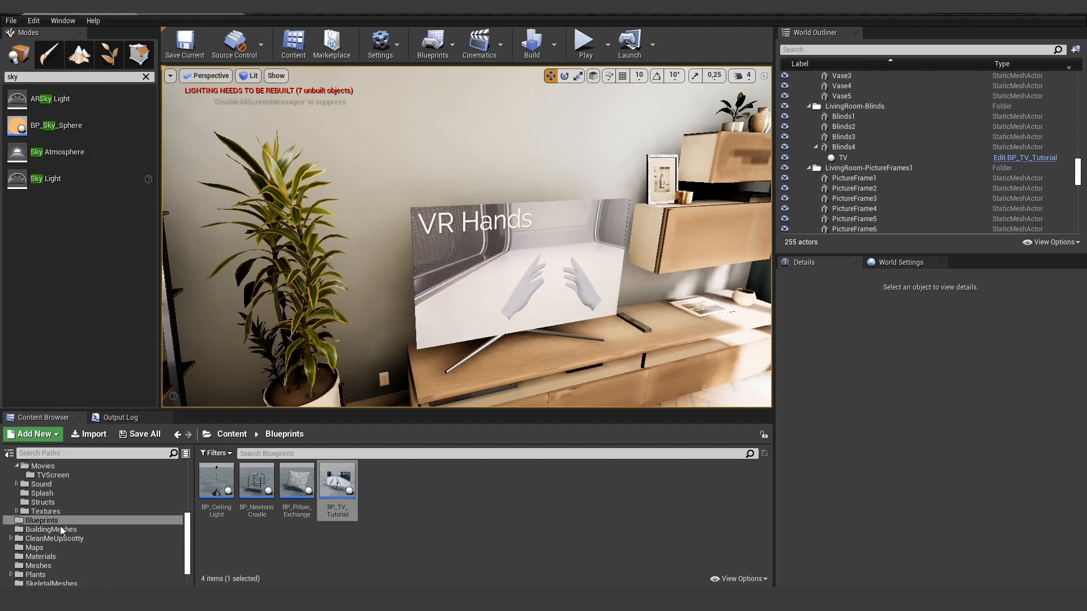
{"action": "left_click", "coordinate": [42, 519]}
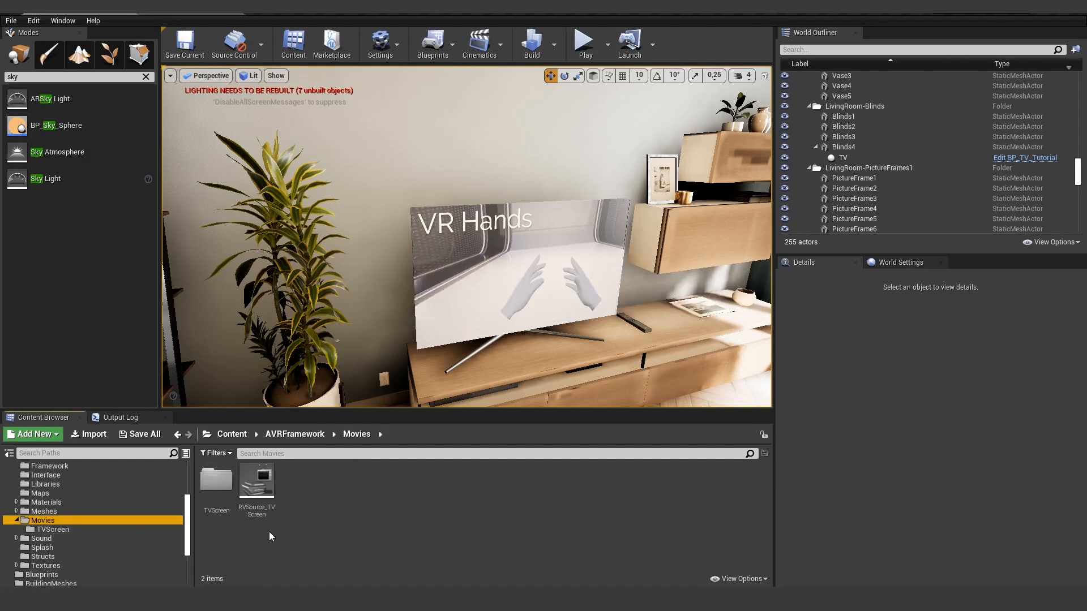
{"action": "mouse_move", "coordinate": [257, 480]}
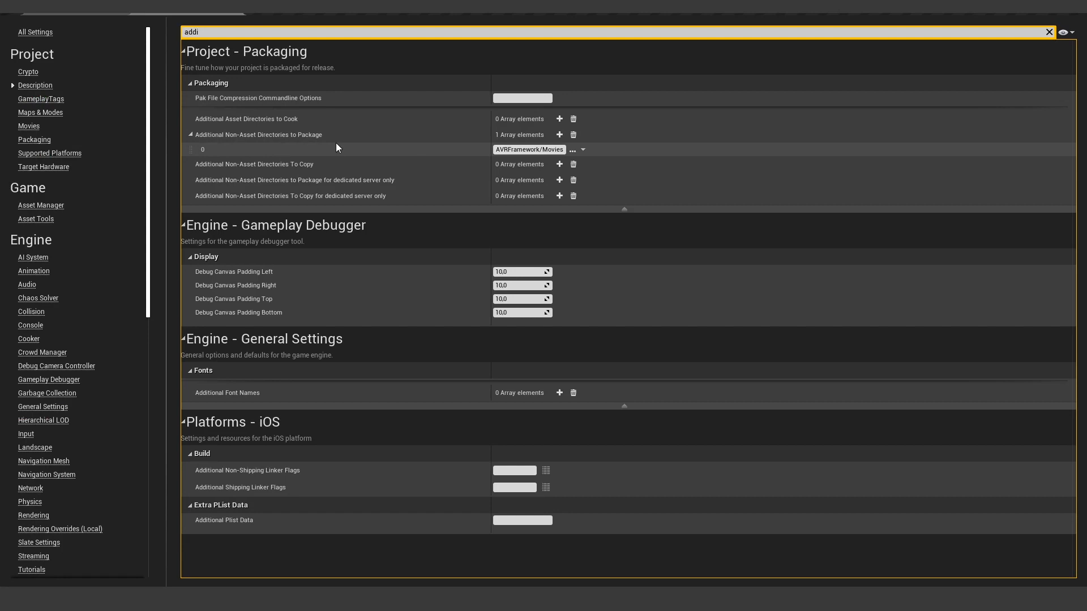
{"action": "mouse_move", "coordinate": [461, 158]}
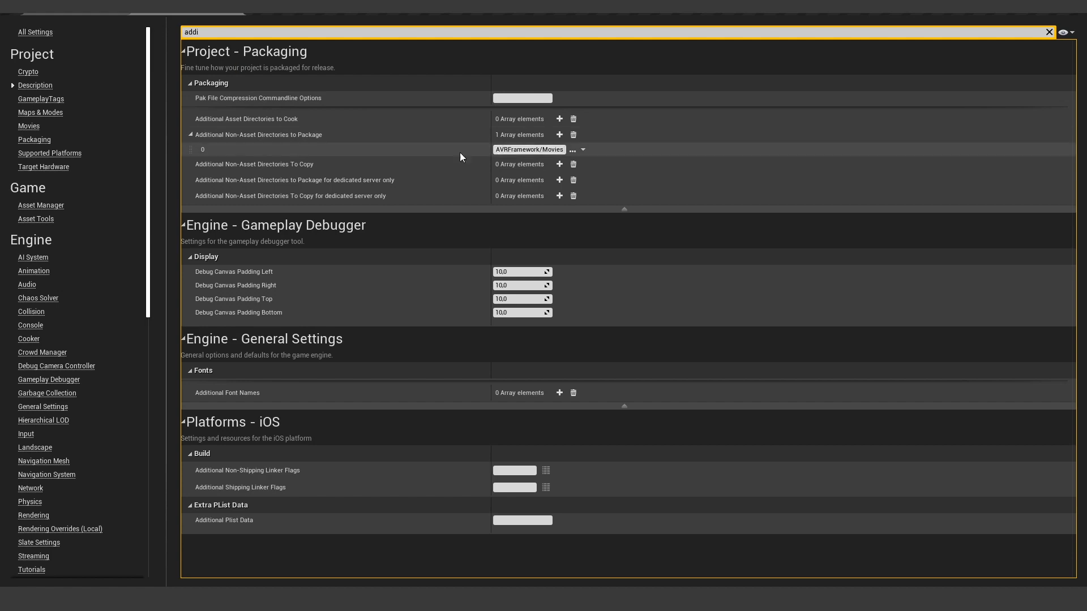
{"action": "mouse_move", "coordinate": [235, 14]}
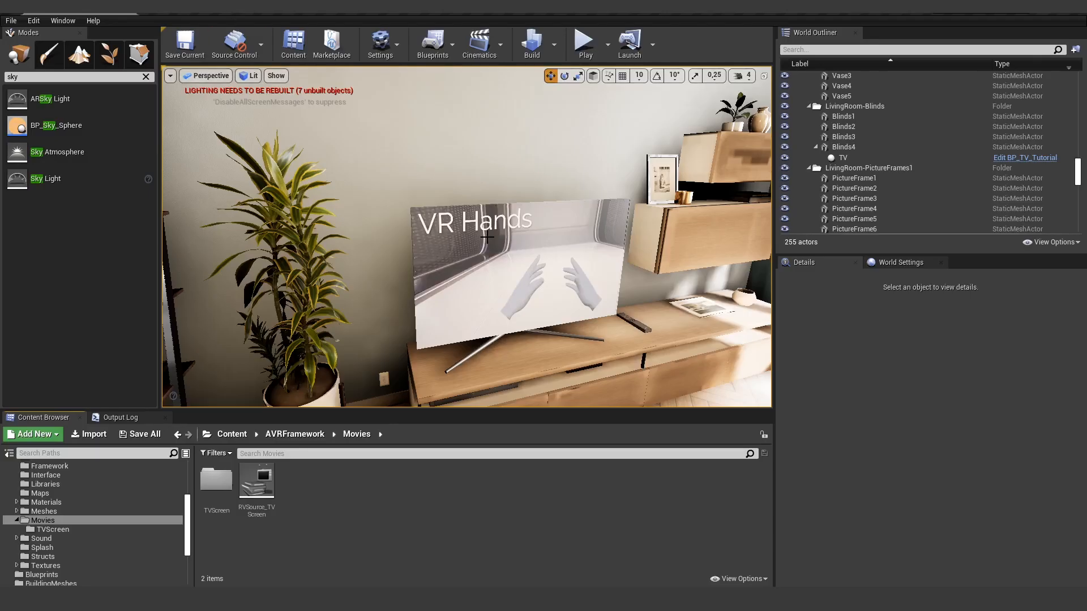
- Add a Media Sound component to BP_TV_Tutorial via the 'medi' search
{"action": "left_click", "coordinate": [842, 157]}
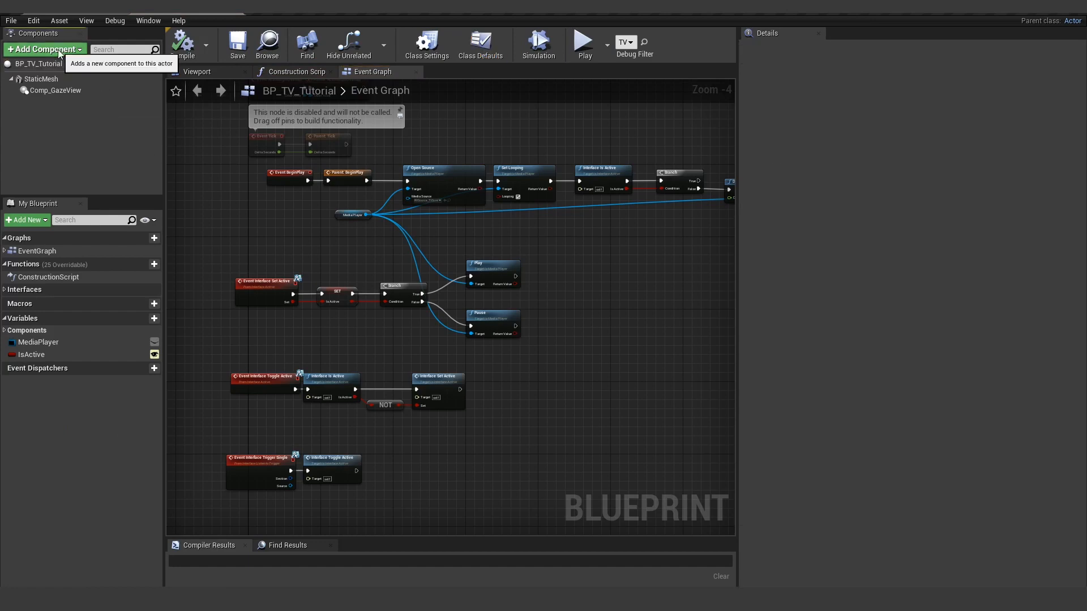
{"action": "type", "text": "med"}
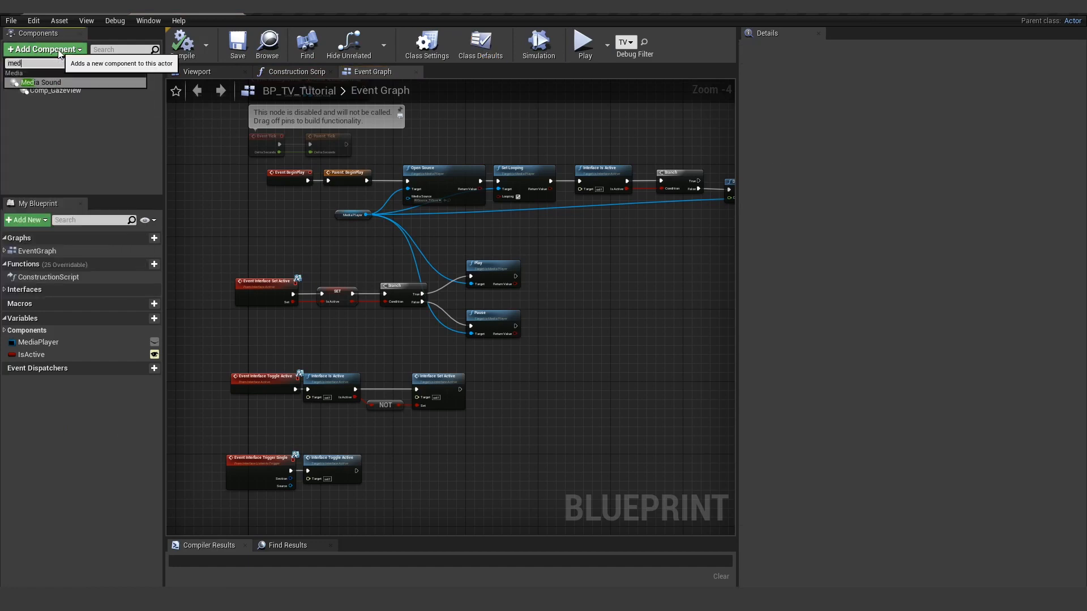
{"action": "type", "text": "i"}
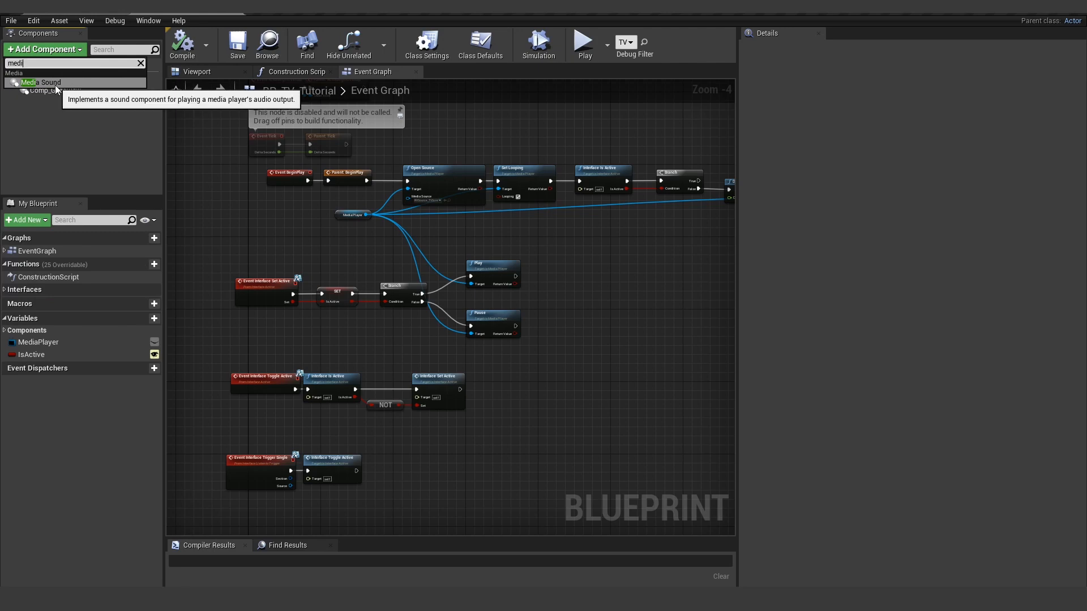
{"action": "left_click", "coordinate": [41, 83]}
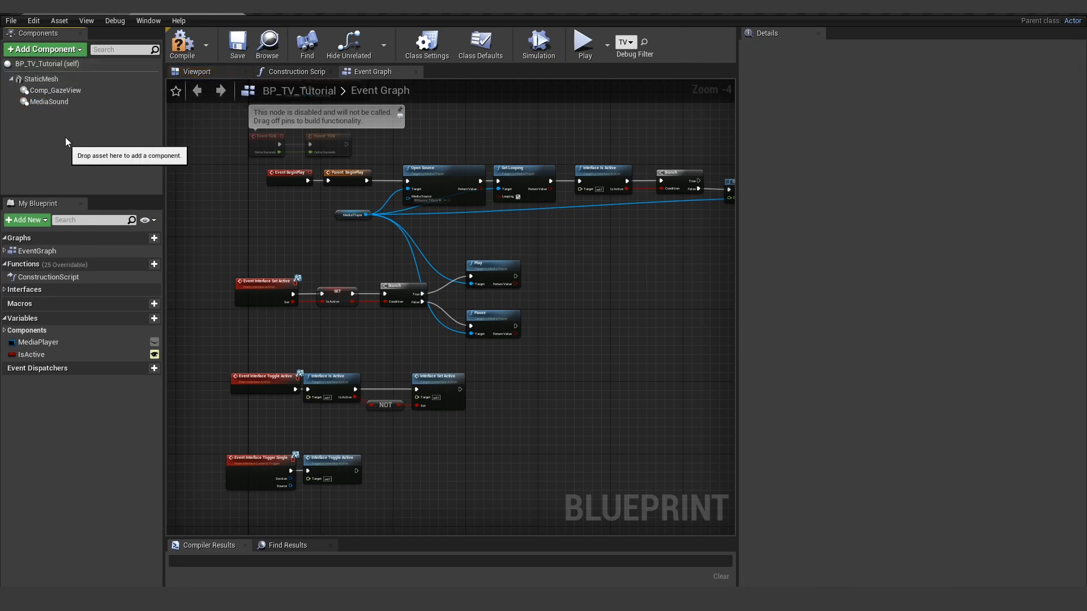
{"action": "left_click", "coordinate": [41, 78]}
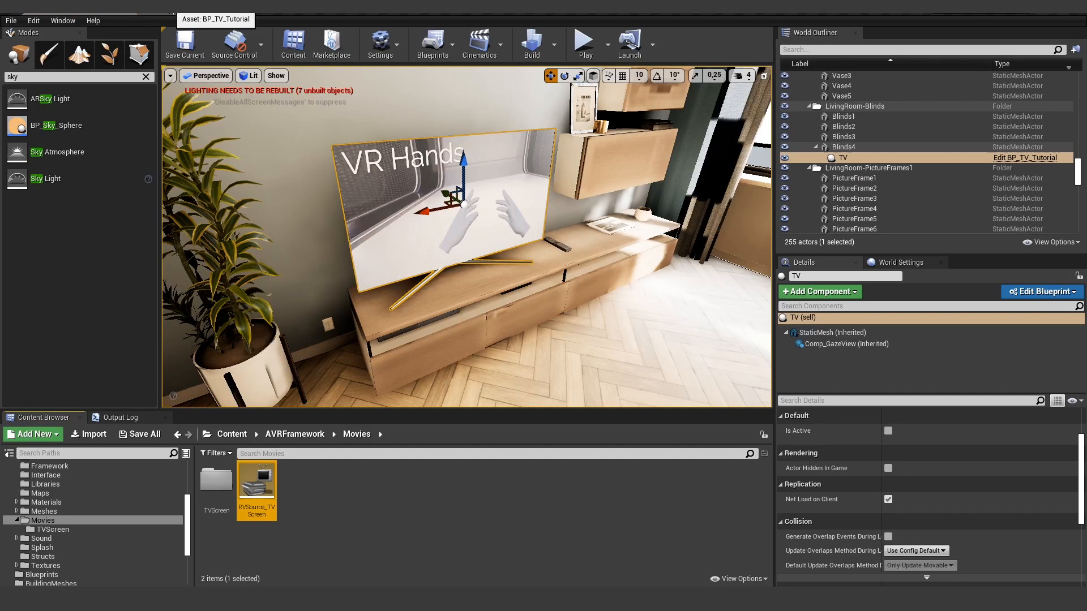
- Set the MediaSound component's Media Player to RV_TV_Screen
{"action": "left_click", "coordinate": [1040, 293]}
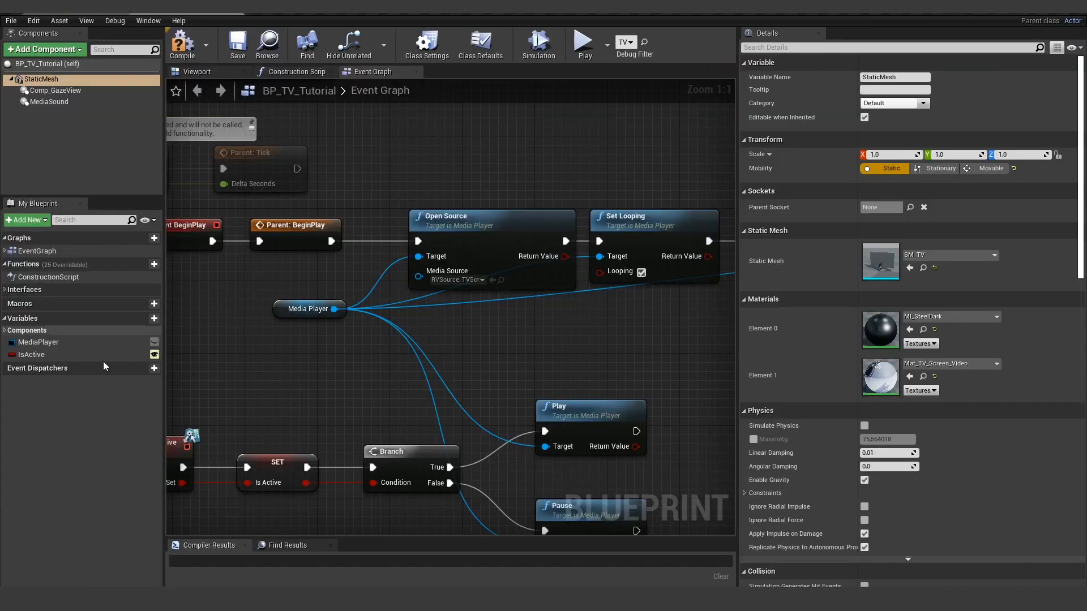
{"action": "left_click", "coordinate": [49, 101]}
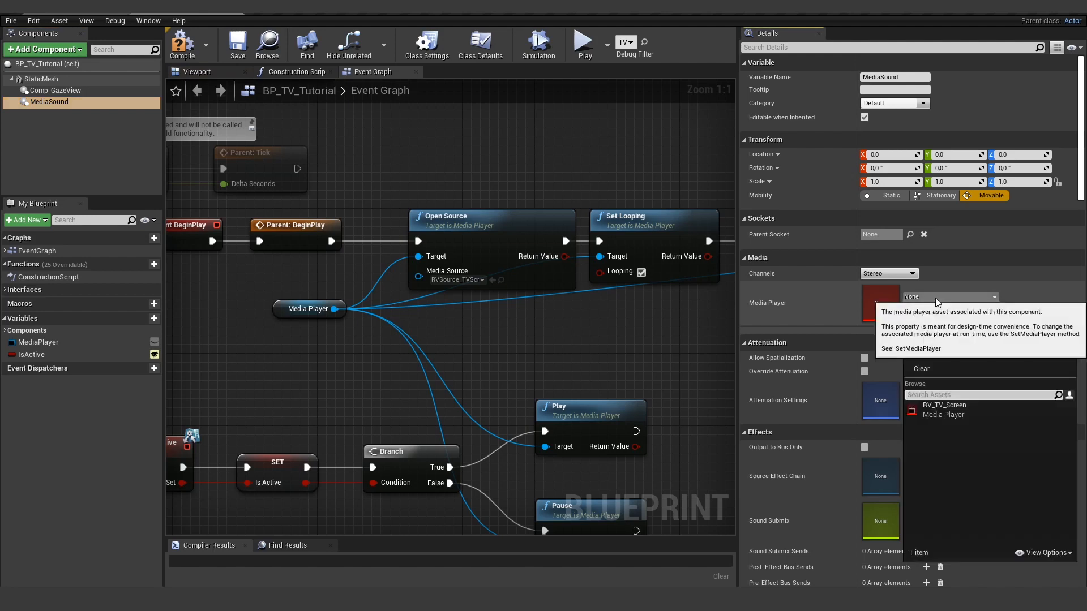
{"action": "left_click", "coordinate": [943, 406]}
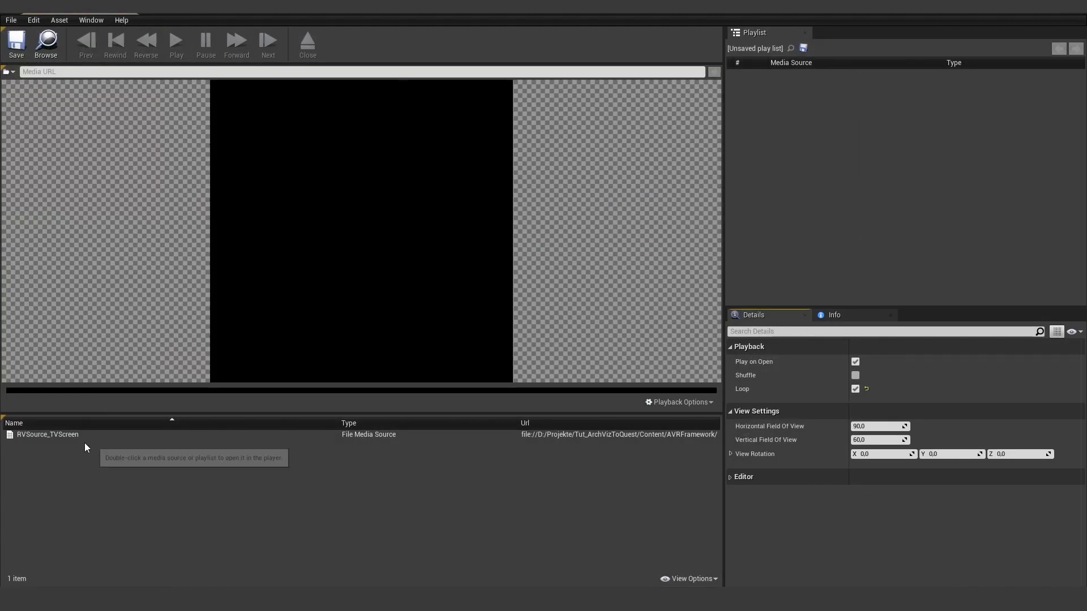
- Load RVSource_TVScreen into the RV_TV_Screen media player and compile BP_TV_Tutorial
{"action": "double_click", "coordinate": [48, 434]}
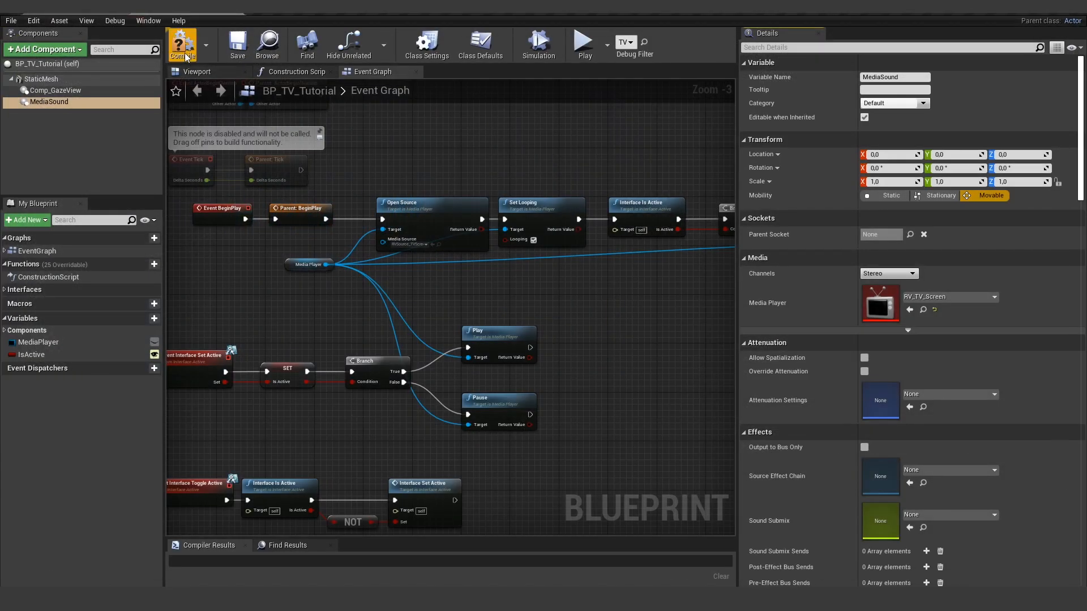
{"action": "left_click", "coordinate": [181, 43]}
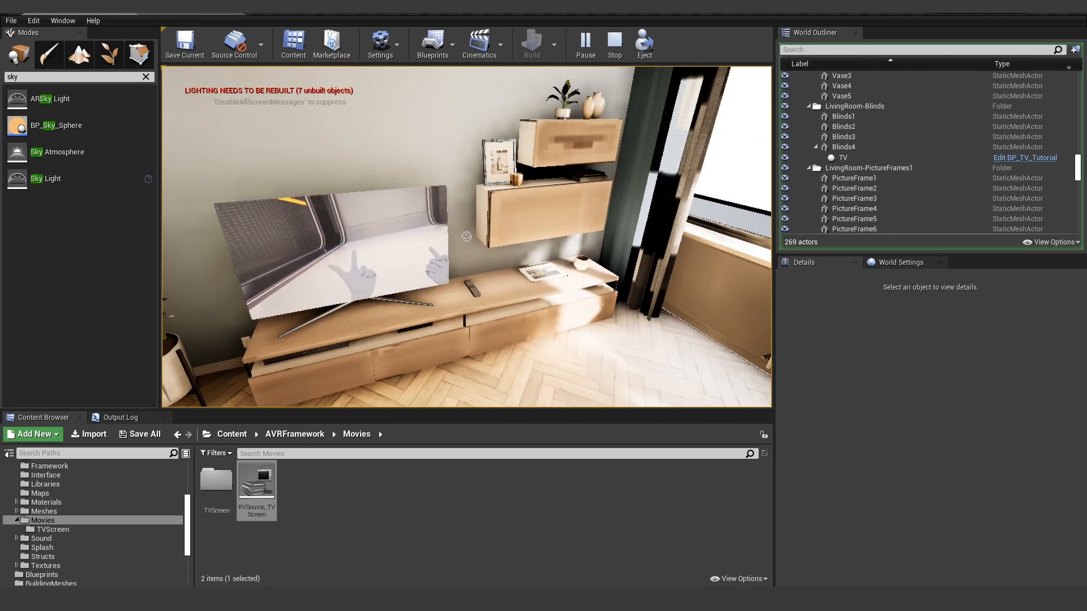
- Play-test the living room to check the TV, then reopen BP_TV_Tutorial from the World Outliner
{"action": "left_click", "coordinate": [612, 44]}
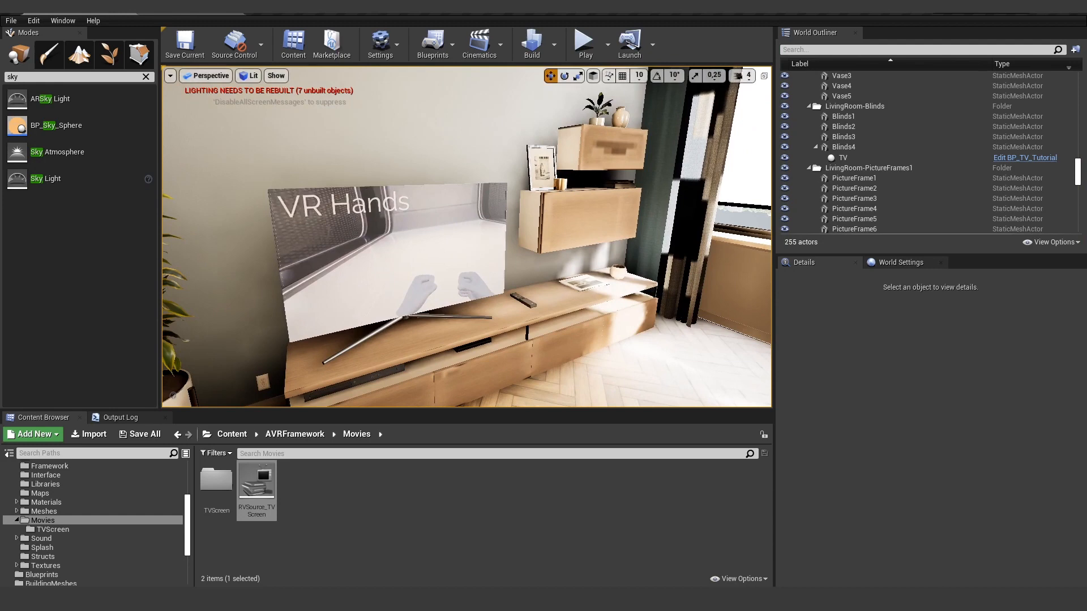
{"action": "left_click", "coordinate": [1025, 158]}
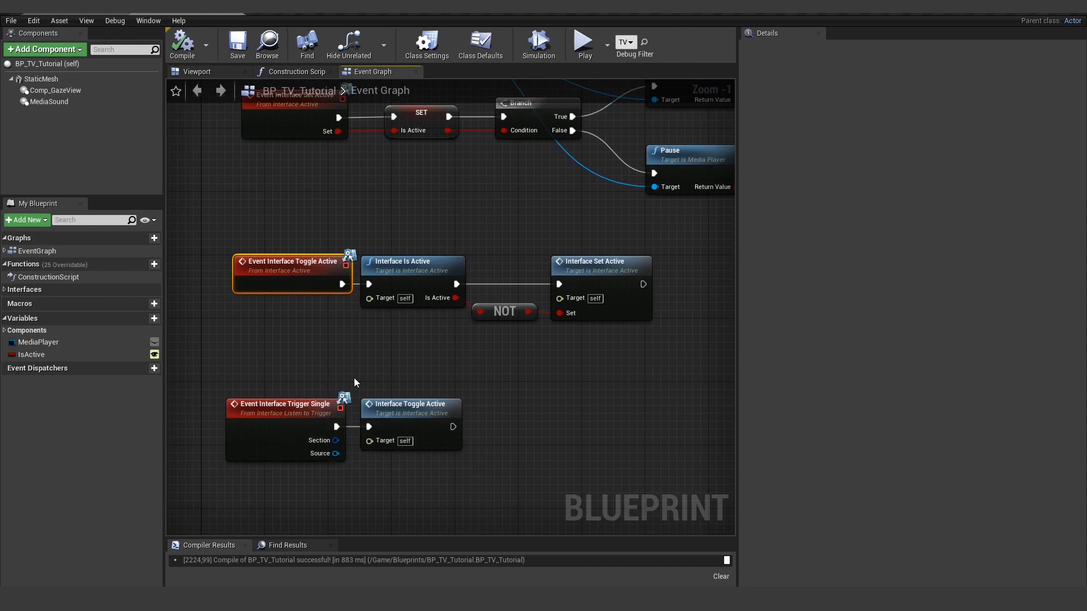
{"action": "mouse_move", "coordinate": [386, 366]}
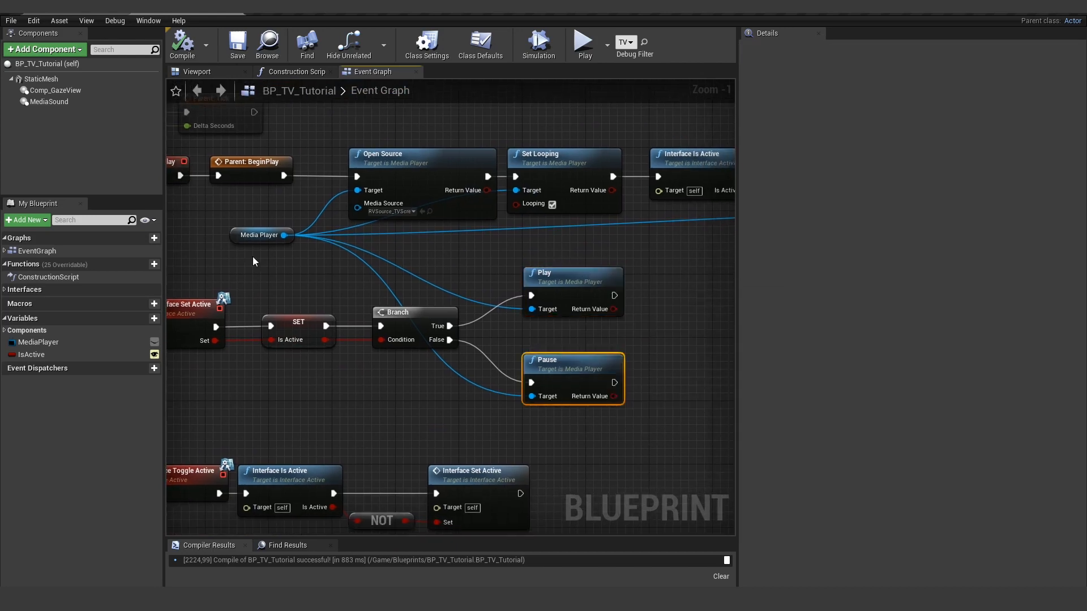
{"action": "mouse_move", "coordinate": [268, 255]}
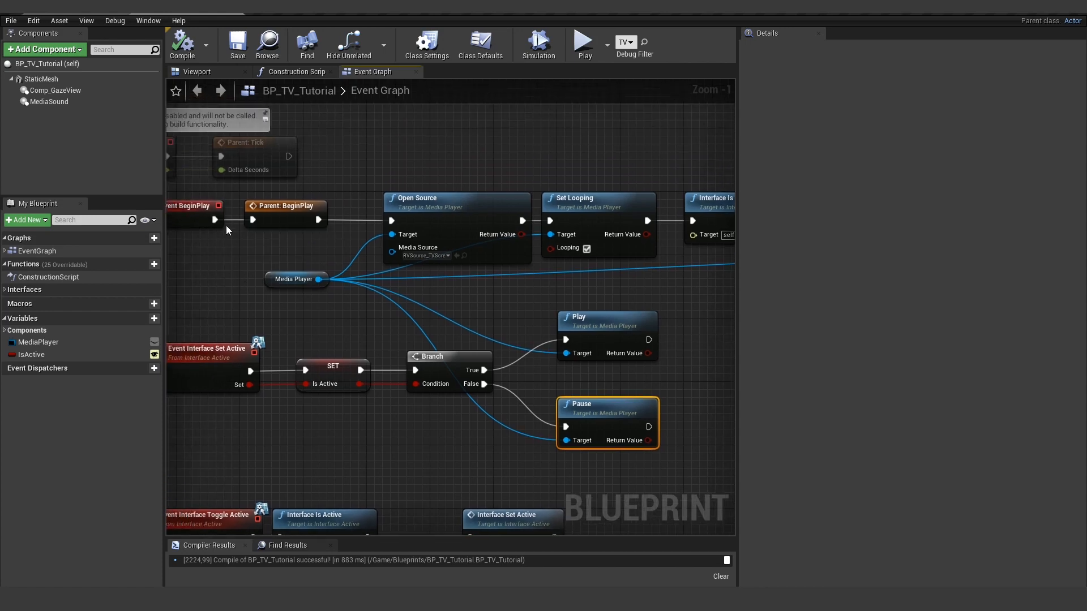
- After reviewing the Play/Pause nodes in the Event Graph, return to the living-room level
{"action": "left_click", "coordinate": [48, 101]}
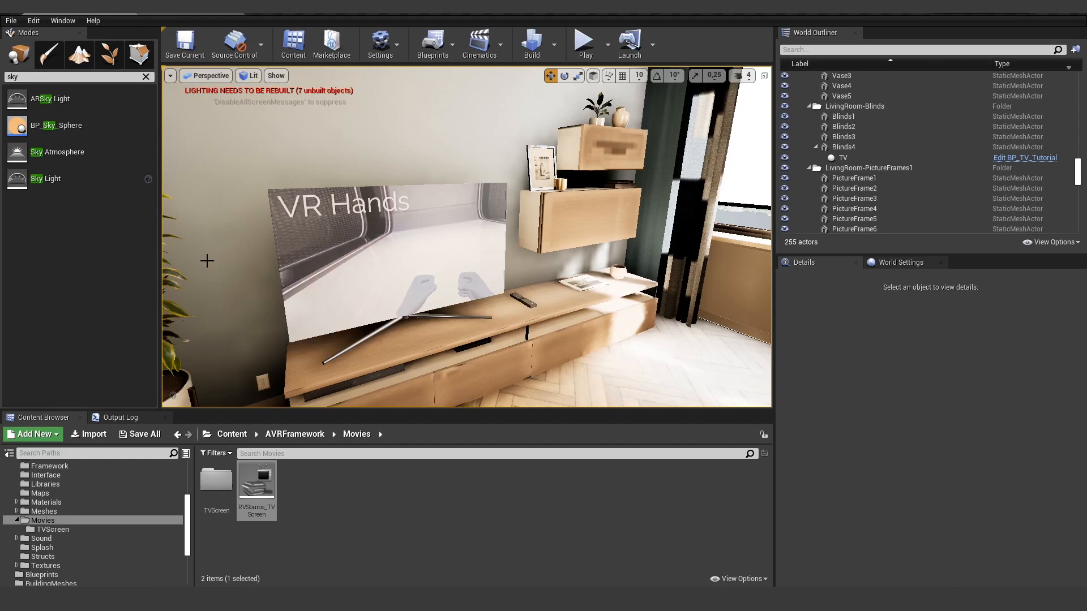
{"action": "mouse_move", "coordinate": [607, 200]}
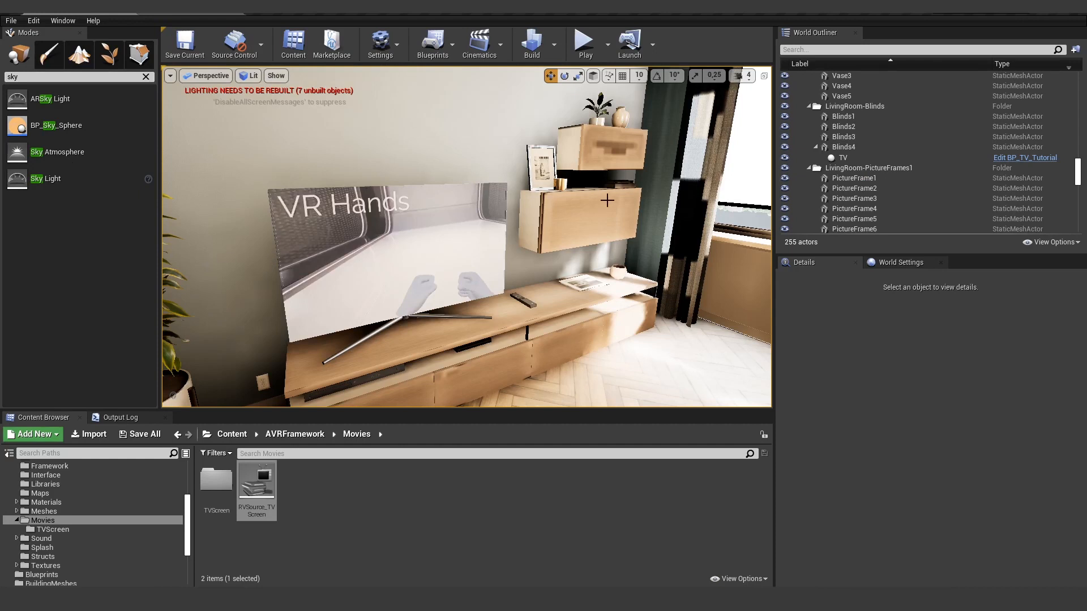